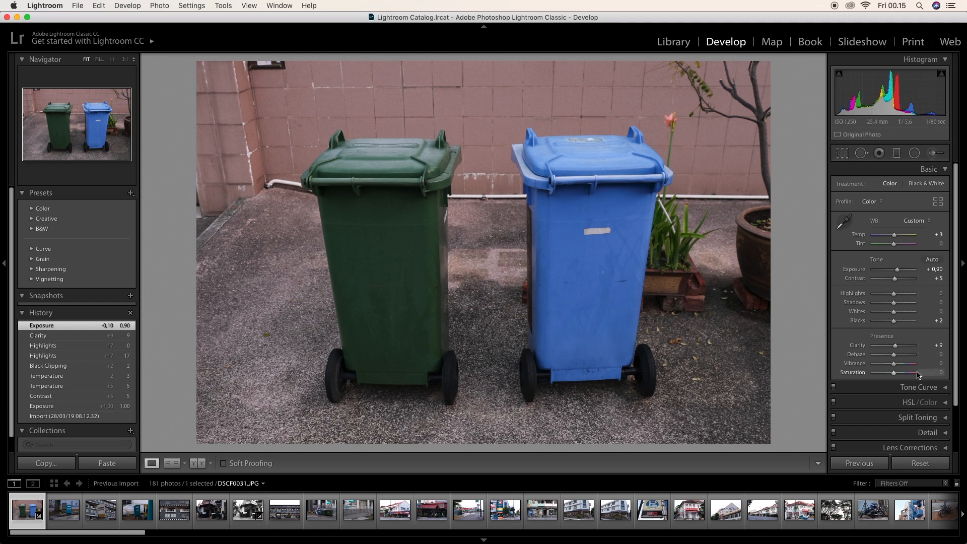
Set Saturation +10 and Contrast +10 on the two-bins photo.
double_click(935, 371)
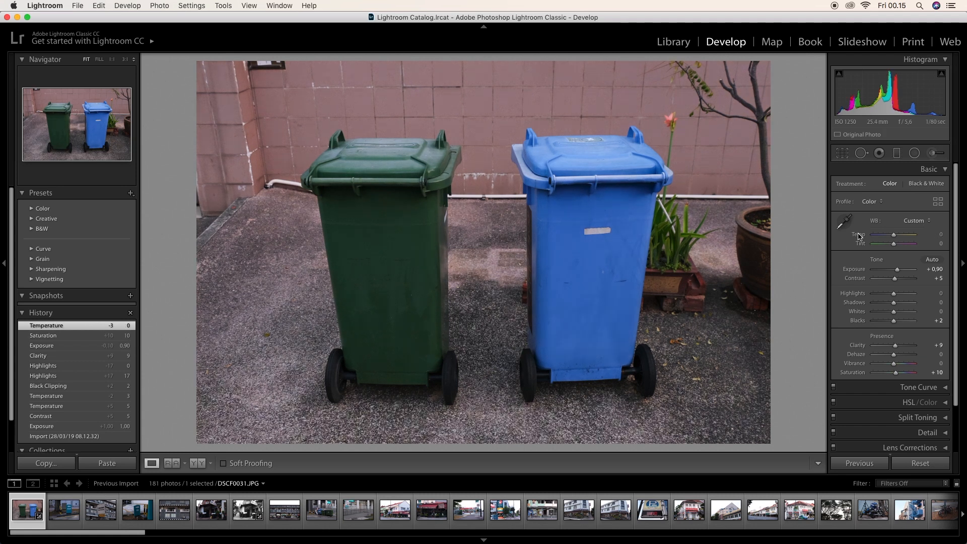
mouse_move(895, 281)
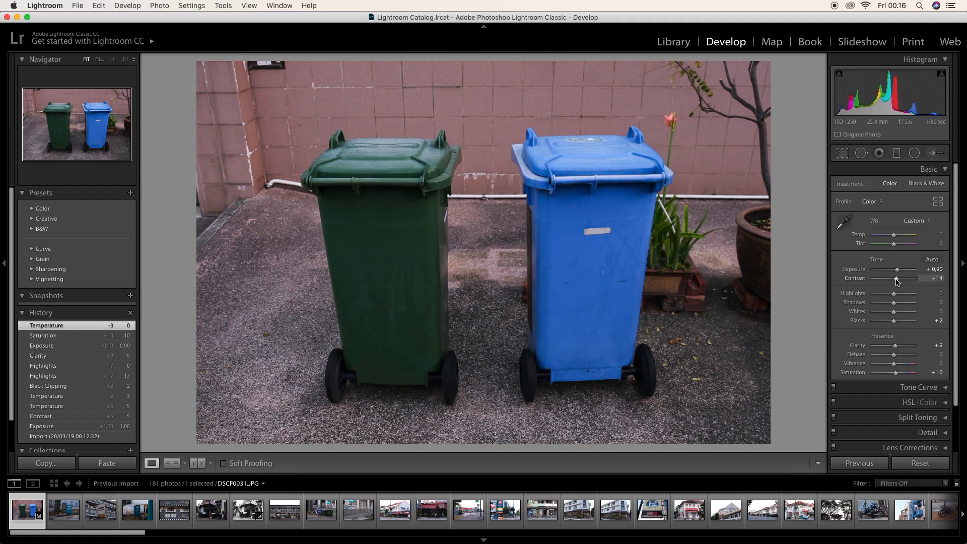
double_click(936, 278)
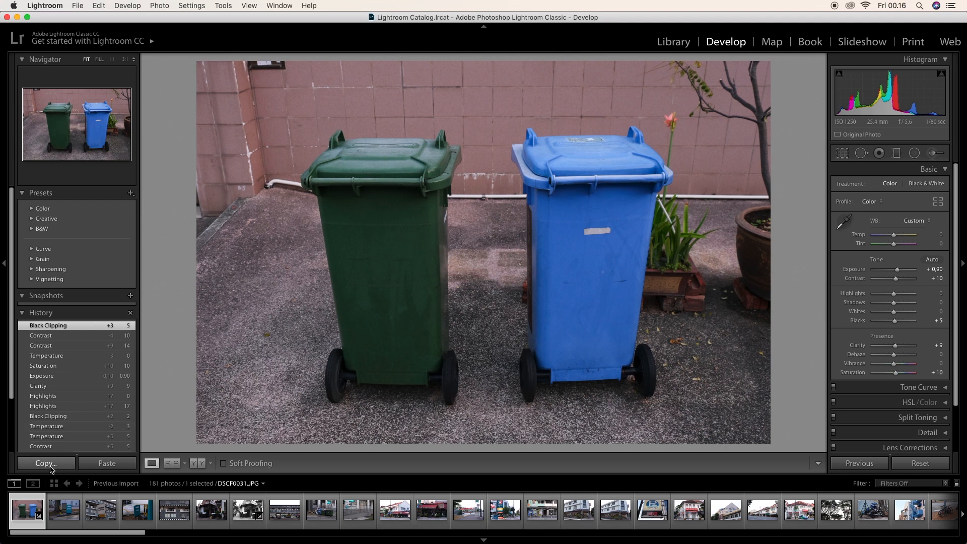
mouse_move(640, 308)
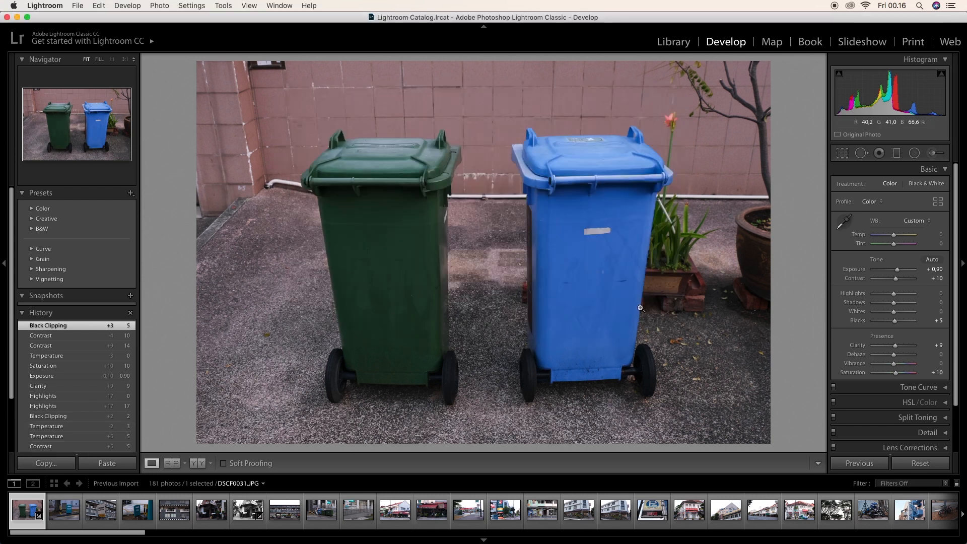
Paste the copied look onto the out-sign and pedestrians-sign photos, then copy its settings again.
click(64, 510)
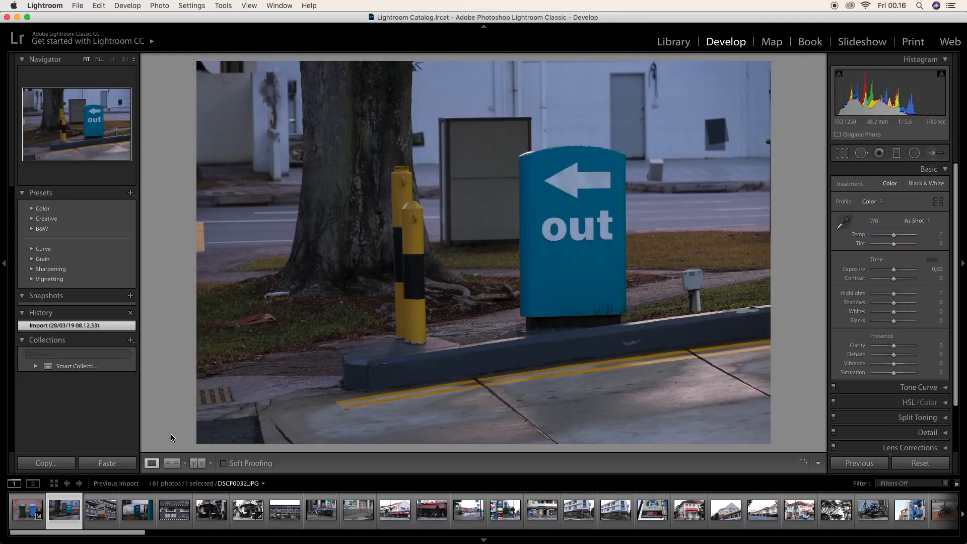
click(106, 463)
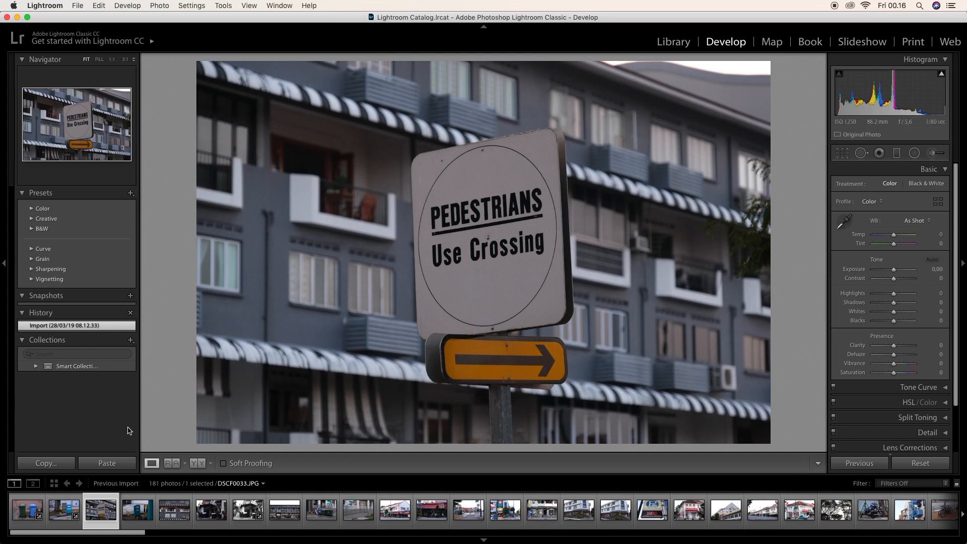
click(107, 464)
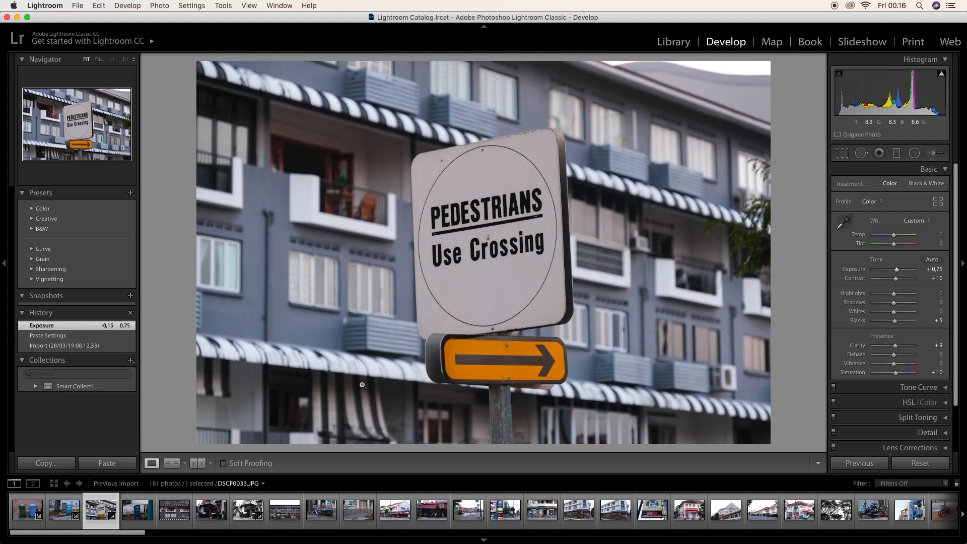
click(45, 463)
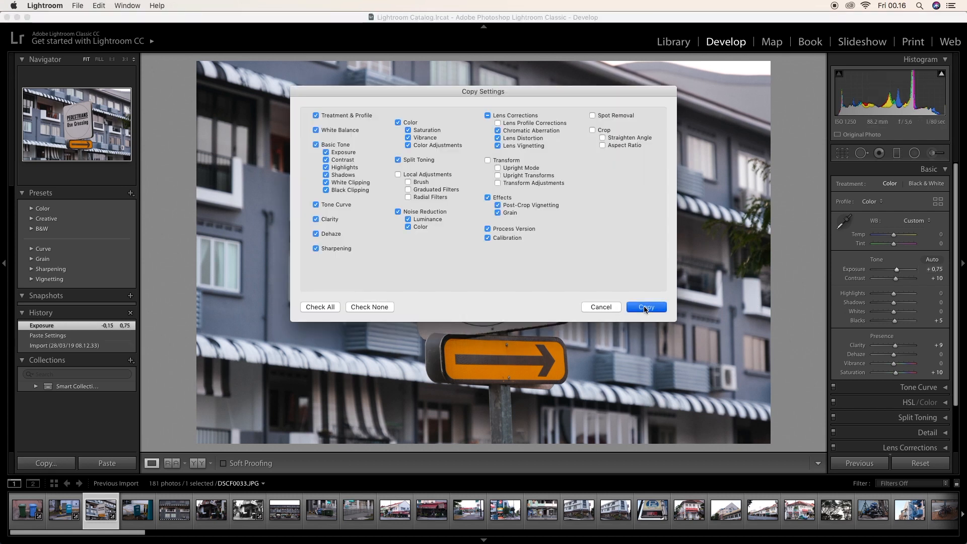
click(645, 307)
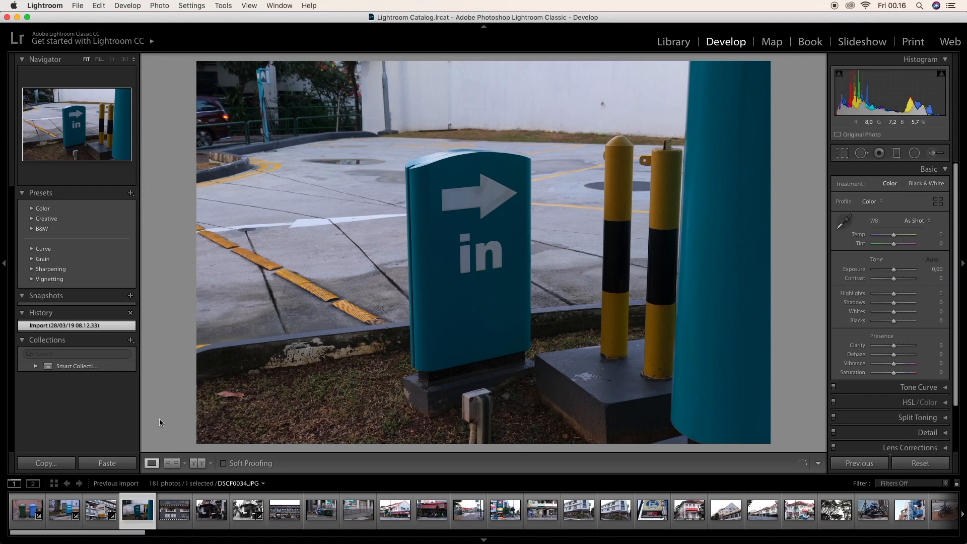
Paste the copied look onto the in-sign and building-facade photos.
click(105, 463)
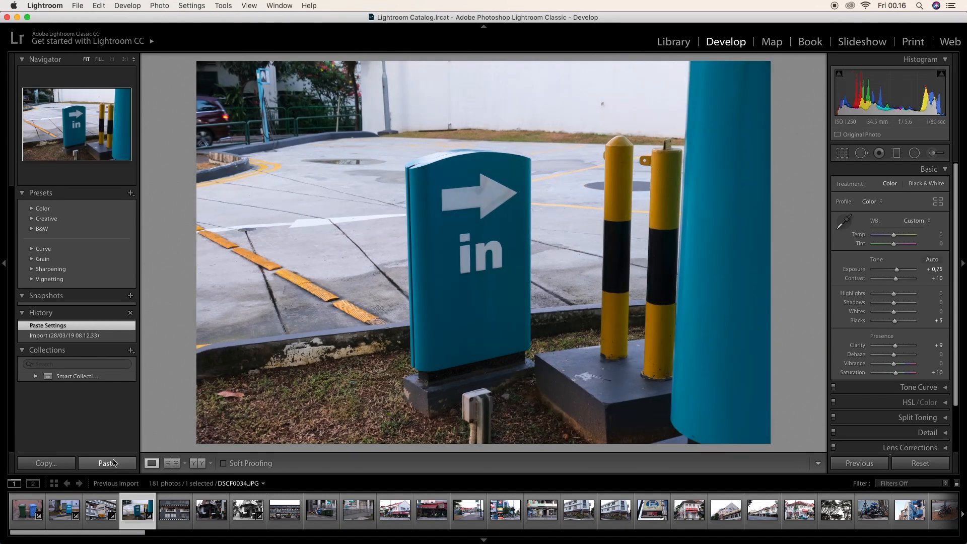
click(174, 509)
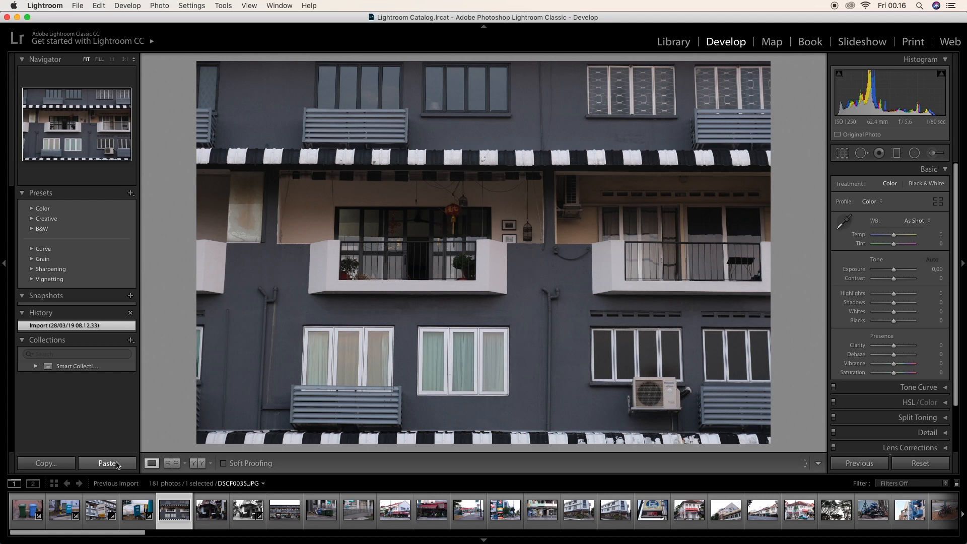
click(108, 463)
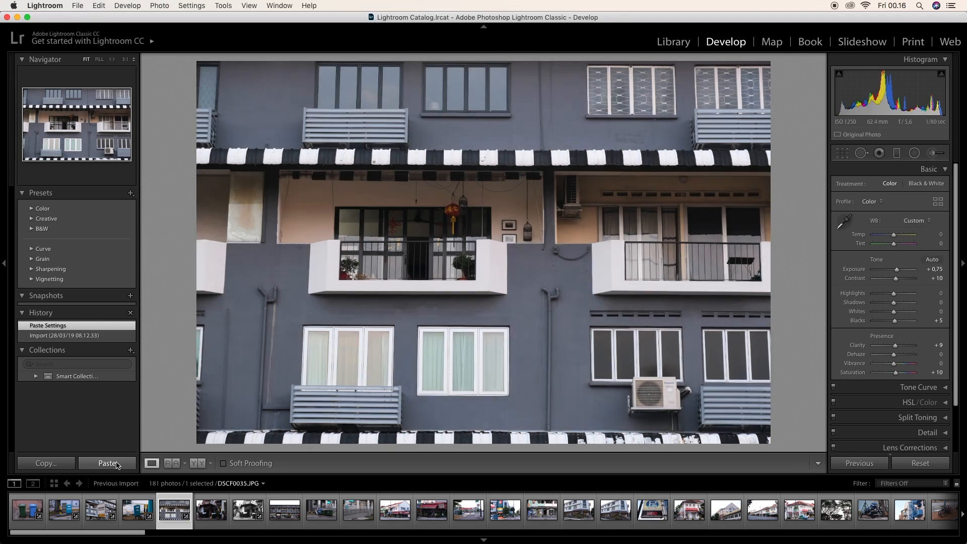
mouse_move(851, 275)
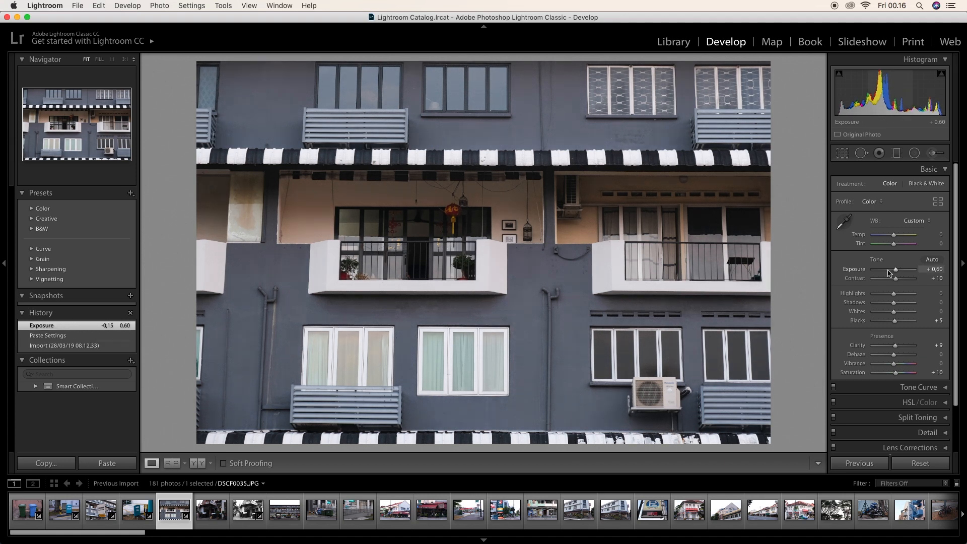
Paste the copied look onto the tyre-shop street photo.
click(210, 510)
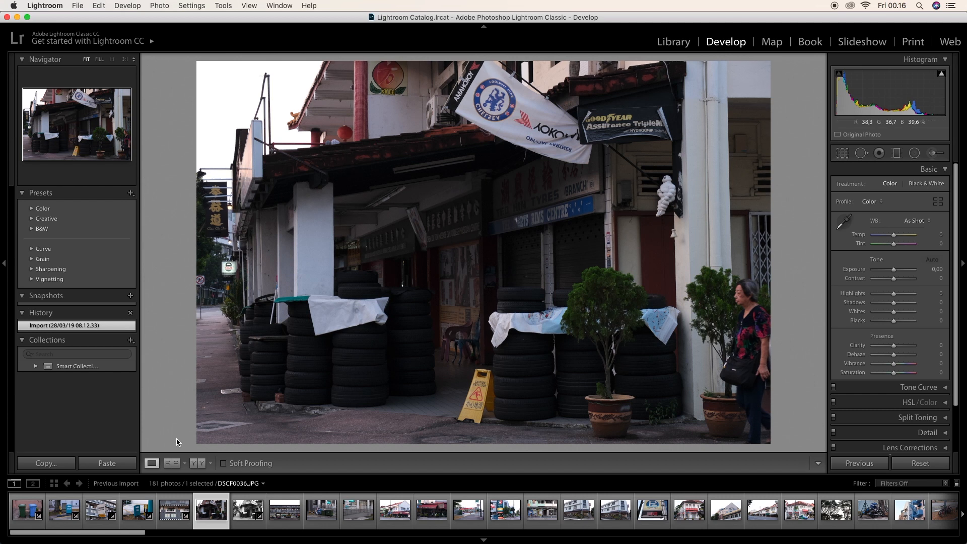
click(106, 463)
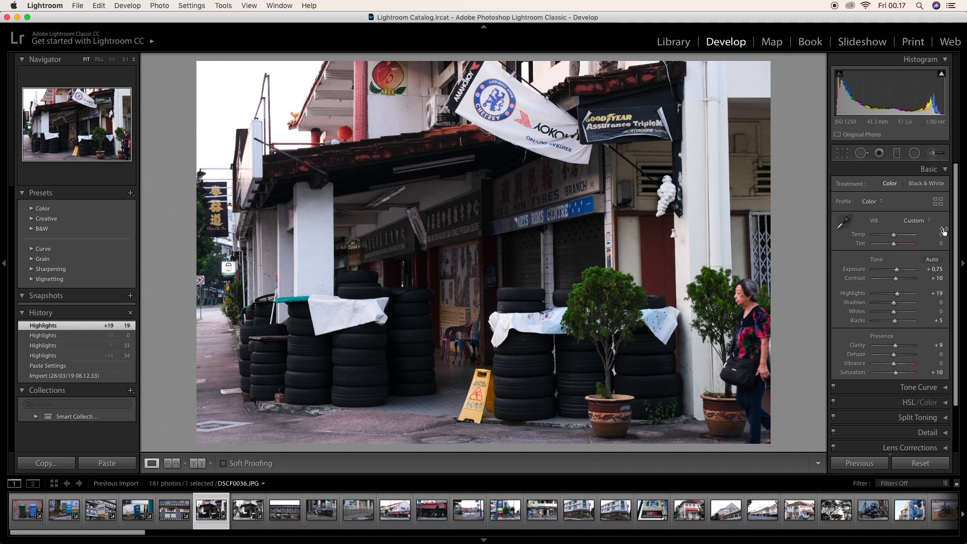
click(927, 169)
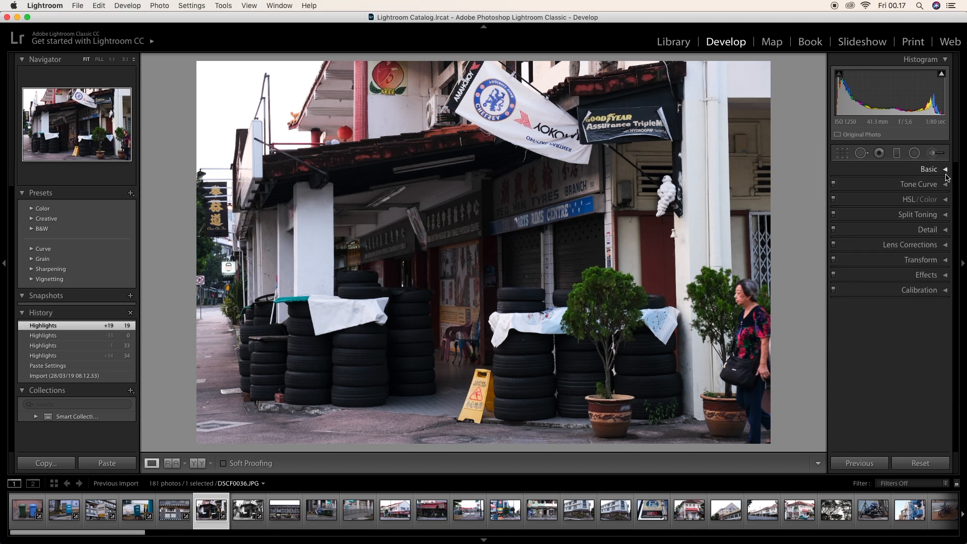
click(918, 183)
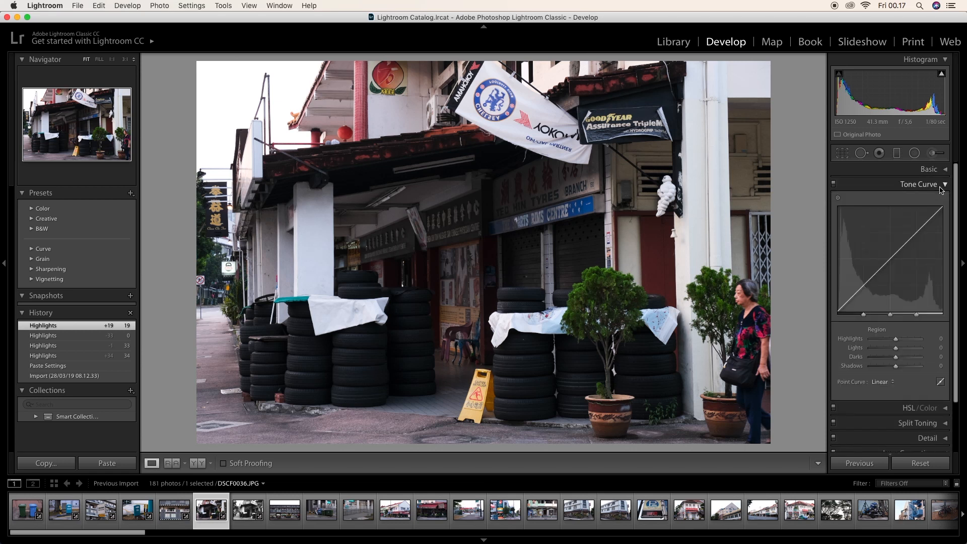
click(944, 183)
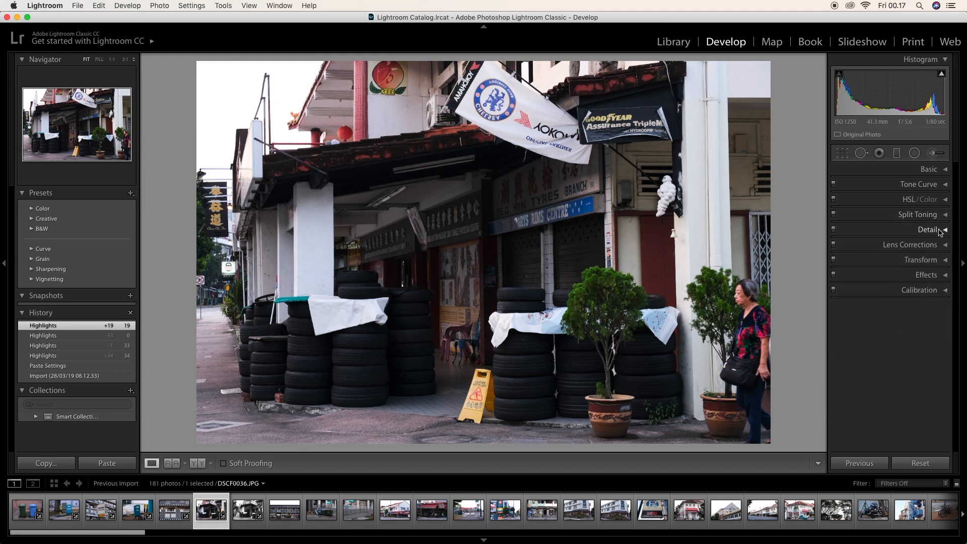
Set Sharpening Amount 15 in Detail, then review the other panels and return to Basic.
click(928, 230)
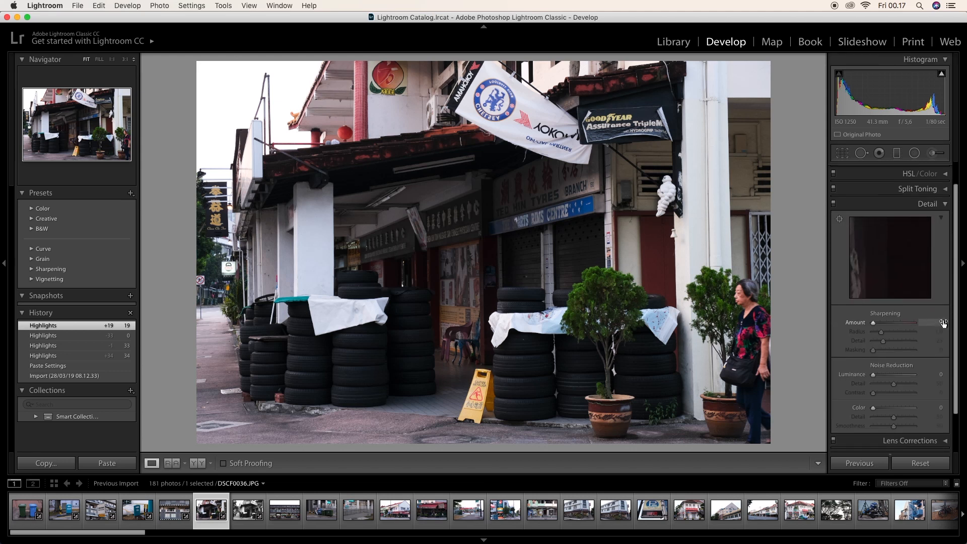
click(925, 322)
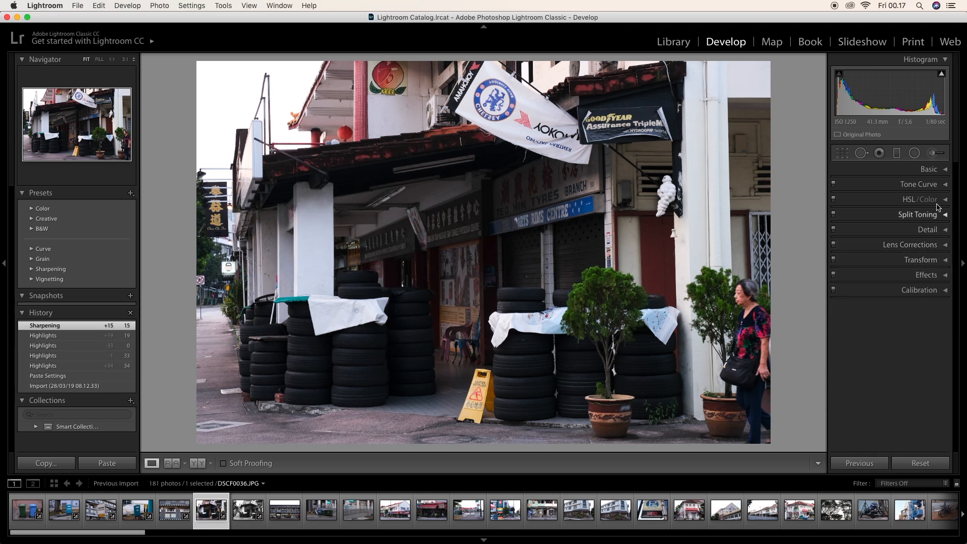
click(921, 259)
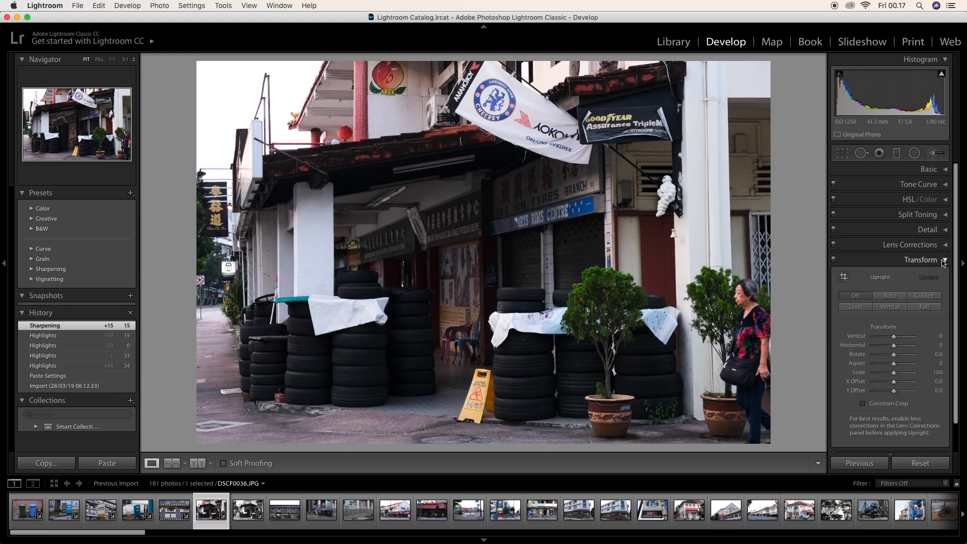
click(921, 260)
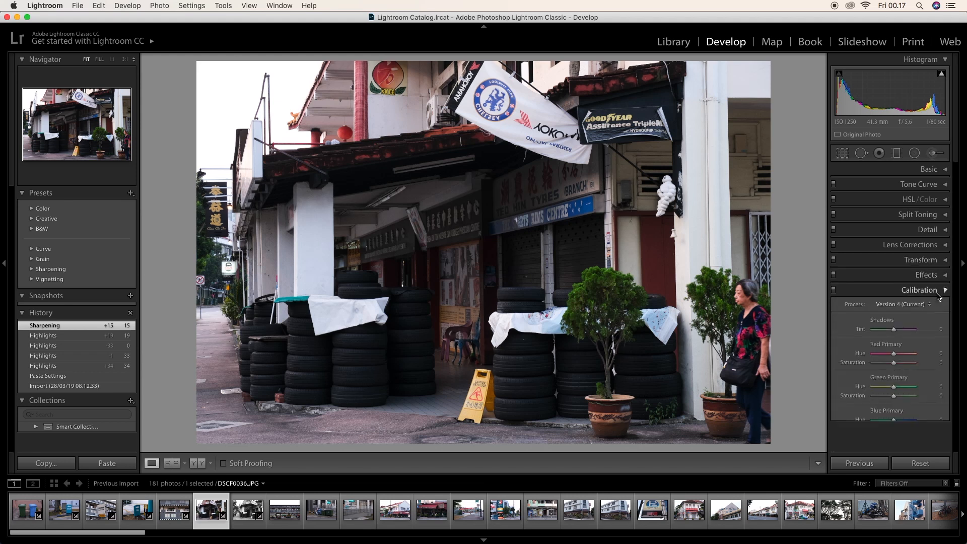
click(929, 169)
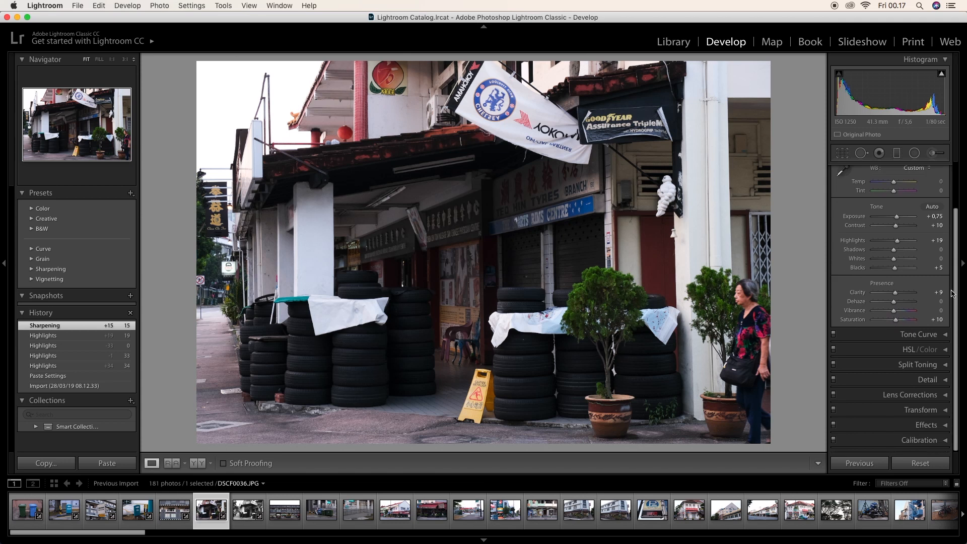
click(918, 334)
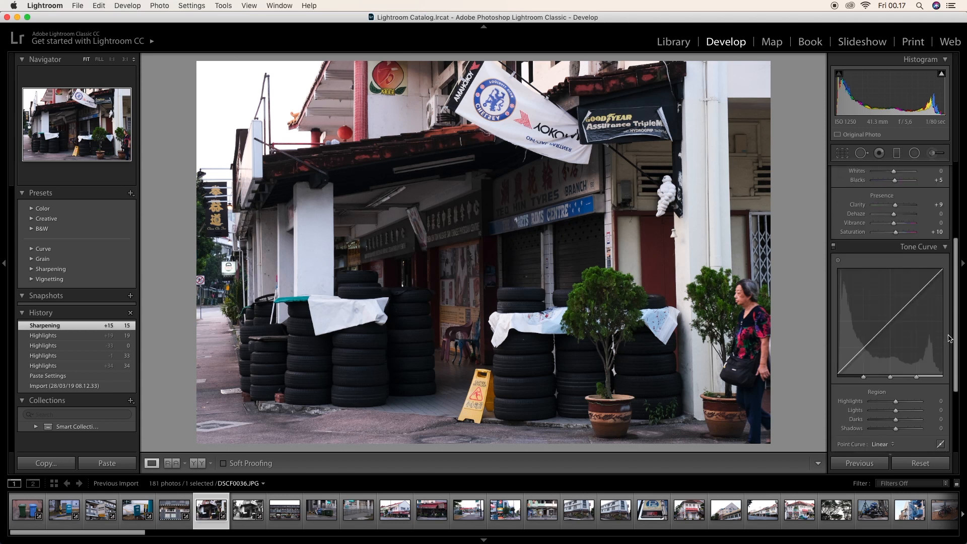
scroll(down, 3)
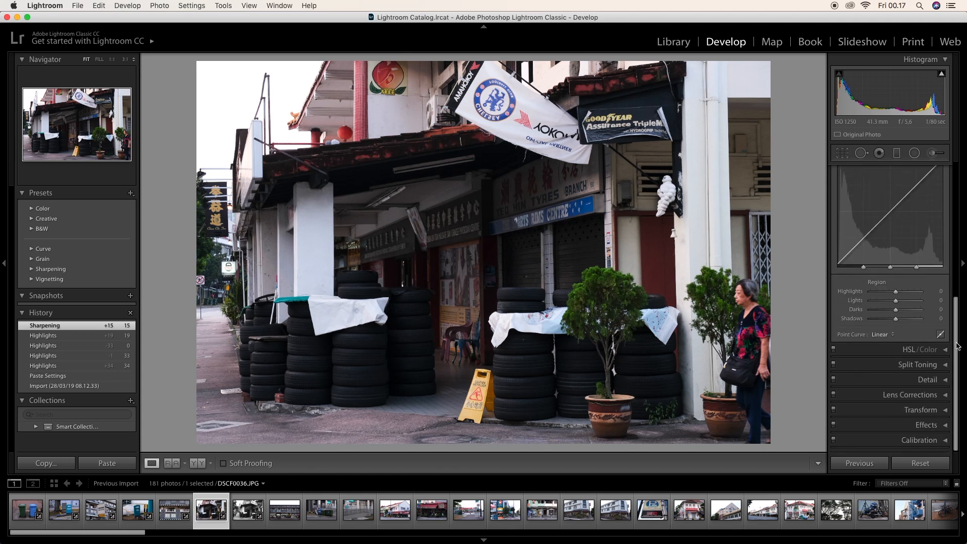
scroll(up, 3)
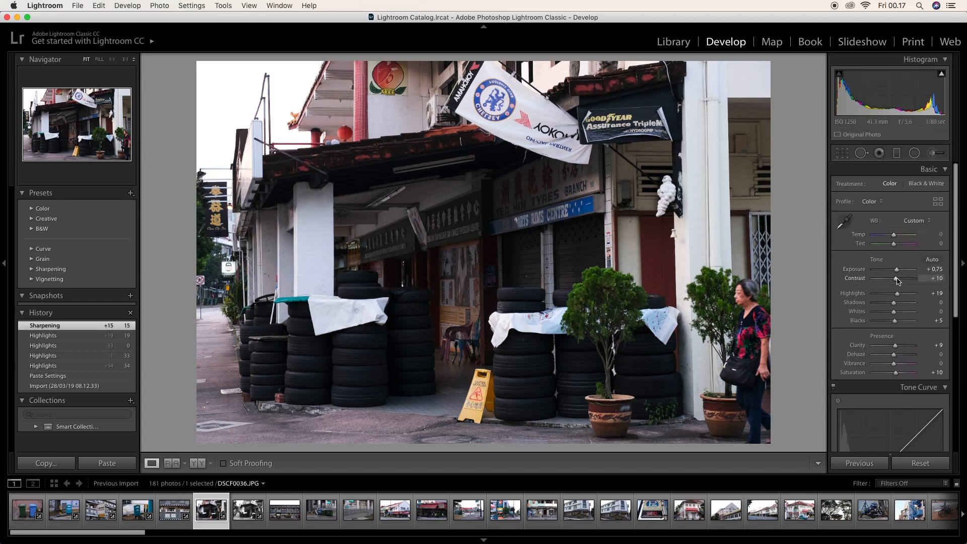
mouse_move(897, 237)
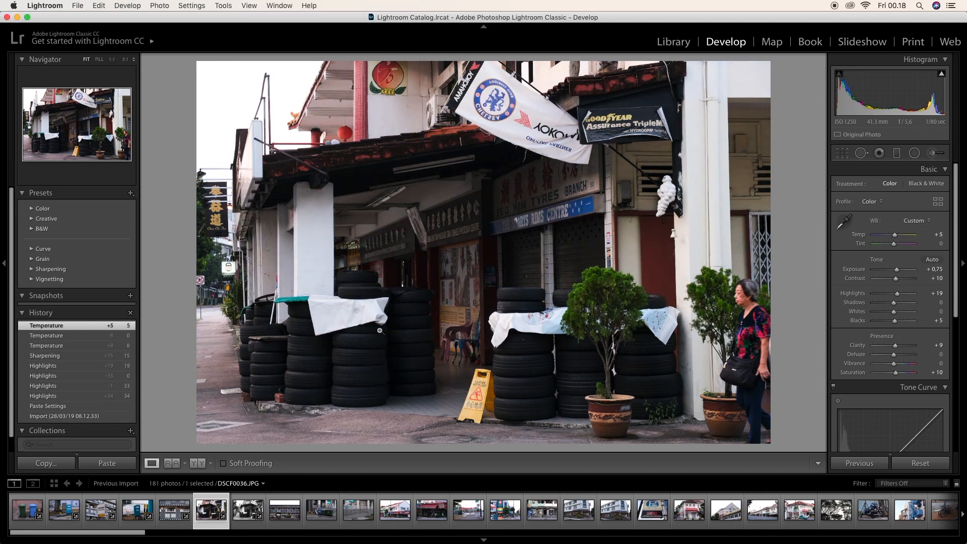
Copy the tyre-shop adjustments and paste them onto the black-and-white tyre shop and apartment block photos.
click(46, 463)
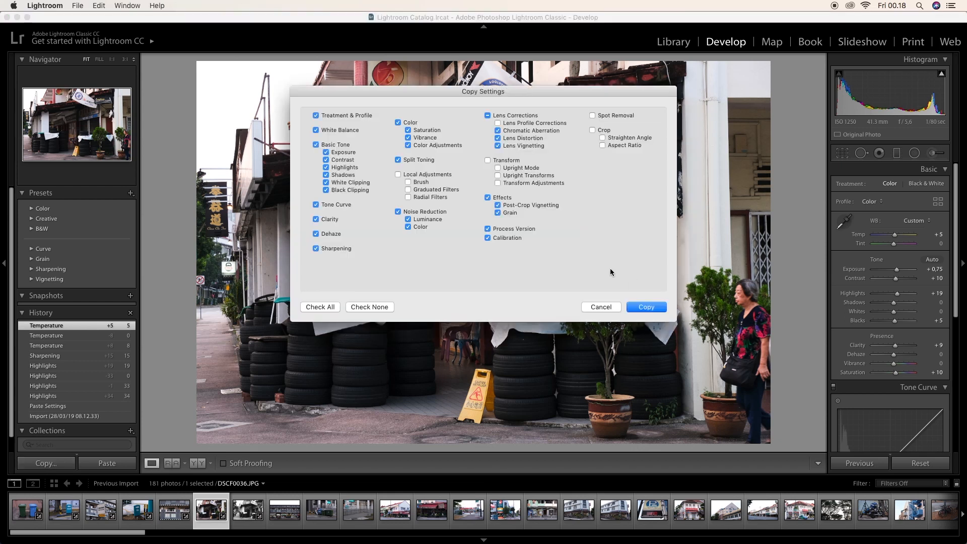
click(645, 306)
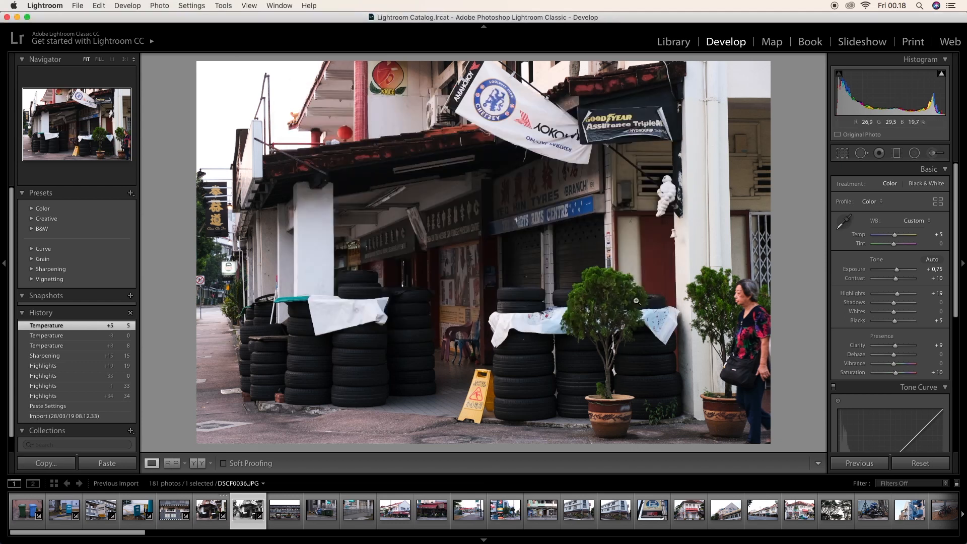
click(106, 463)
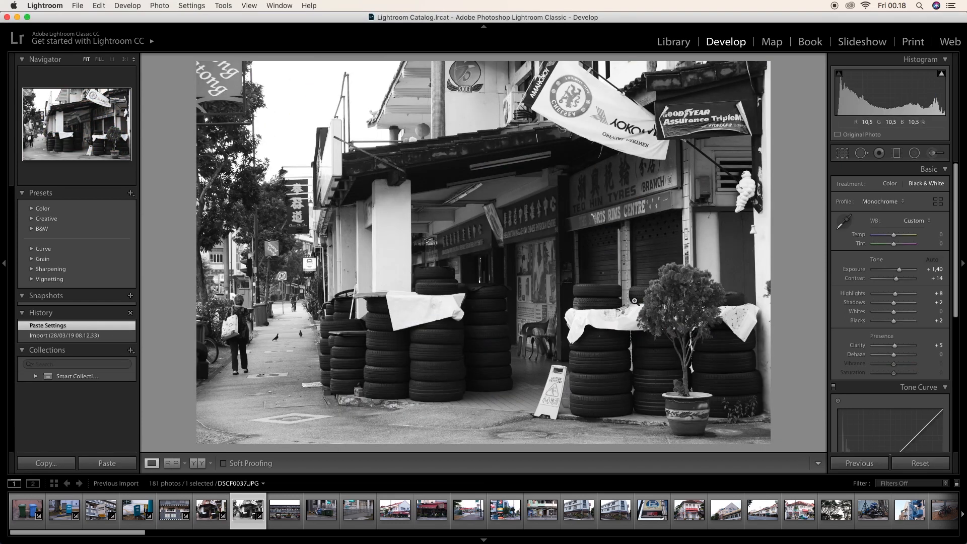
click(932, 260)
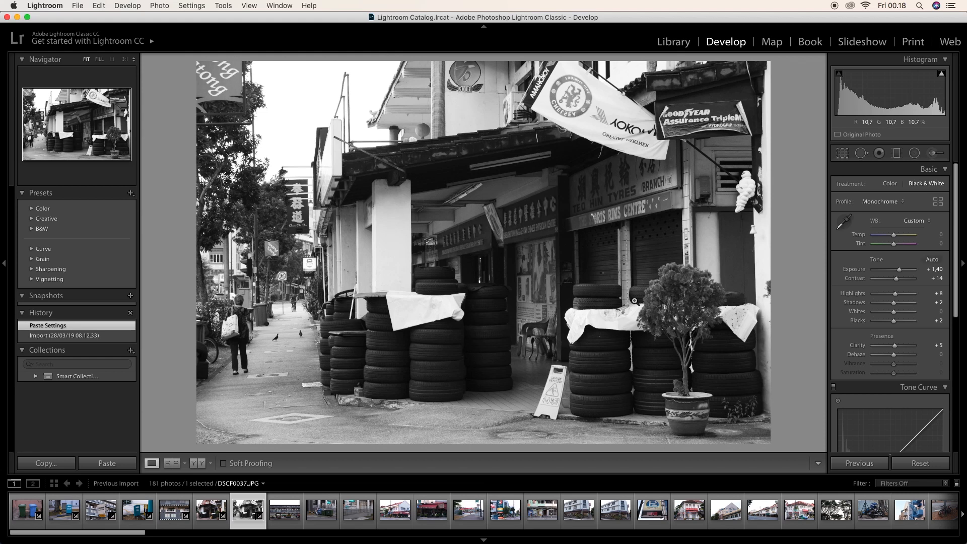
click(284, 509)
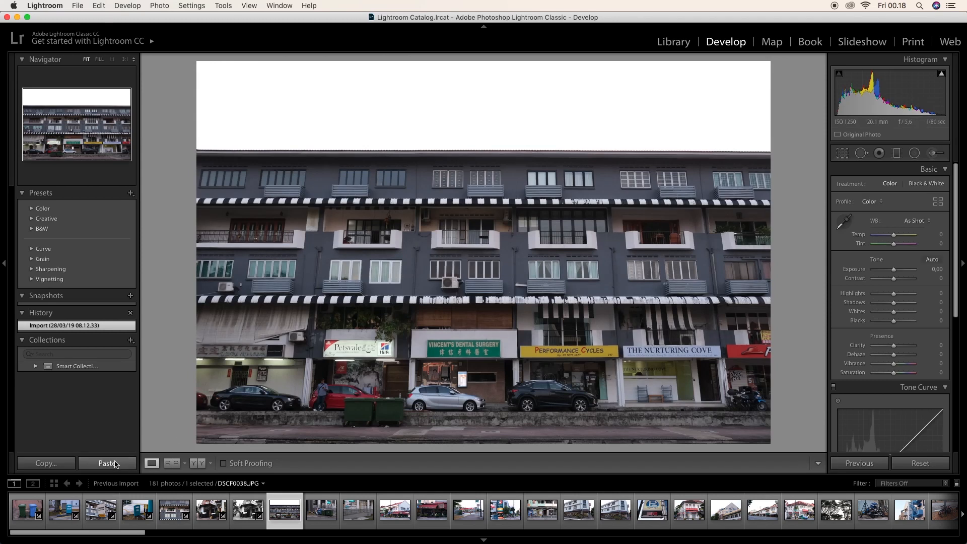
click(107, 463)
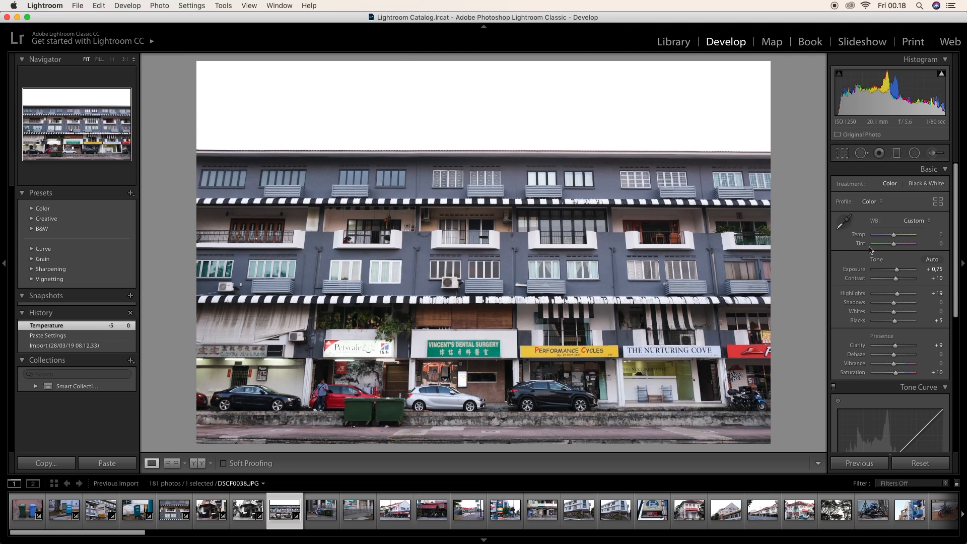
mouse_move(891, 262)
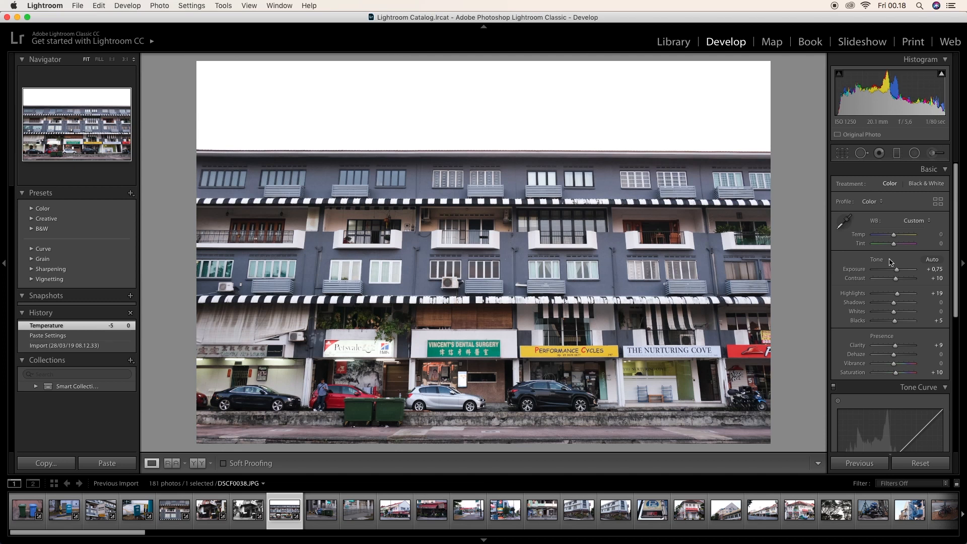
Paste the look onto the bins, clinic ramp and shophouse photos, easing the shophouse exposure.
click(320, 509)
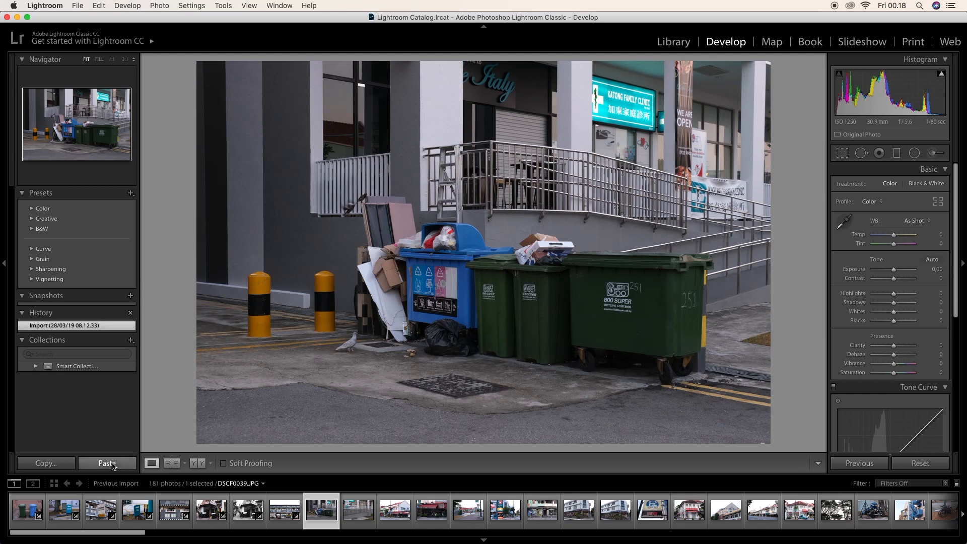
click(105, 463)
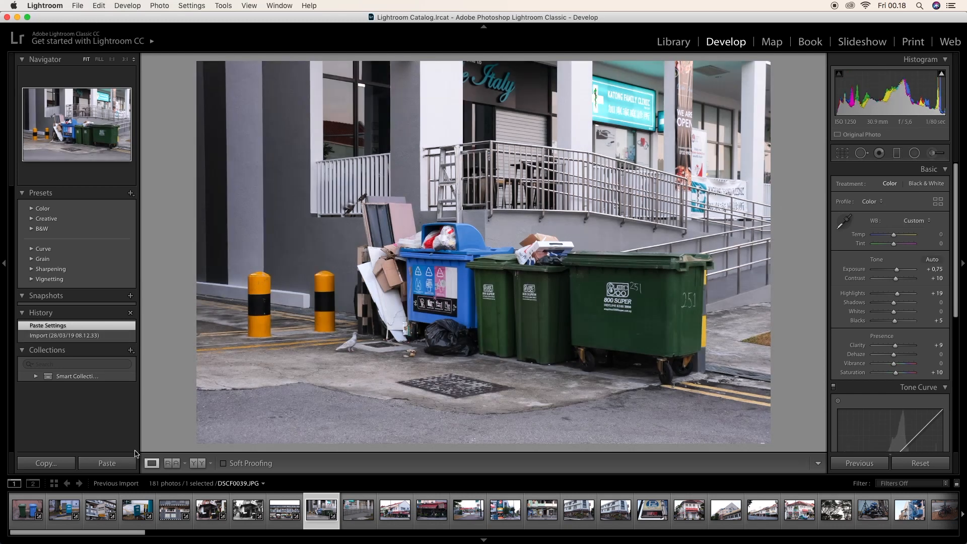
click(356, 510)
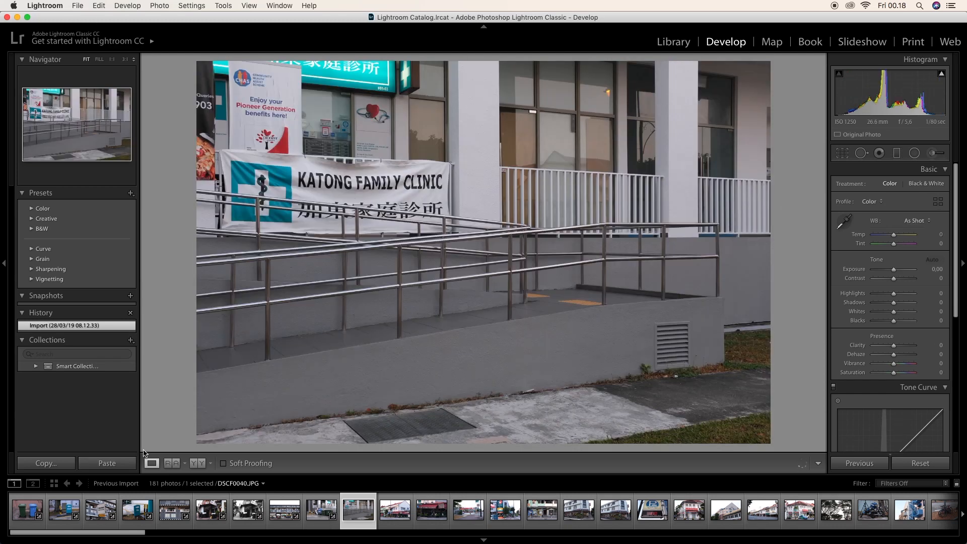
click(106, 463)
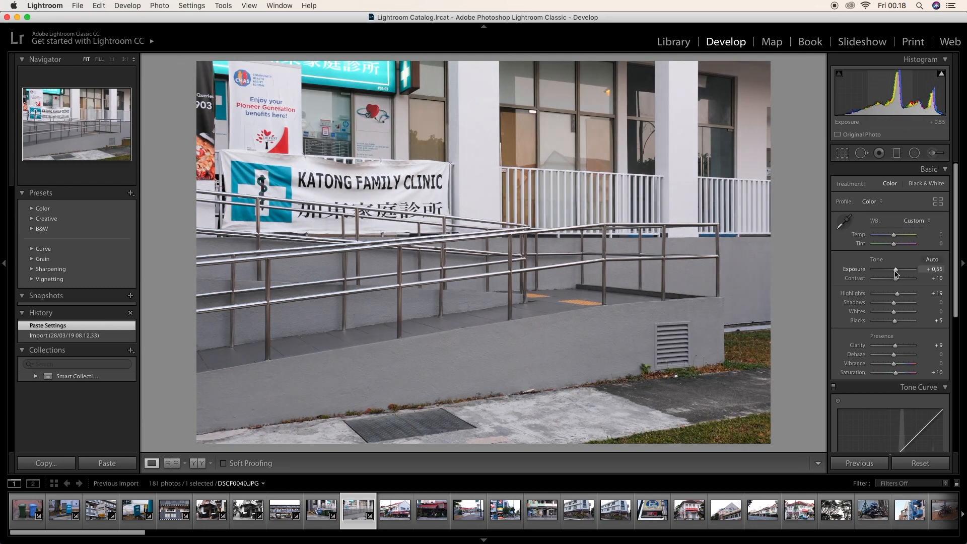
click(45, 463)
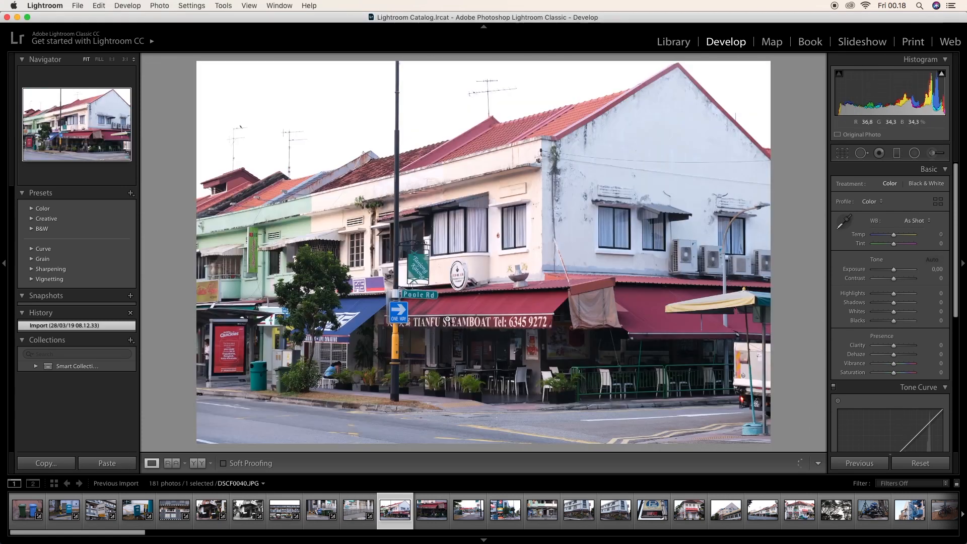
click(106, 463)
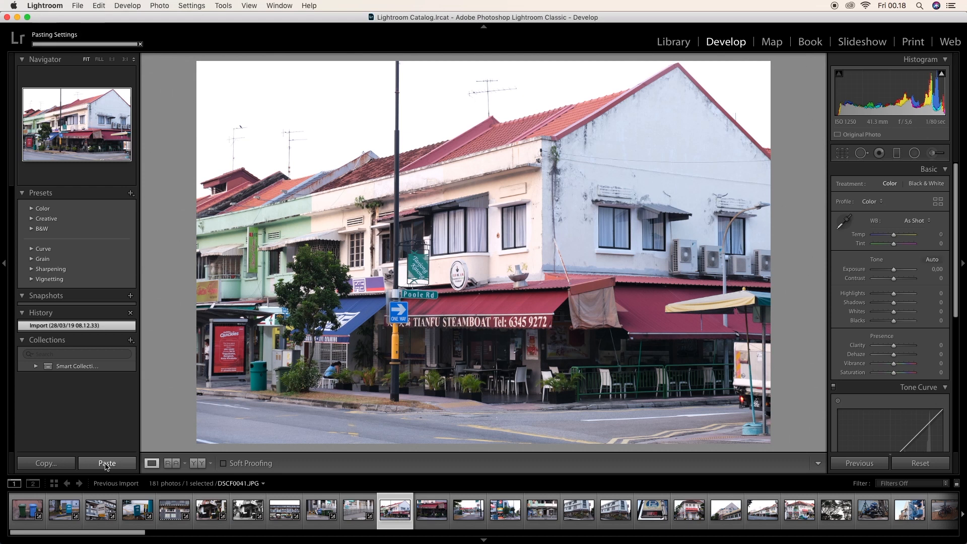
click(107, 464)
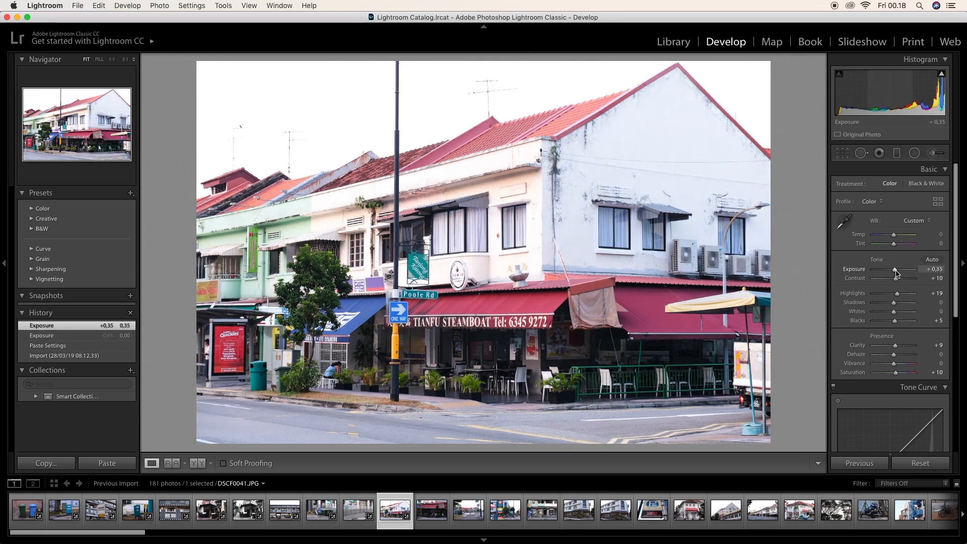
Paste the look onto the steamboat restaurant and petrol station photos, adjusting the latter's blacks.
click(431, 509)
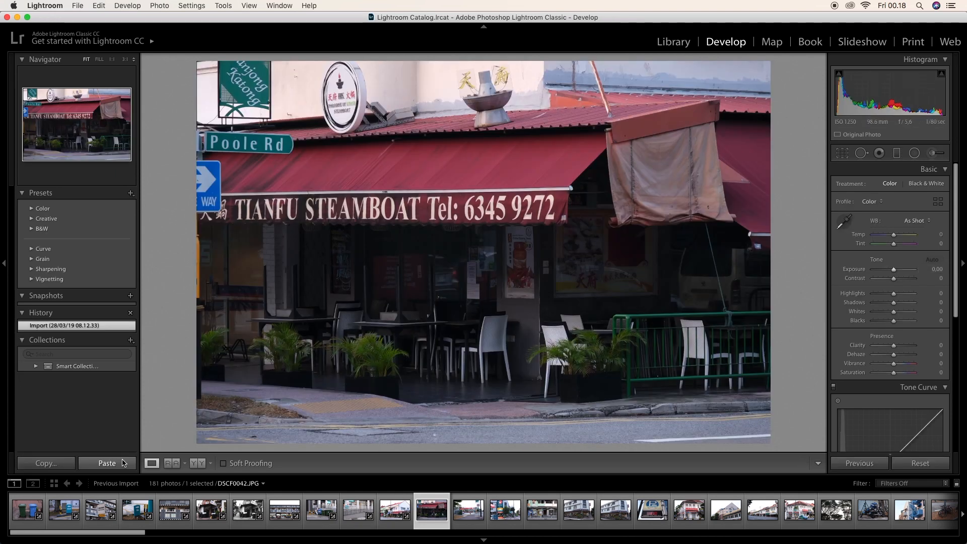
click(106, 464)
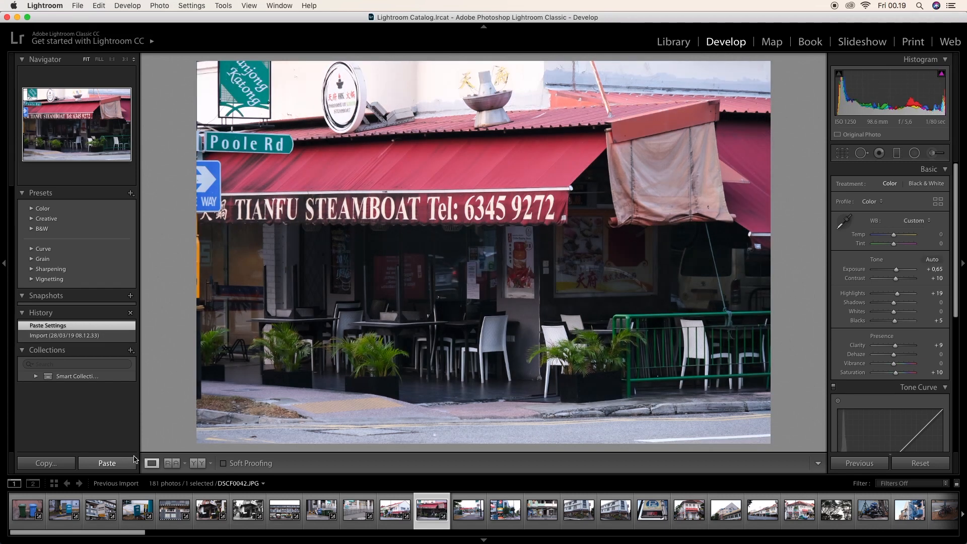
click(467, 509)
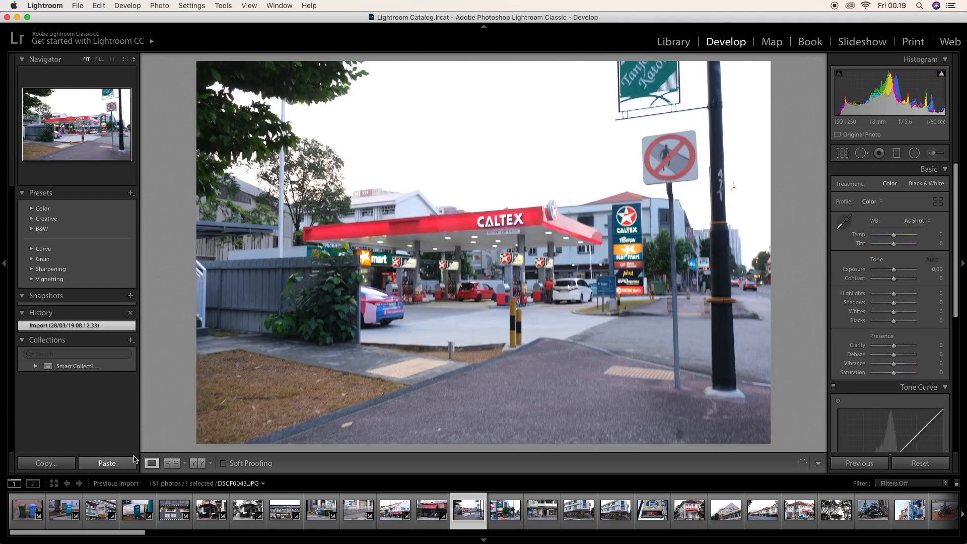
click(105, 463)
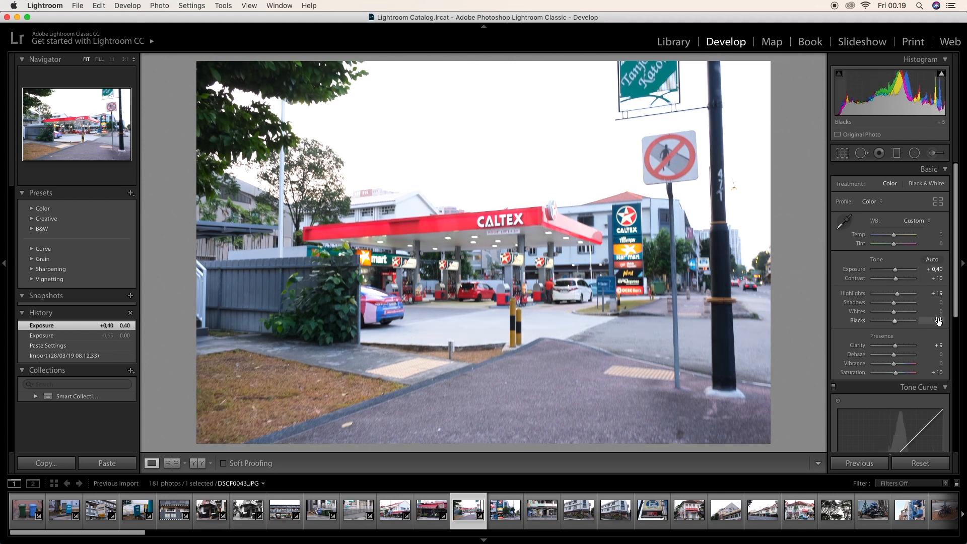
double_click(936, 320)
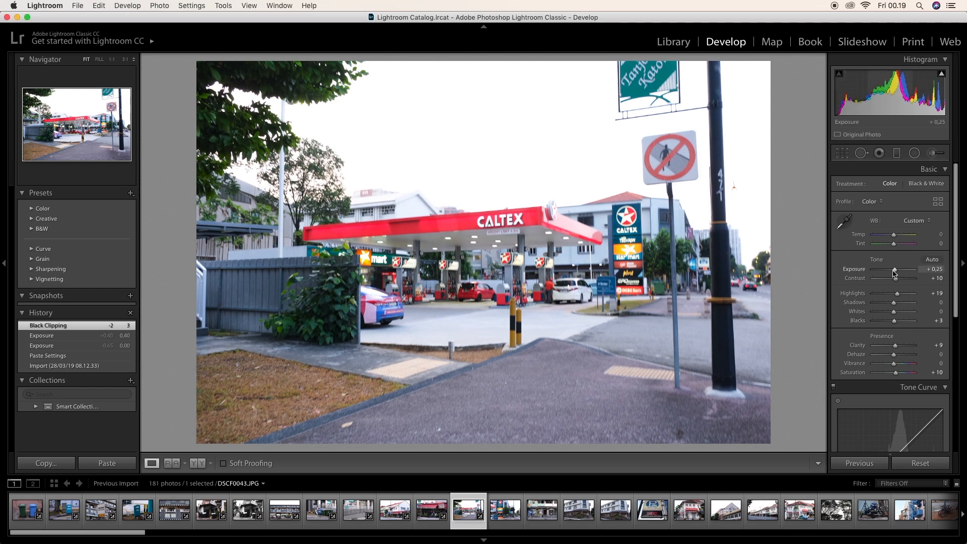
Paste the look onto the Caltex sign photo and review its Detail settings.
click(505, 509)
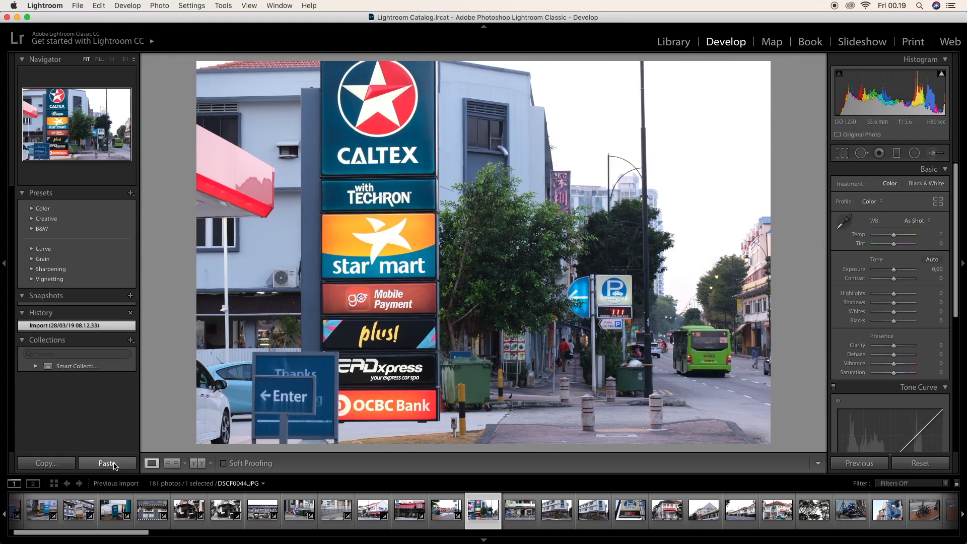
click(106, 463)
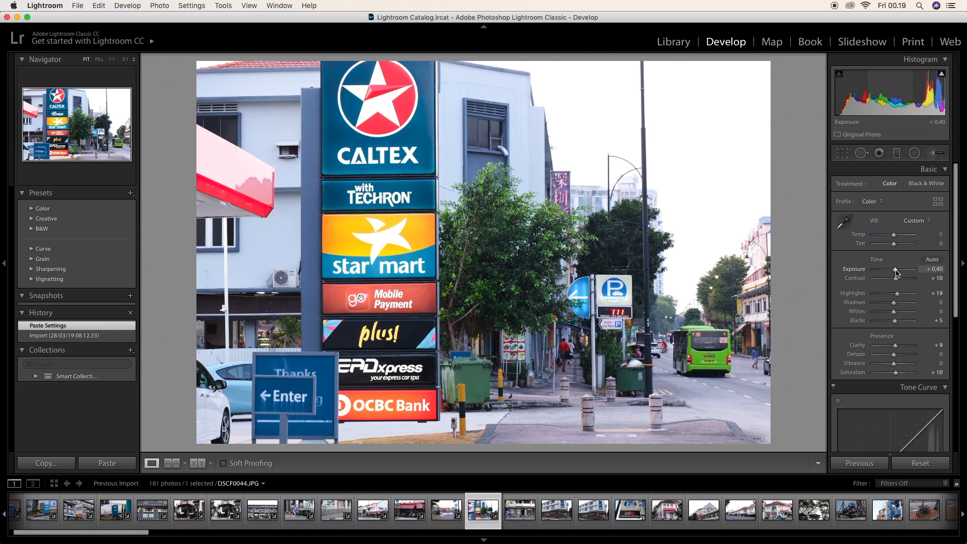
scroll(down, 3)
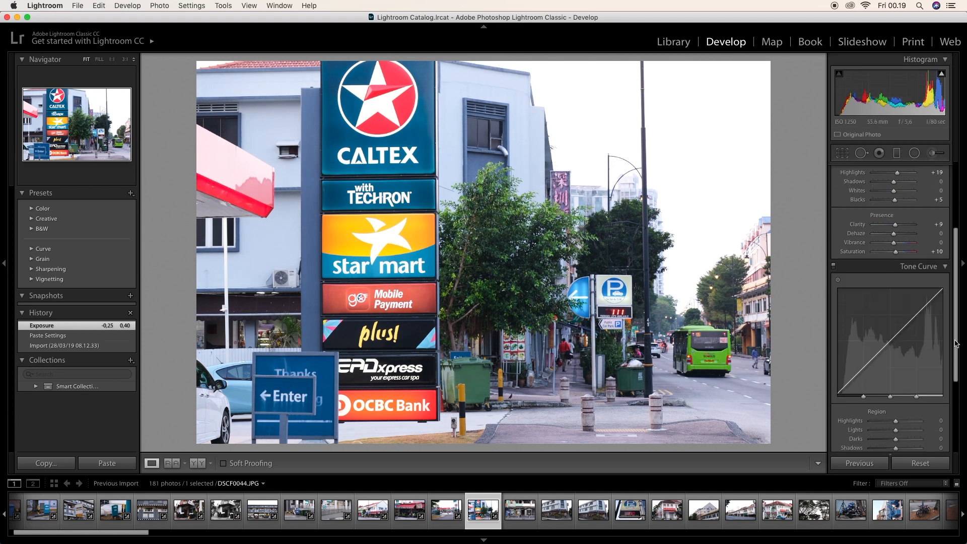
scroll(down, 3)
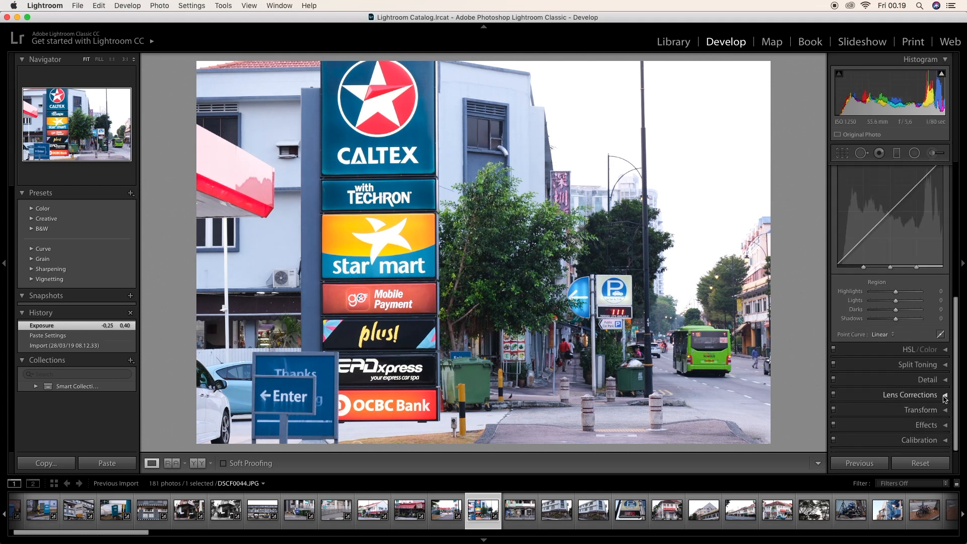
click(920, 223)
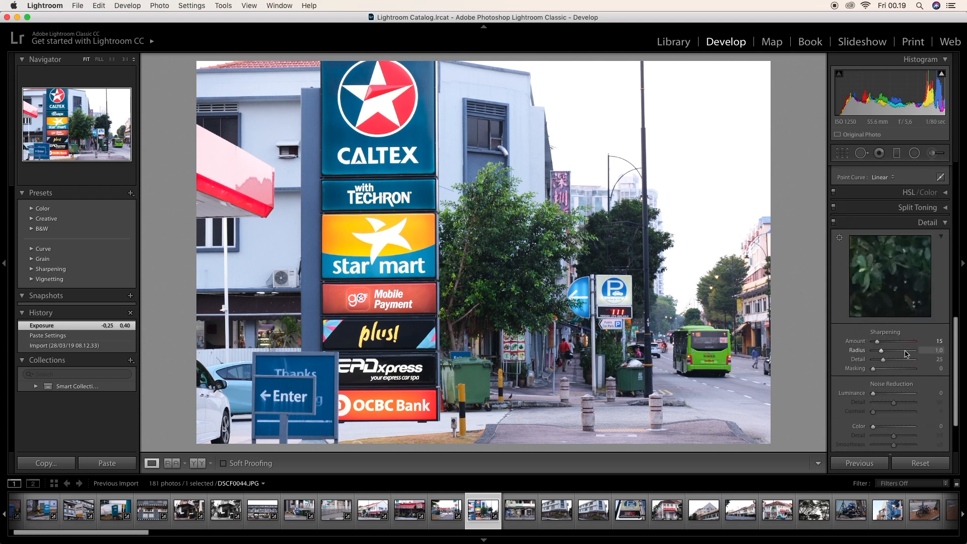
mouse_move(46, 463)
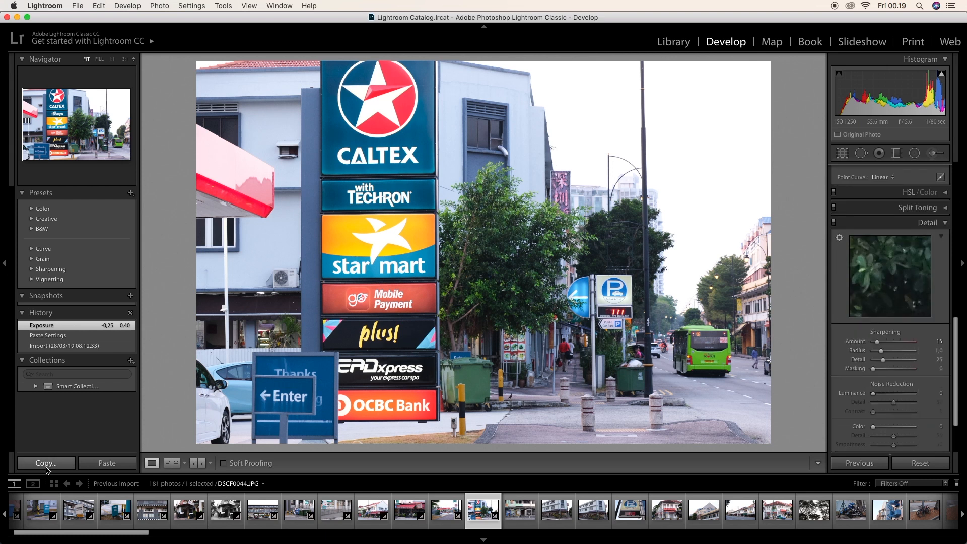
Copy the Caltex photo's adjustments and paste them onto the bus stop and remaining restaurant corner photos.
click(45, 463)
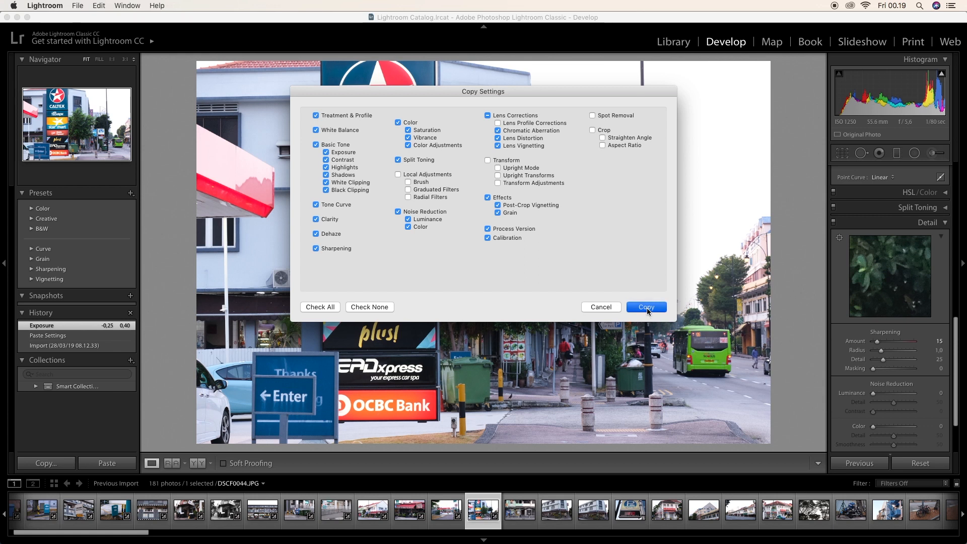
click(646, 307)
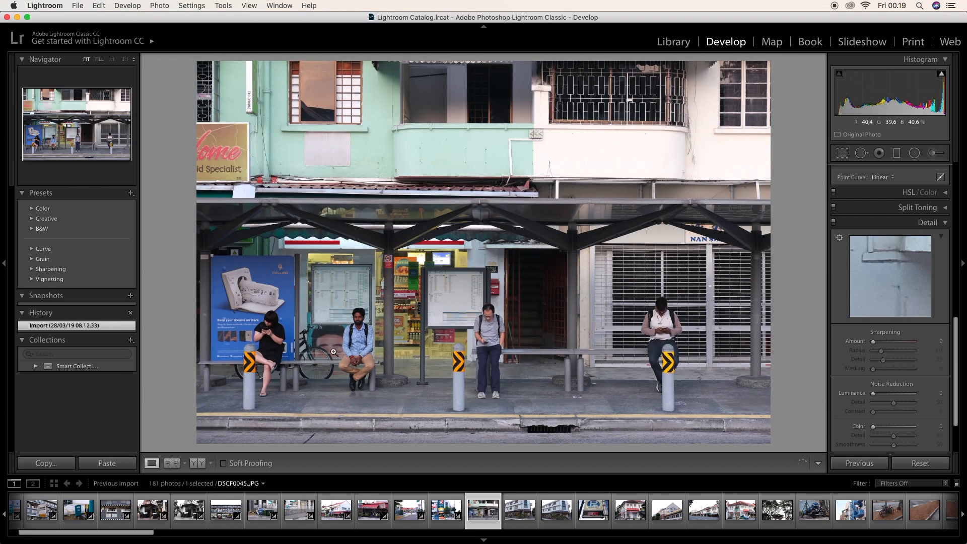
click(107, 463)
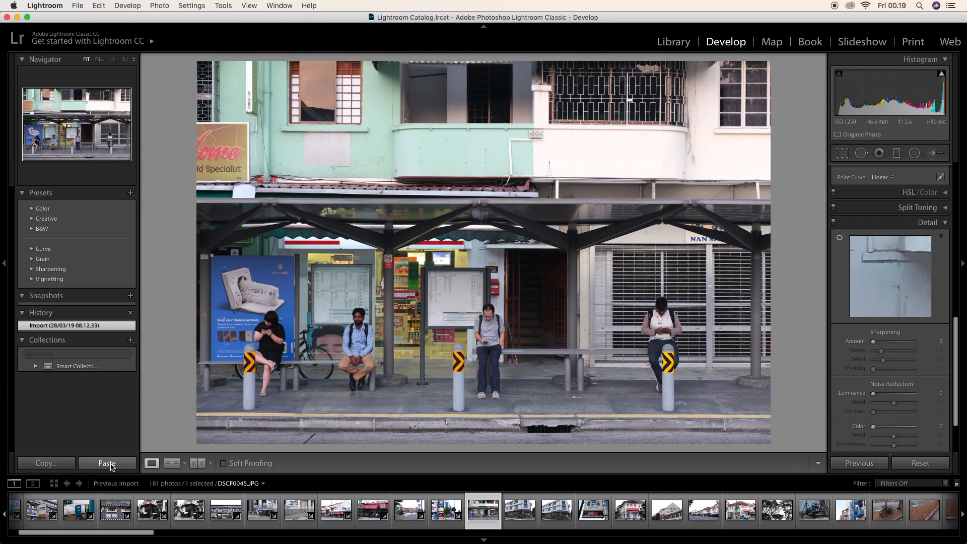
click(106, 463)
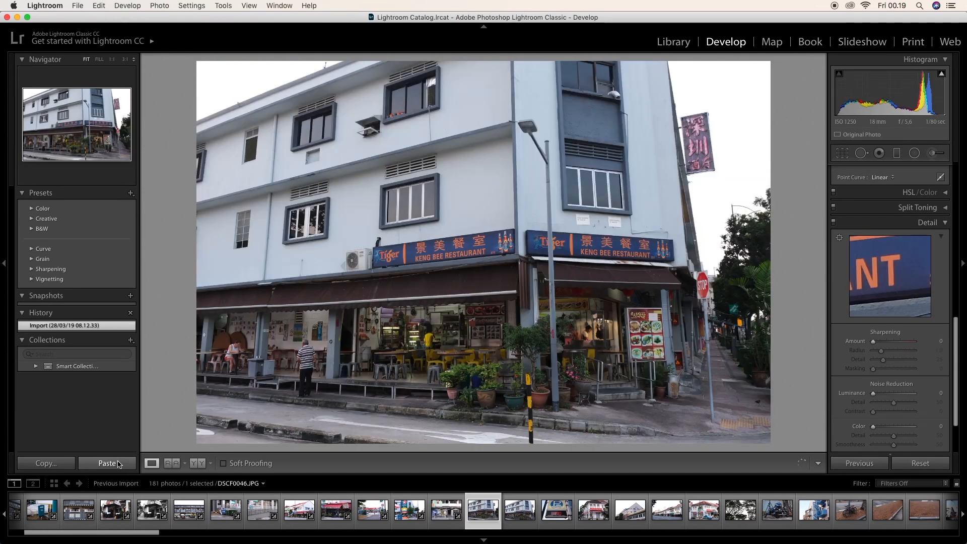
click(107, 463)
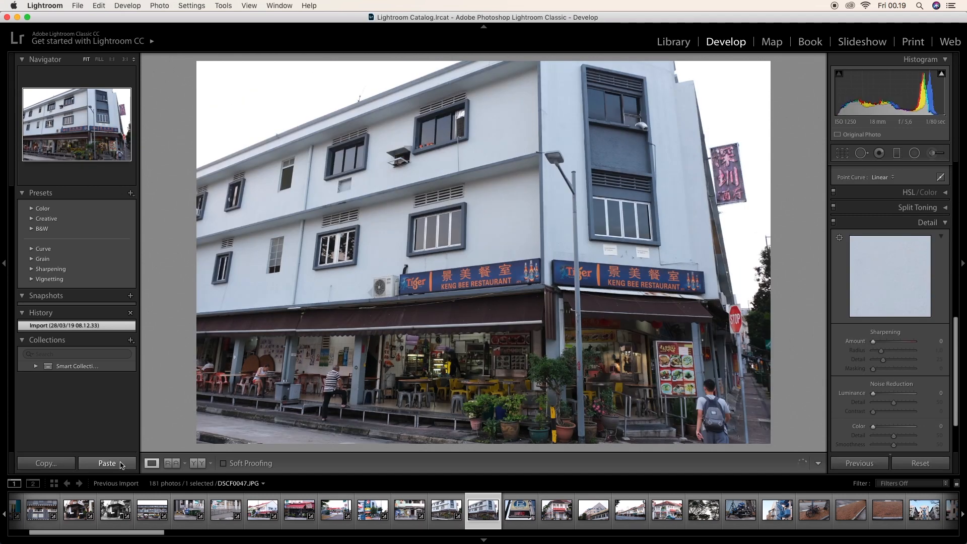
click(105, 464)
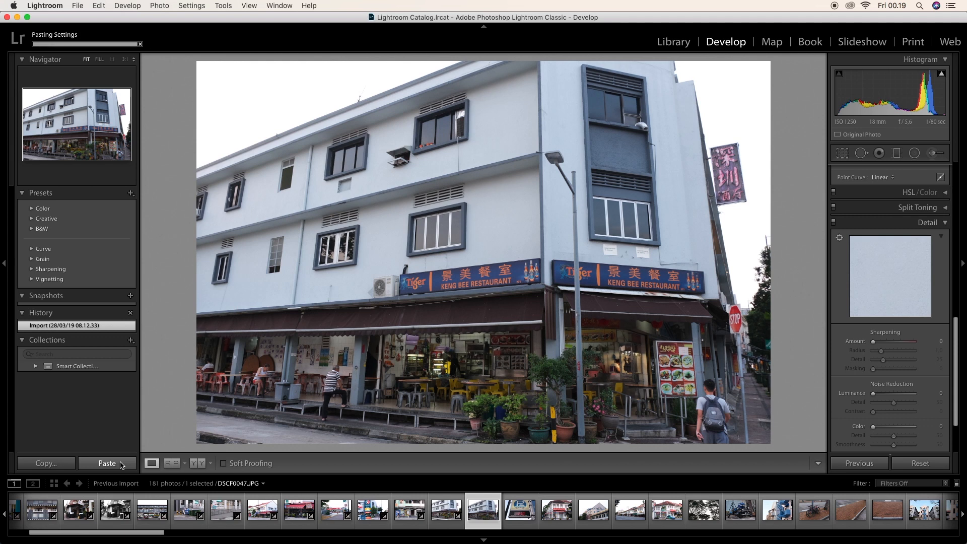
click(107, 463)
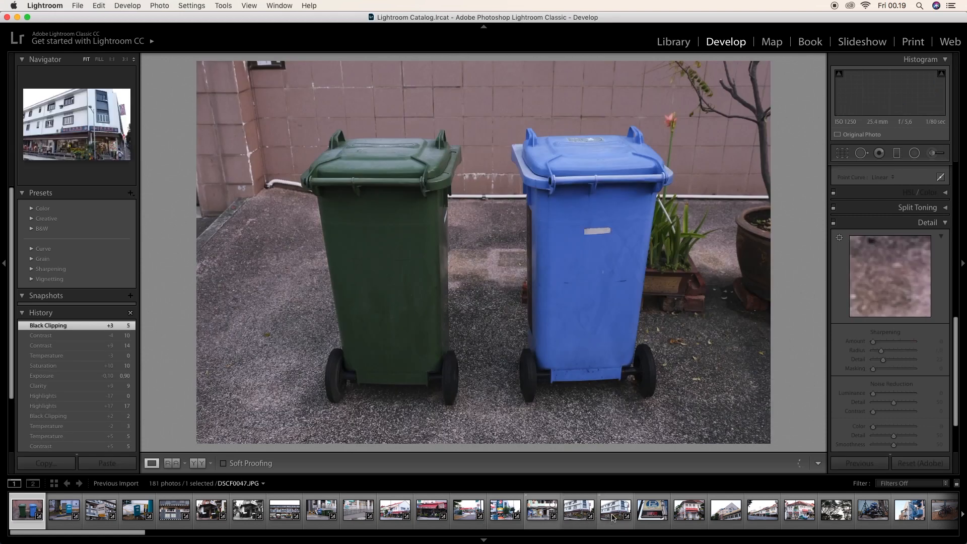
Export the 17 selected photos as JPEGs to Pictures/Shutterstock with the Shutterstock custom name.
click(77, 6)
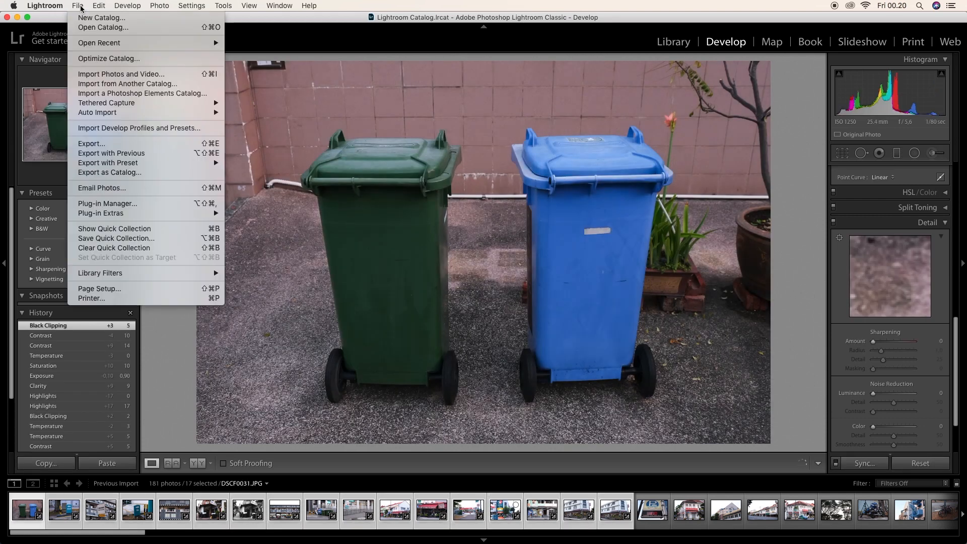
mouse_move(91, 143)
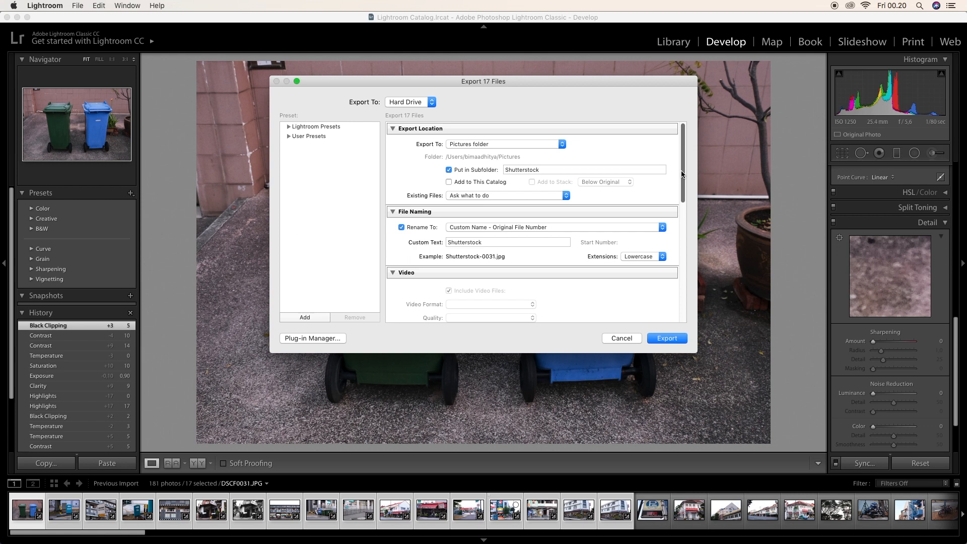
scroll(down, 3)
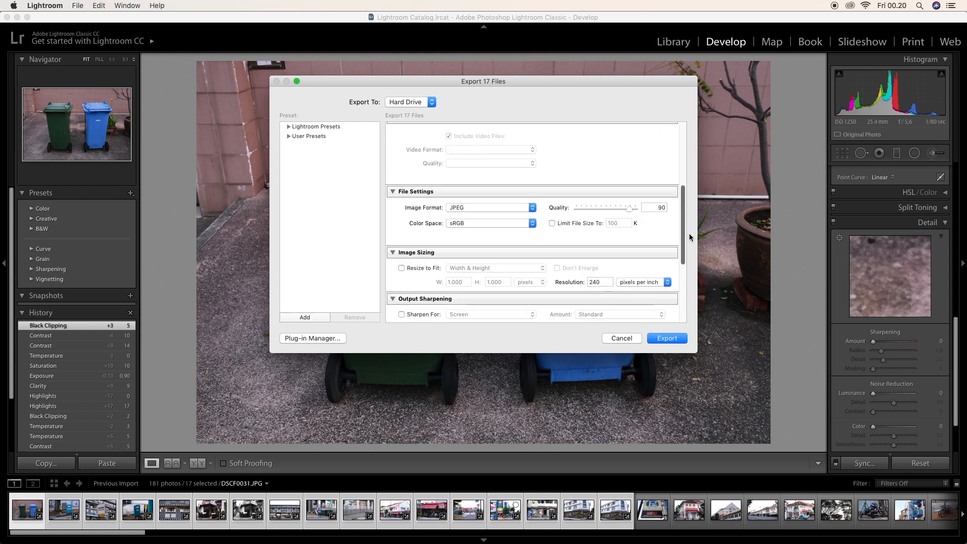
scroll(down, 3)
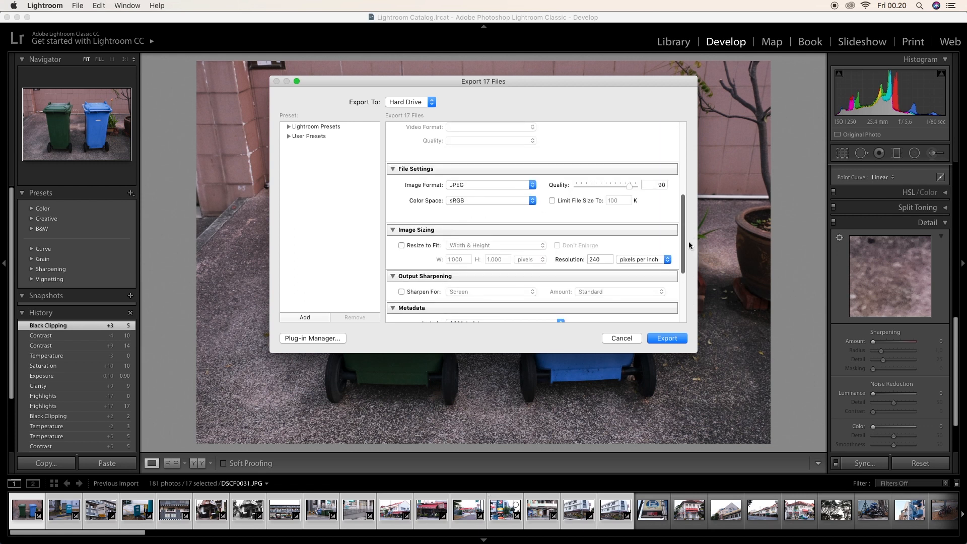
click(666, 338)
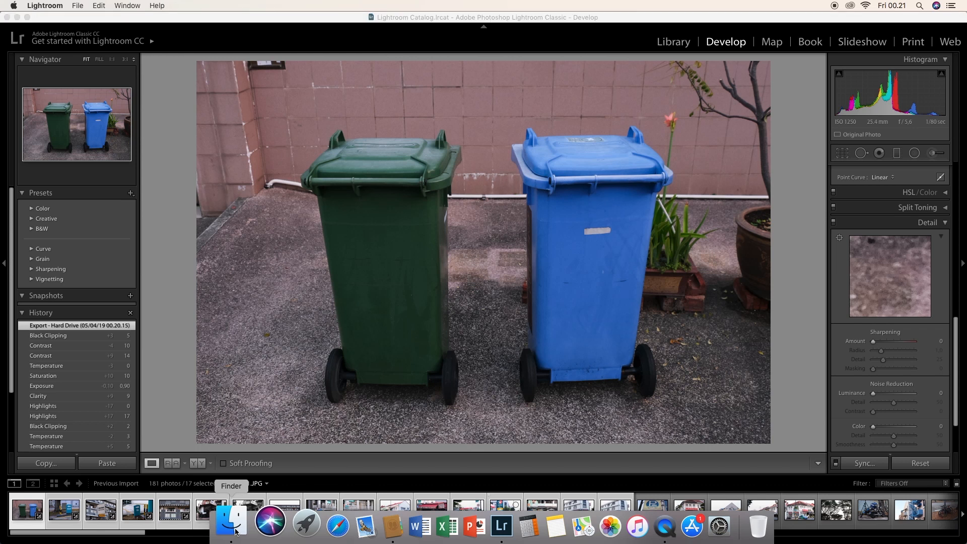
Browse to Pictures/Shutterstock in Finder and check Shutterstock-0031.jpg's info shows about 10.8 MB.
click(232, 525)
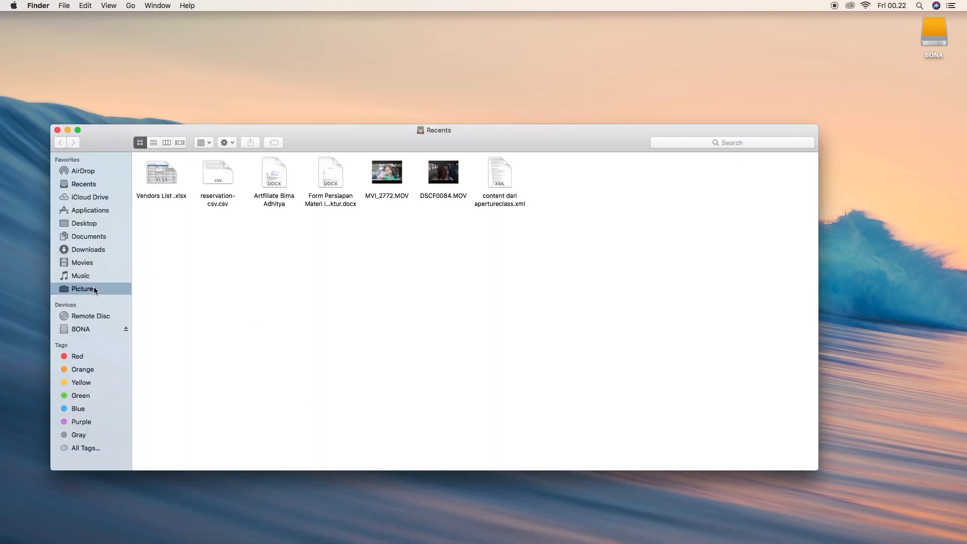
click(84, 289)
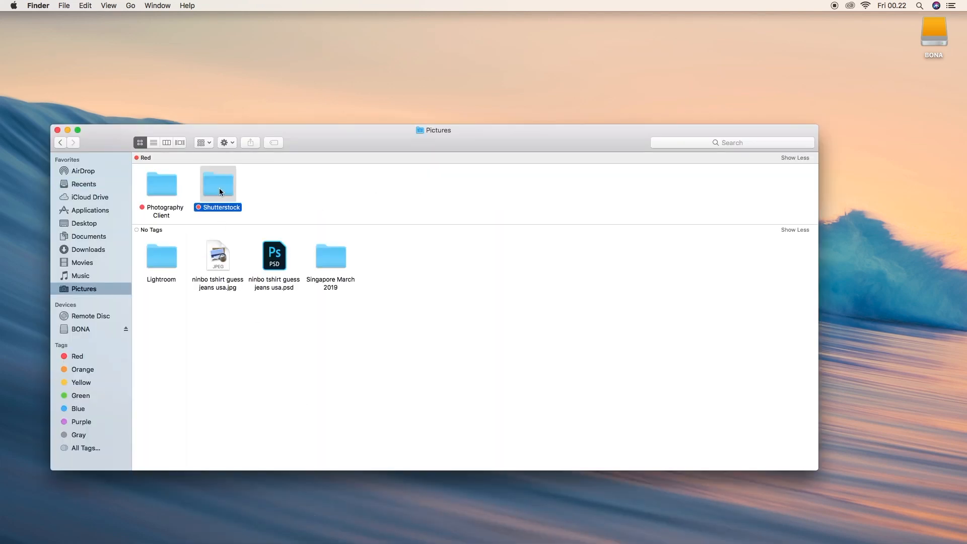
double_click(217, 183)
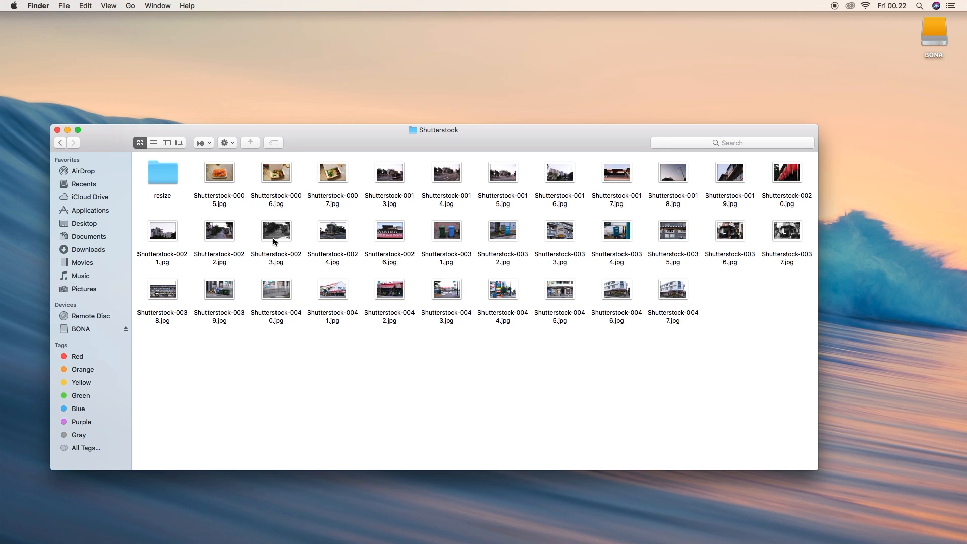
right_click(446, 231)
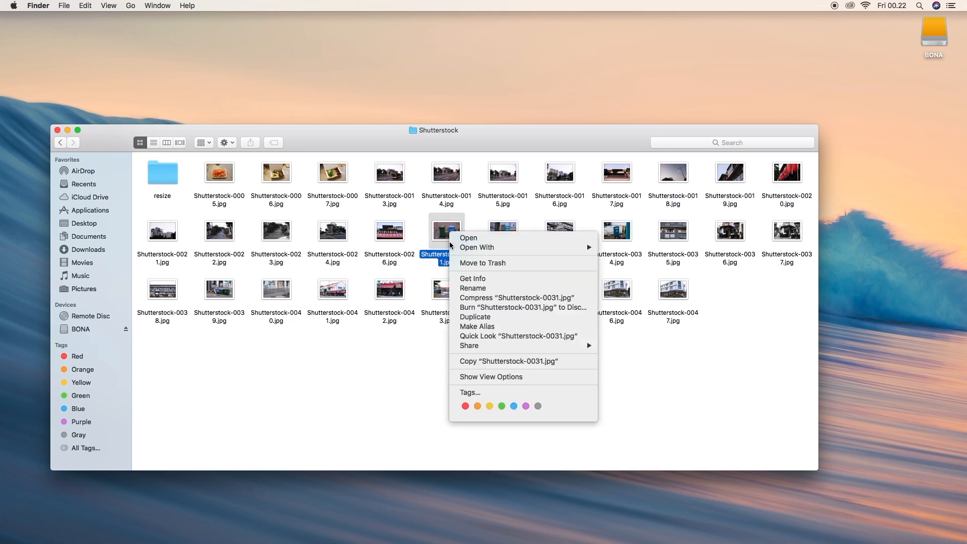
click(473, 278)
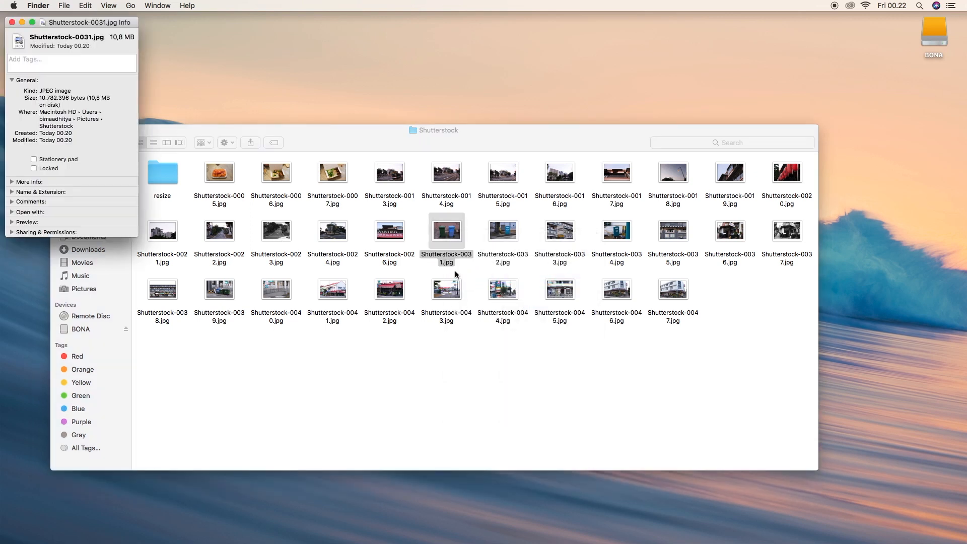
double_click(98, 98)
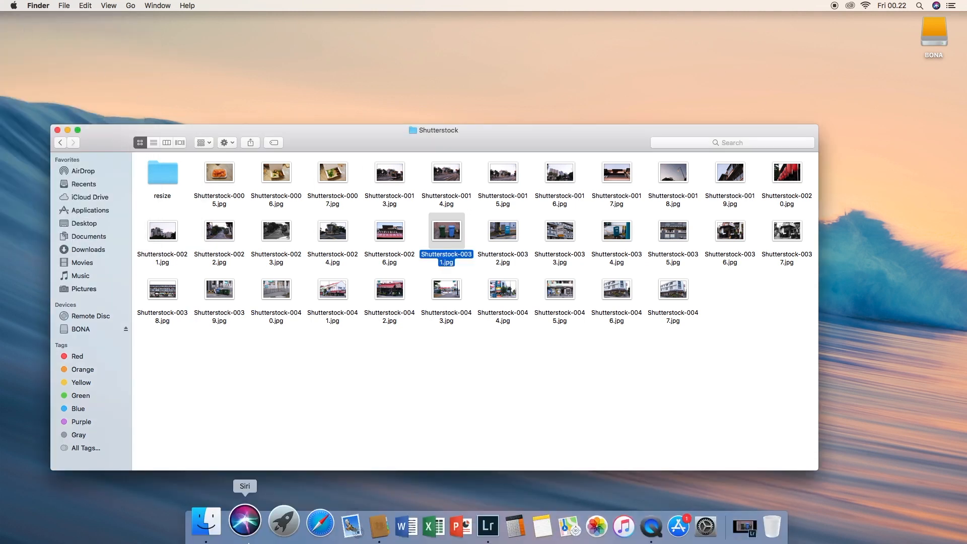
mouse_move(300, 511)
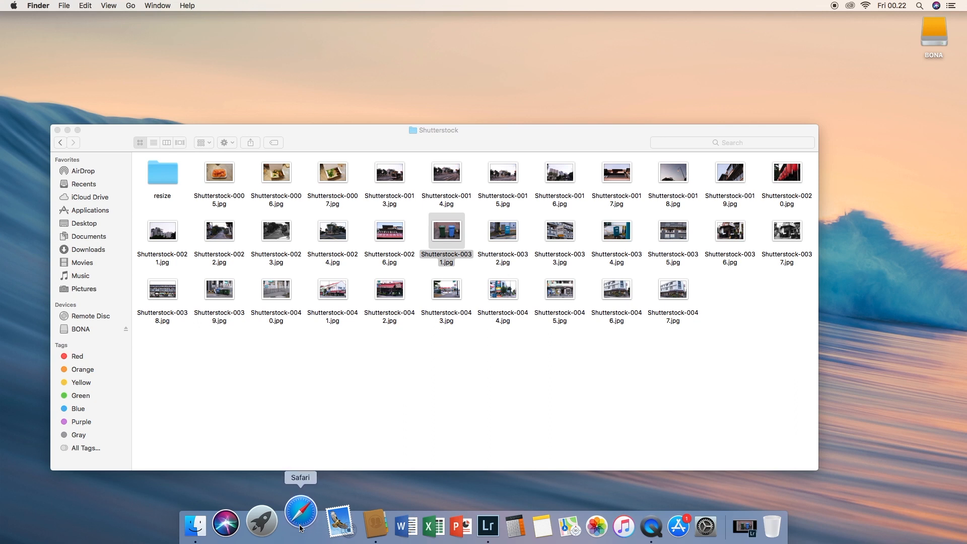
Go to submit.shutterstock.com in Safari and confirm the Lightroom catalog backup prompt.
click(300, 526)
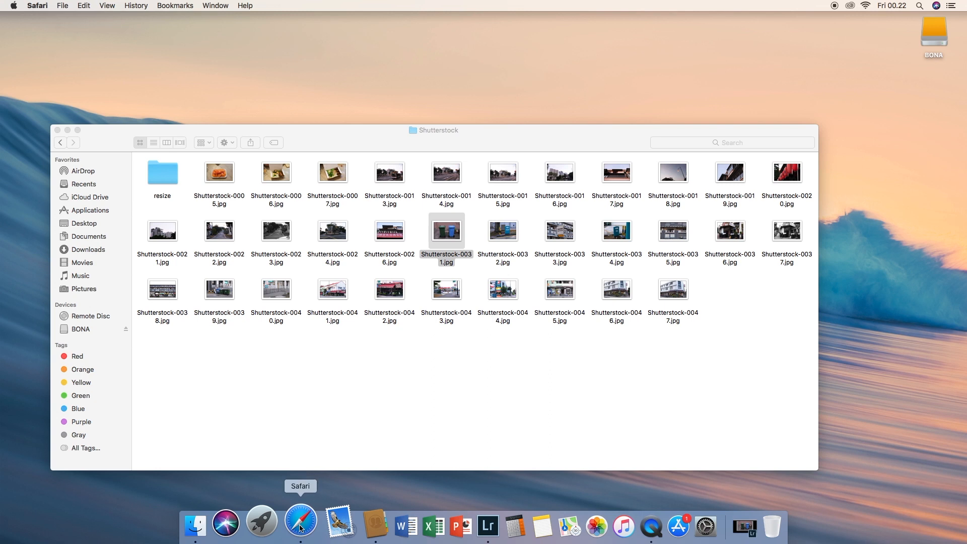
mouse_move(363, 430)
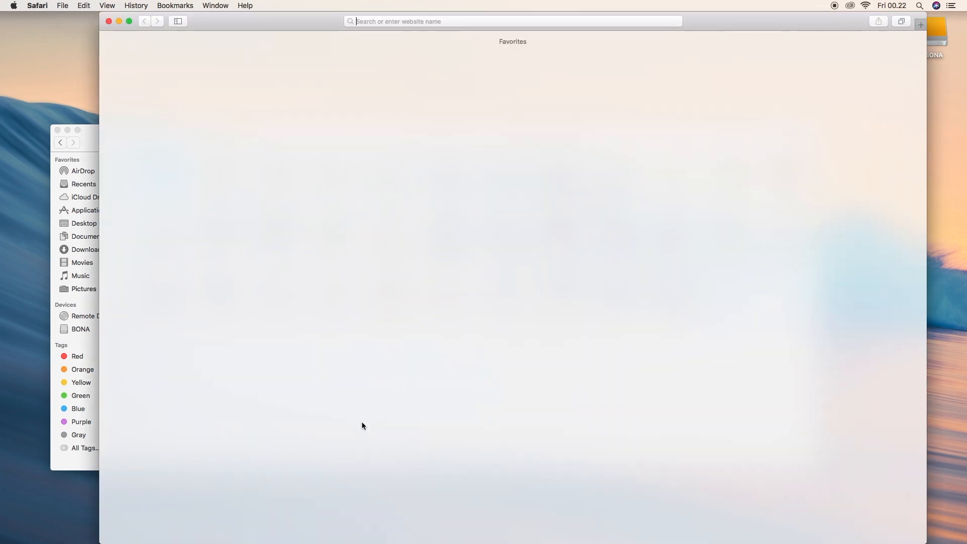
click(512, 21)
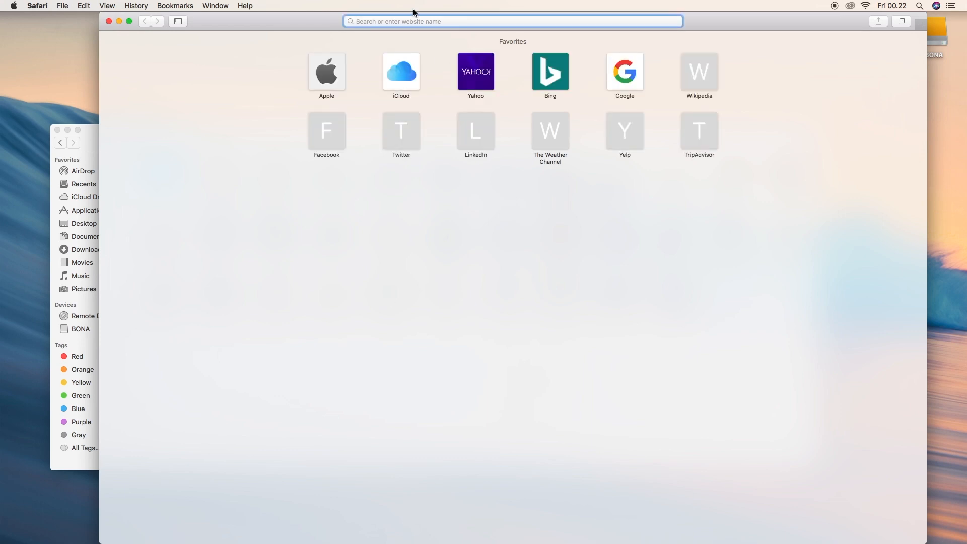
text(subm)
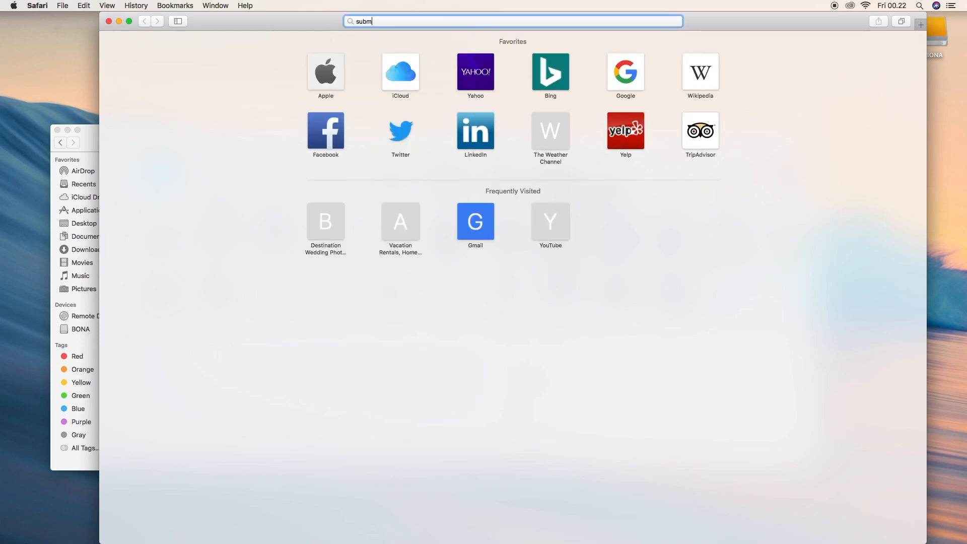
text(submit.shutterstock.com)
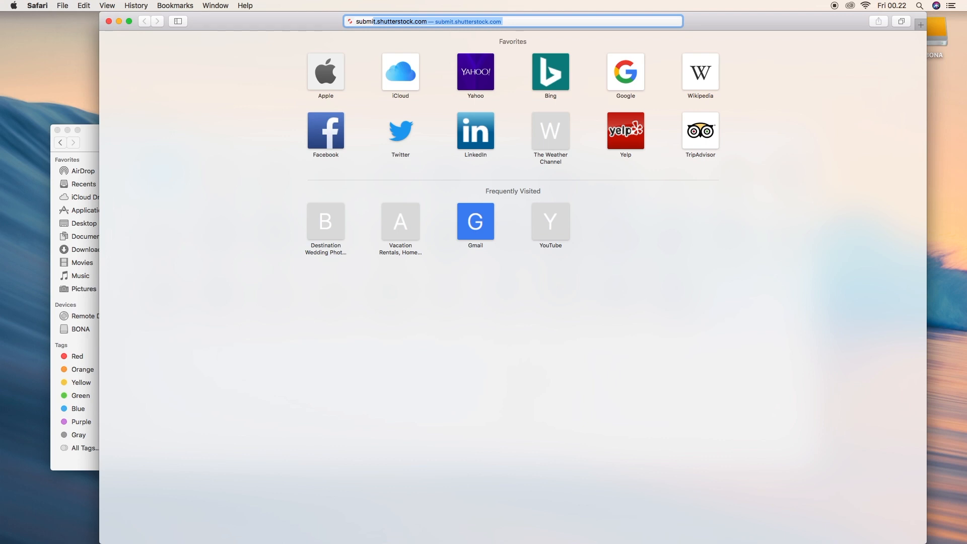
mouse_move(559, 69)
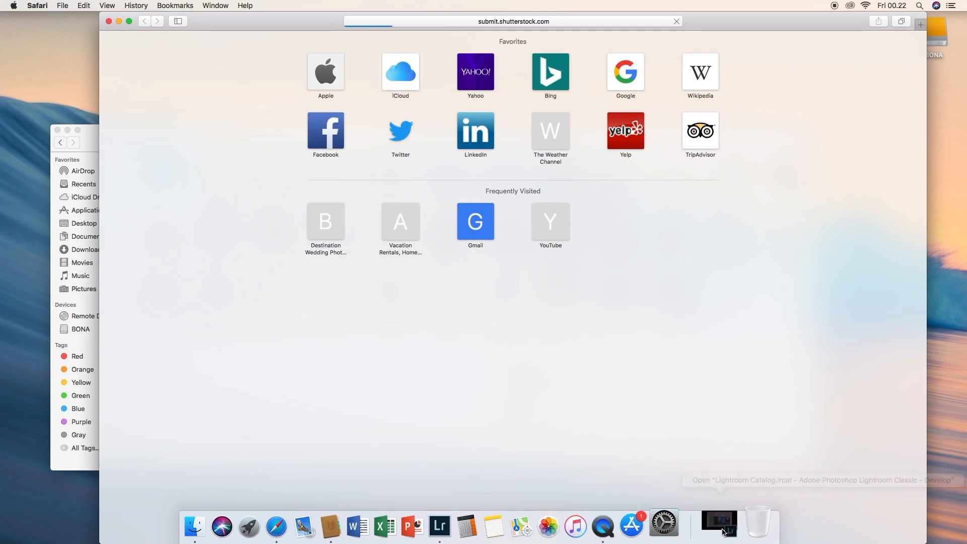
mouse_move(719, 520)
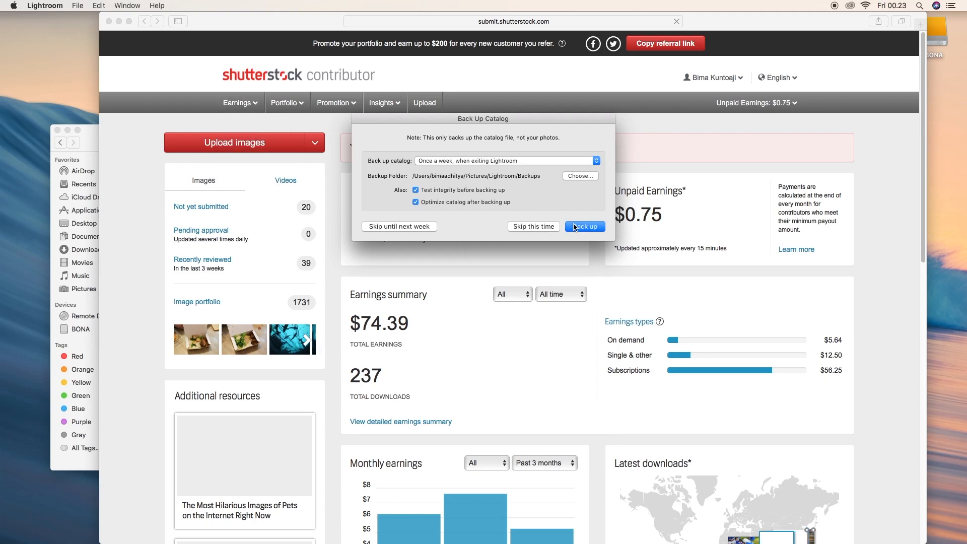
click(583, 226)
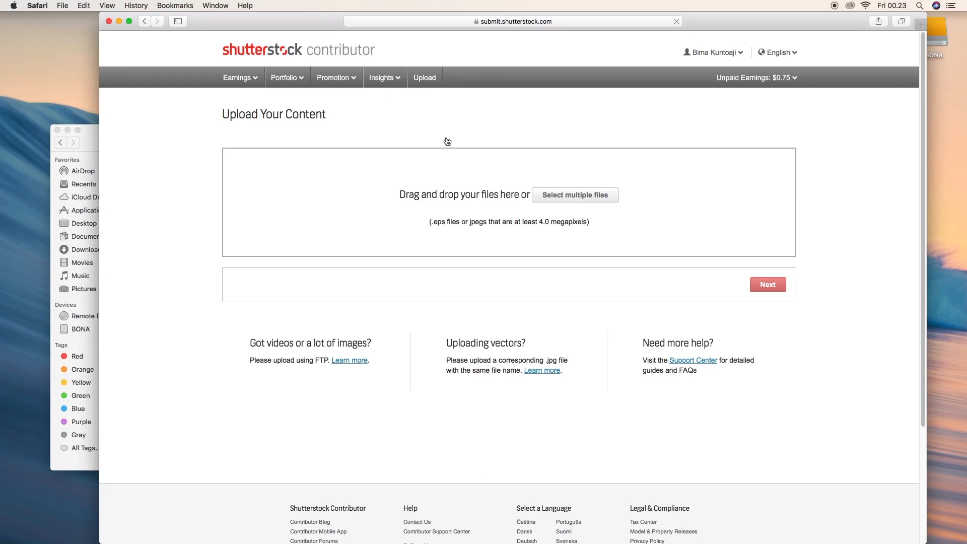
Select the Shutterstock-003x/0047 JPEGs from the Shutterstock folder, upload them and continue to Next.
click(574, 194)
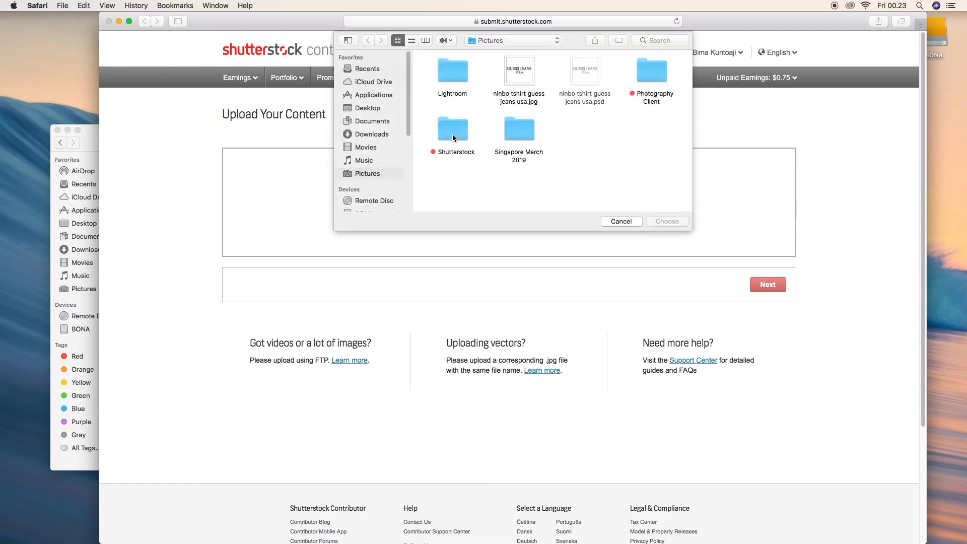
double_click(453, 130)
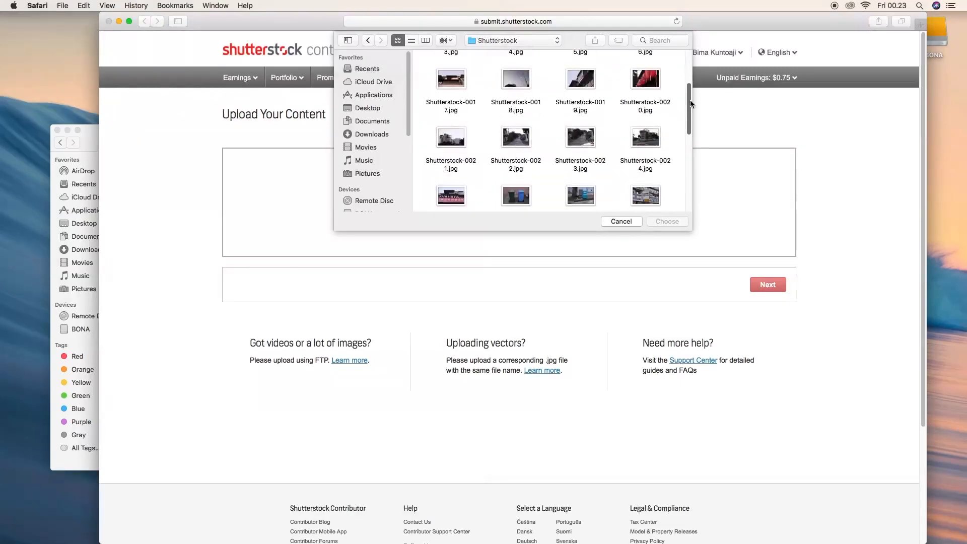
click(516, 141)
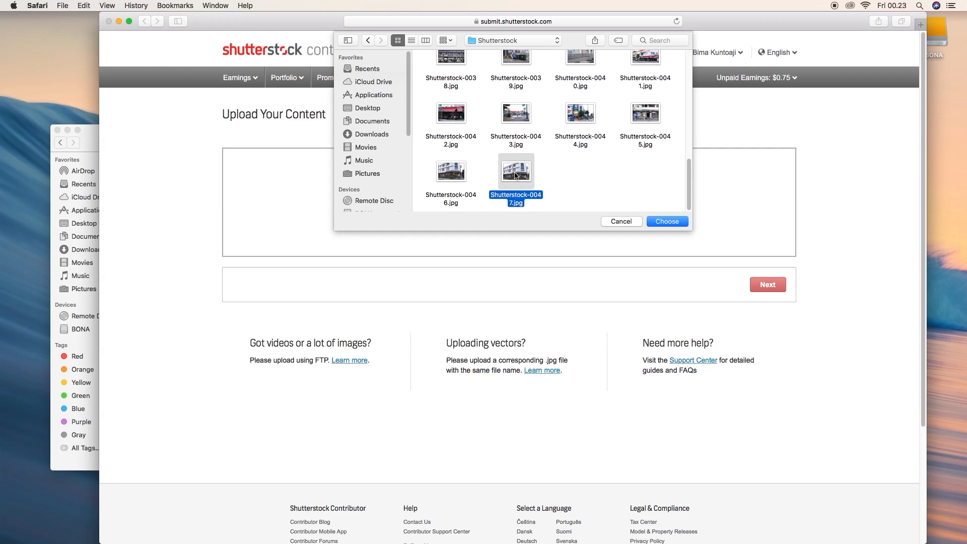
click(515, 60)
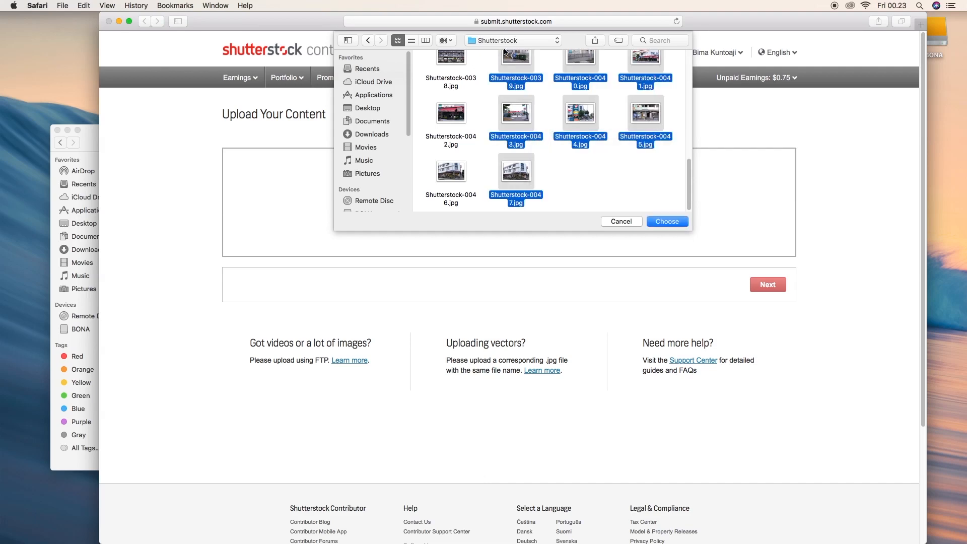
scroll(up, 3)
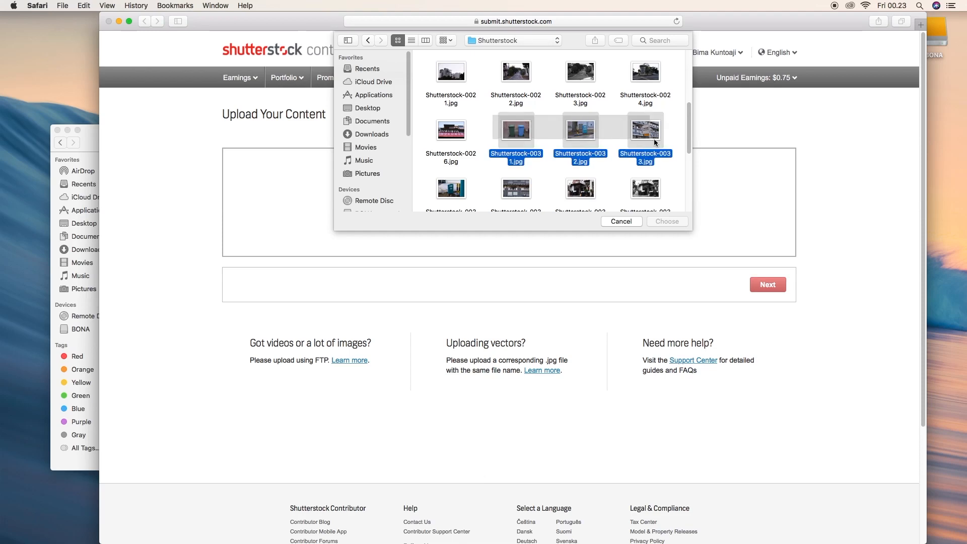
click(580, 190)
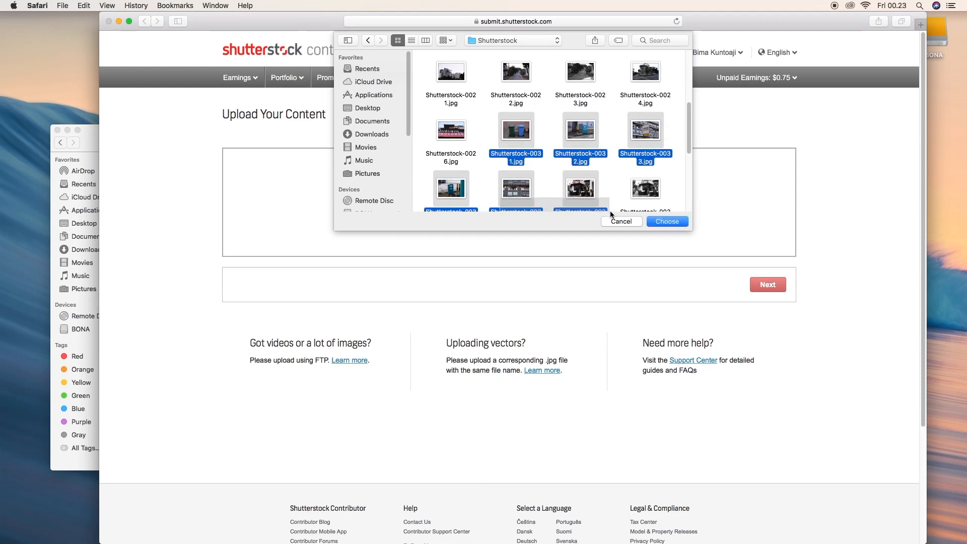
scroll(down, 3)
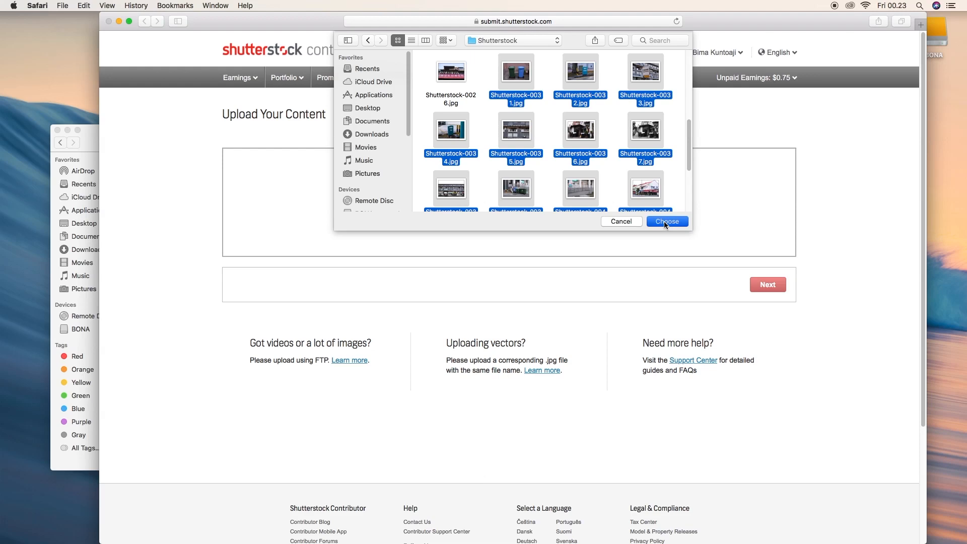
click(667, 222)
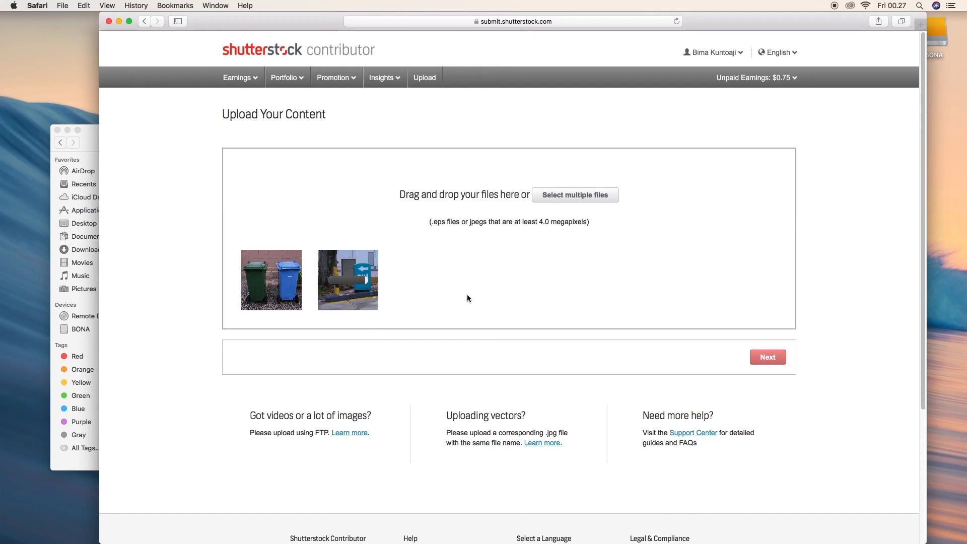
click(767, 356)
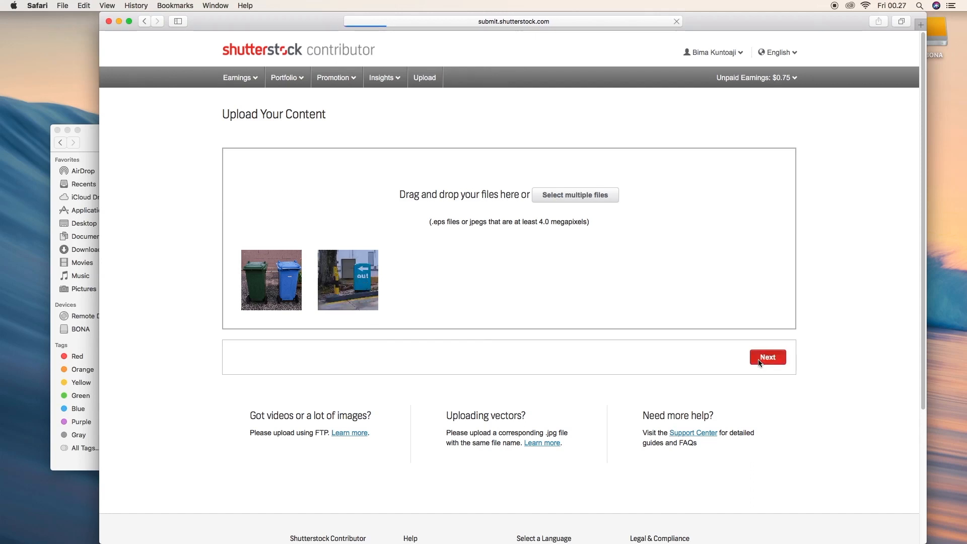
Select photos 0015 and 0014 together, mark them Editorial and start the description.
click(766, 357)
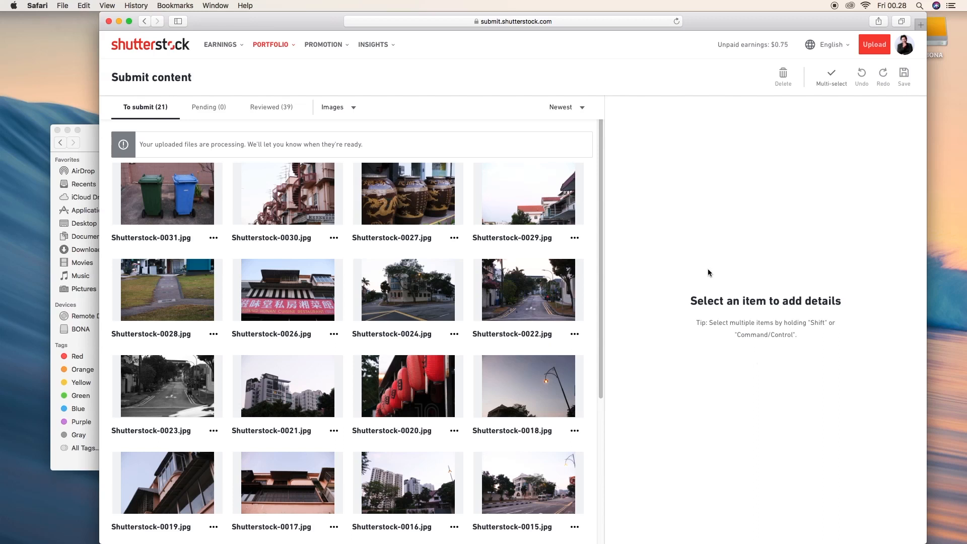
scroll(down, 3)
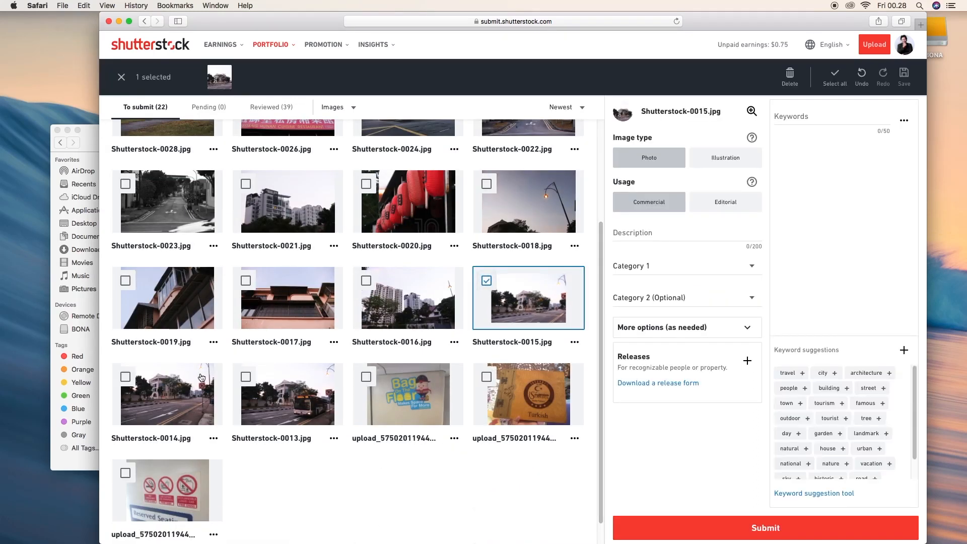
click(125, 377)
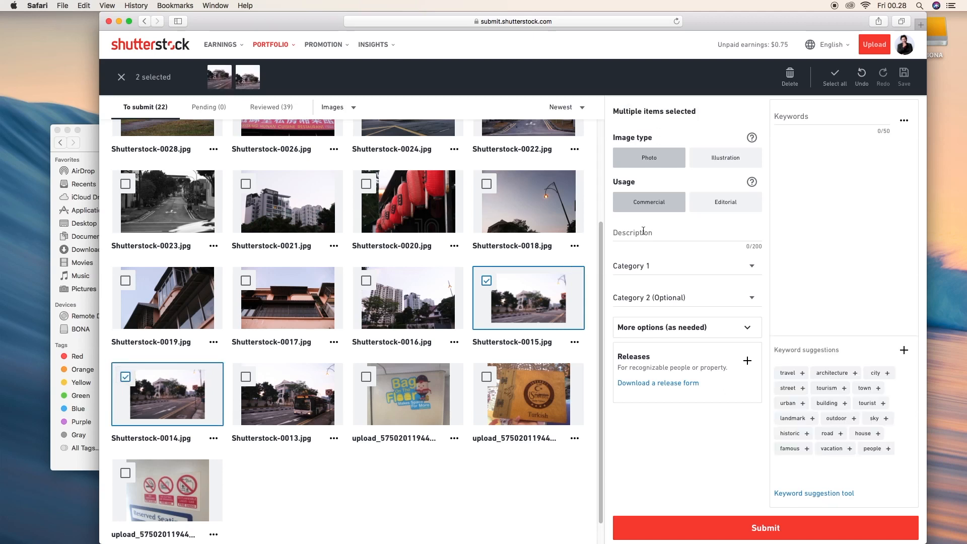
click(725, 201)
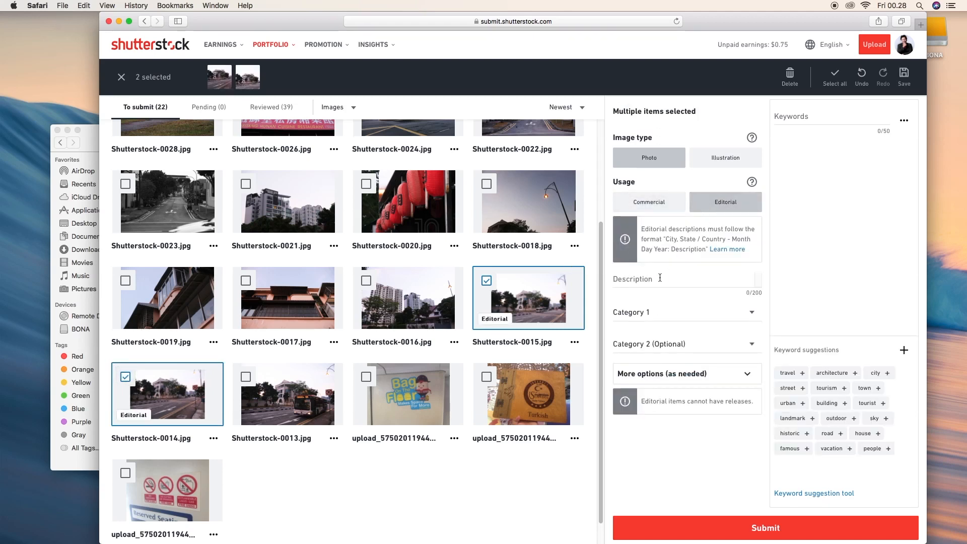
click(677, 278)
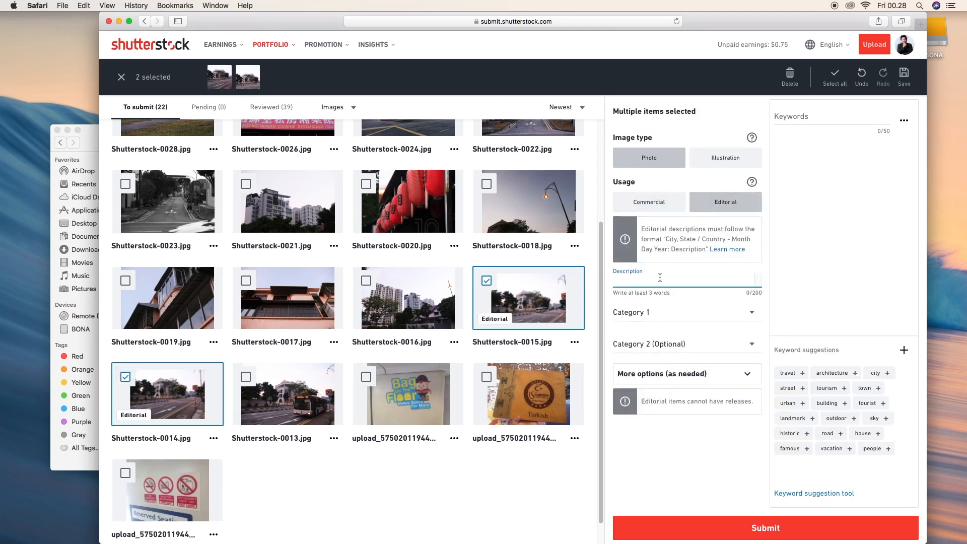
Begin the description with the dateline 'Singapore 2 March 2019 -' and the word government.
text(Singapore)
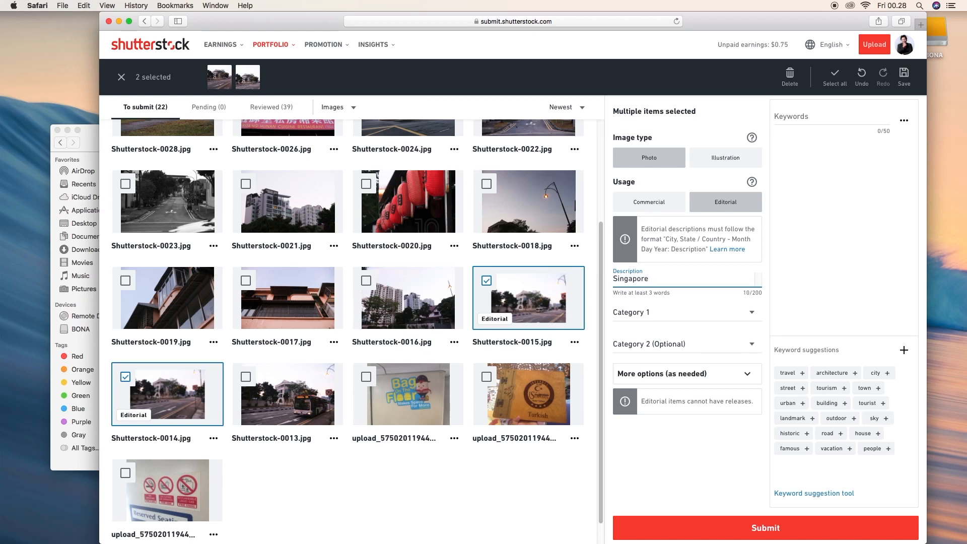
text(23)
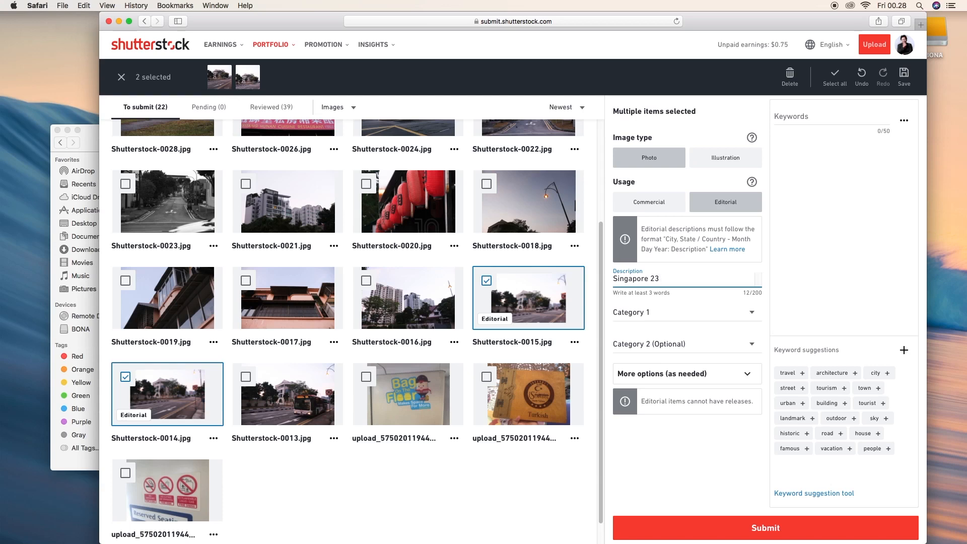
key(Backspace)
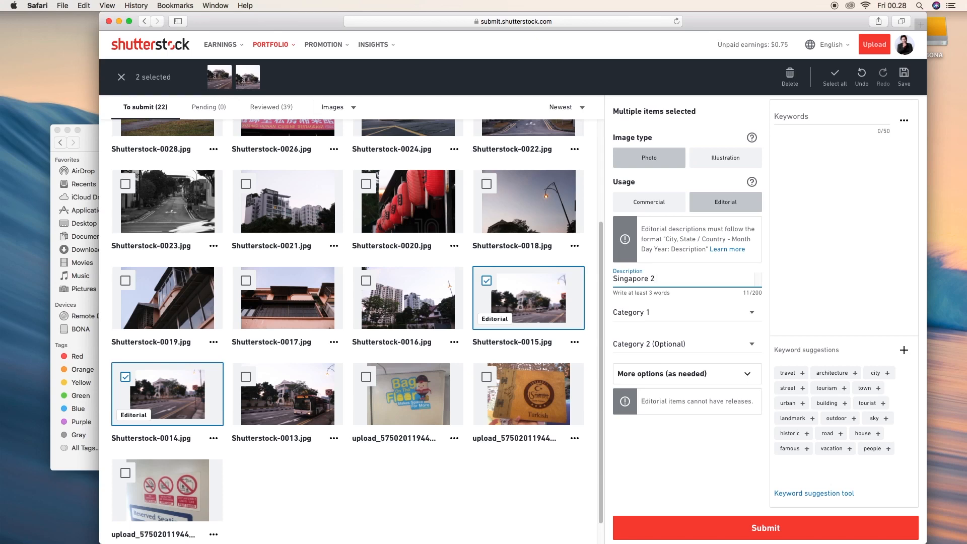
text(2 M)
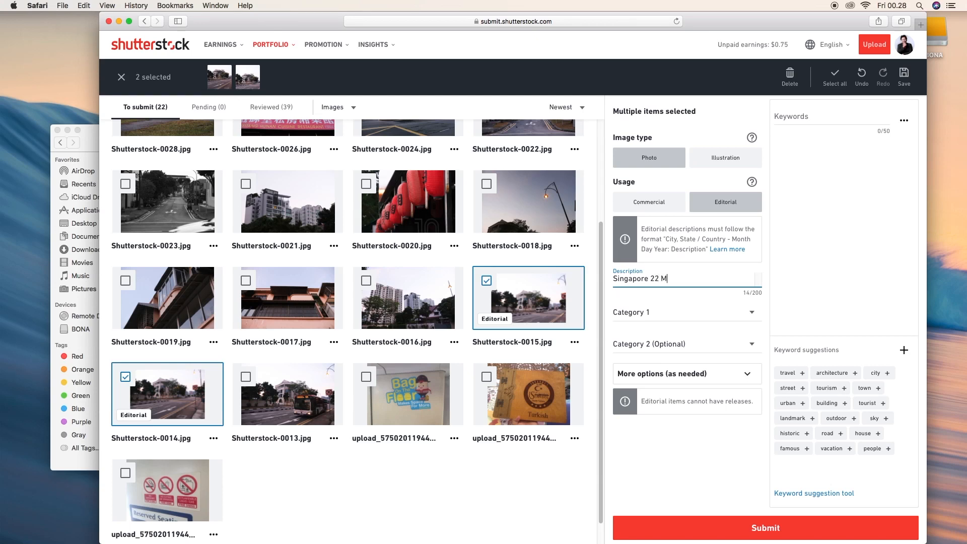
text(arch 2019)
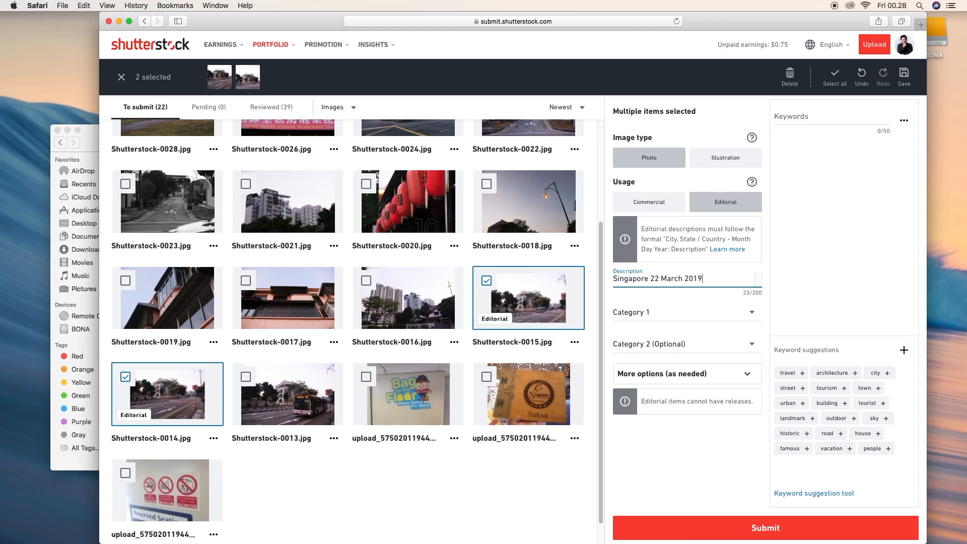
text(- Singapore go)
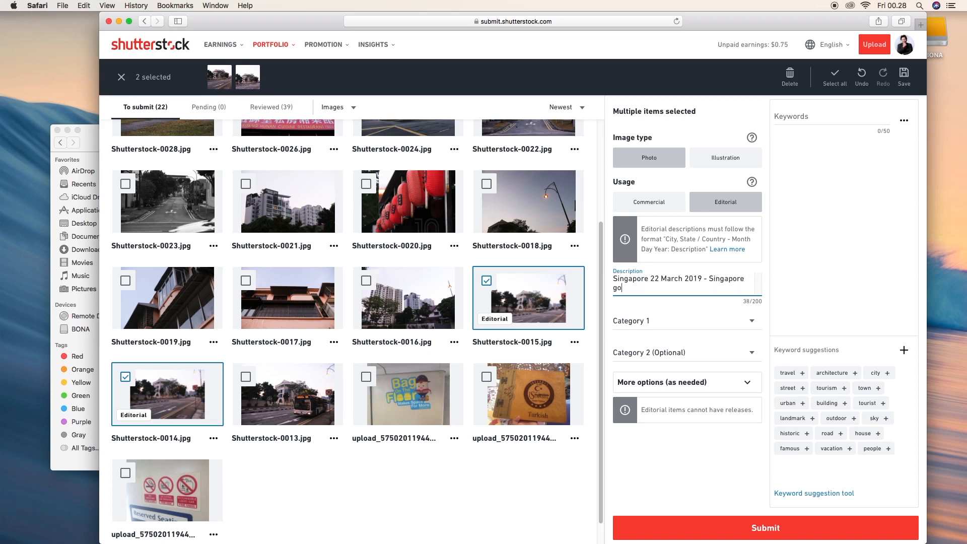
text(vernm)
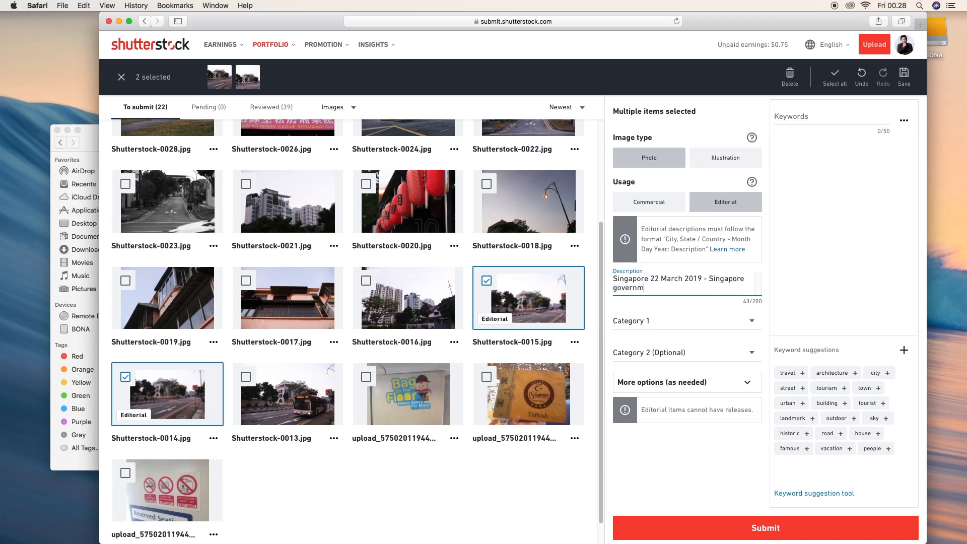
text(ent)
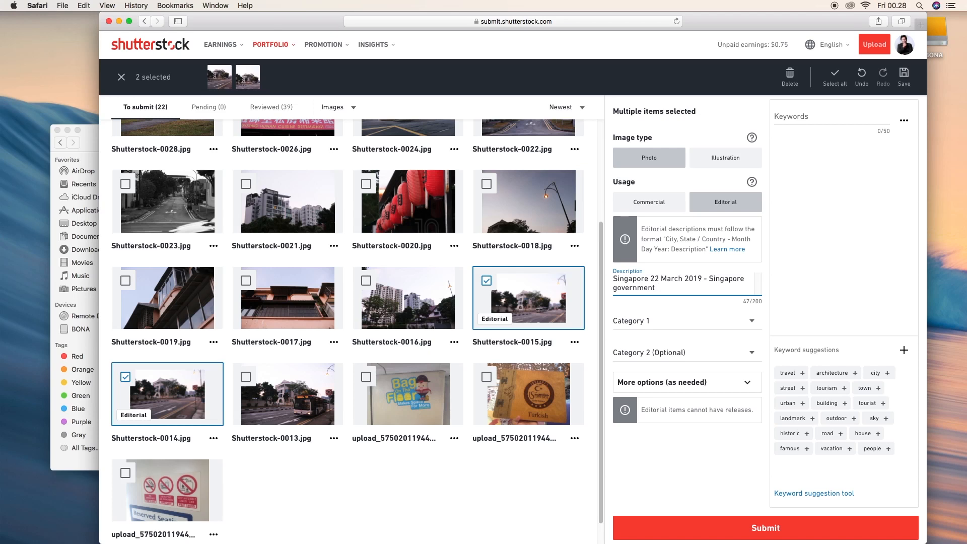
click(657, 287)
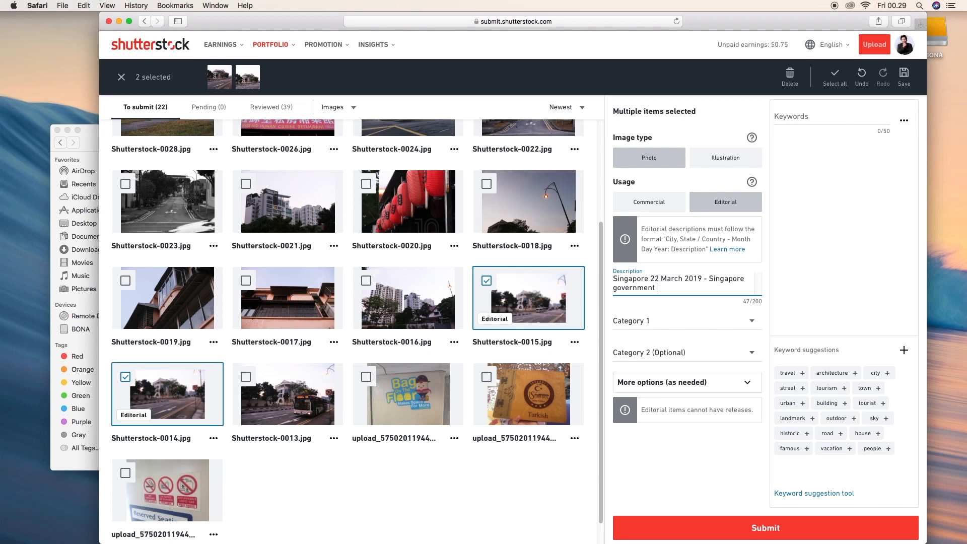
After discarding 'creating' and 'publishing', continue with 'making a great transportation regulation'.
text(cre)
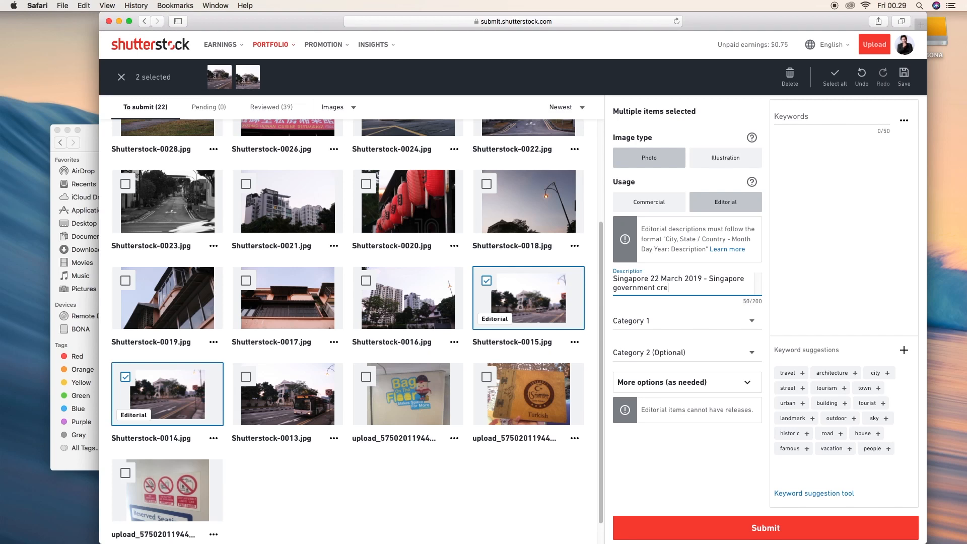
text(ating)
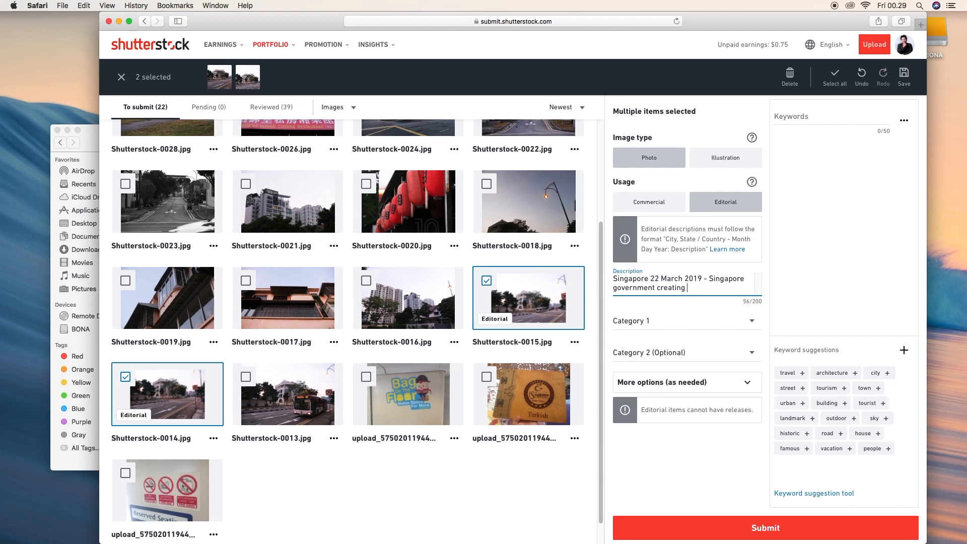
key(backspace)
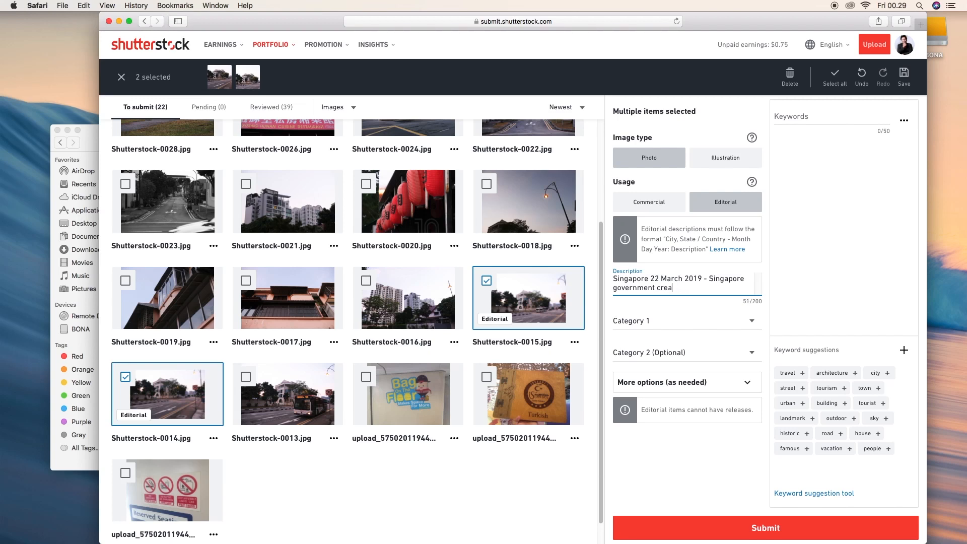
key(backspace)
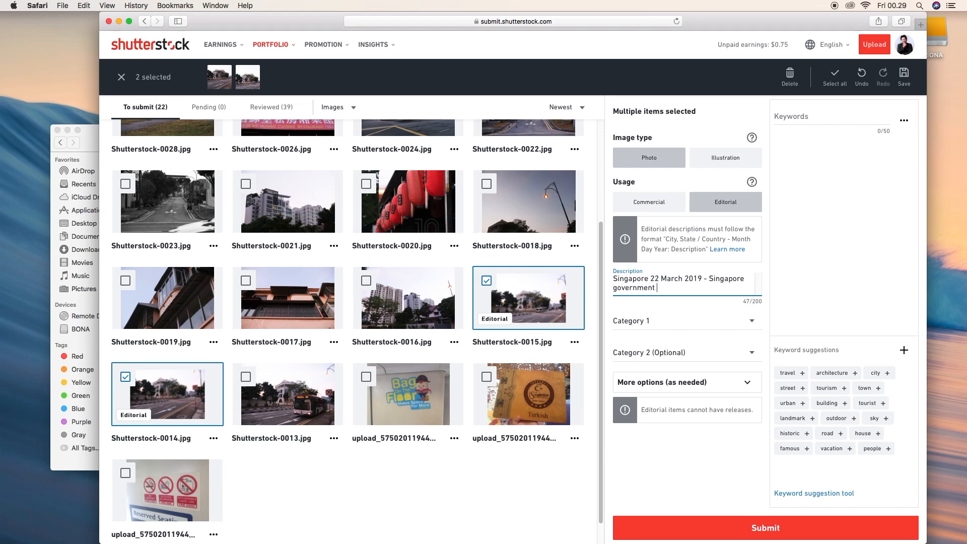
text(publ)
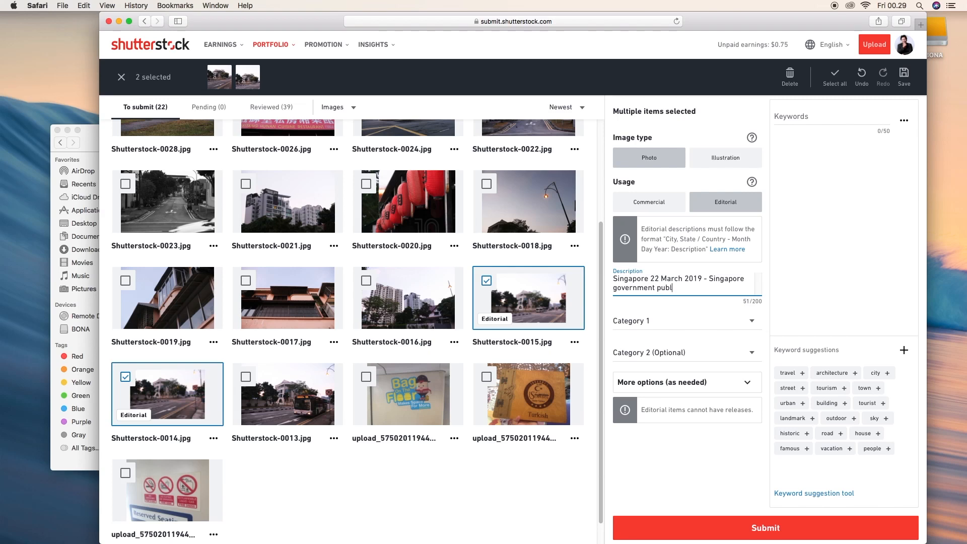
text(shing)
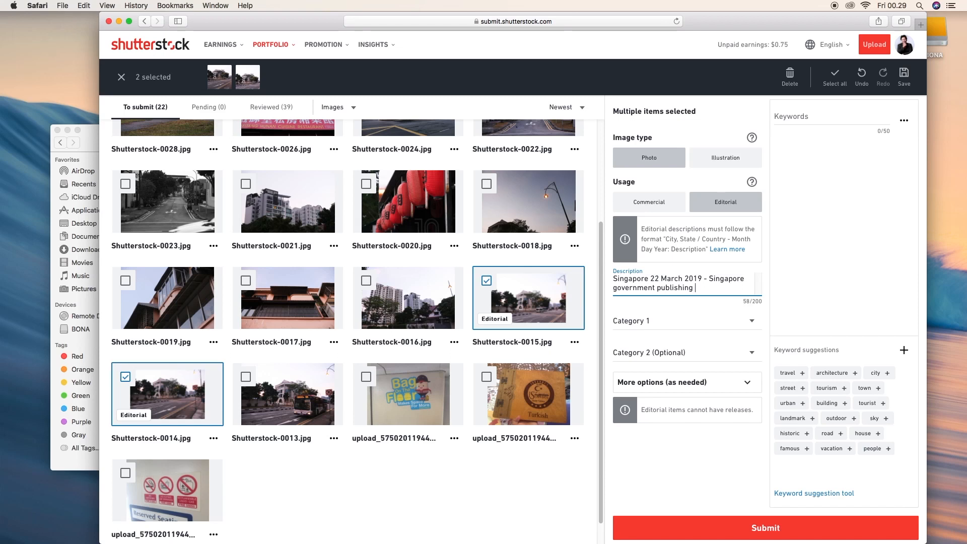
key(backspace)
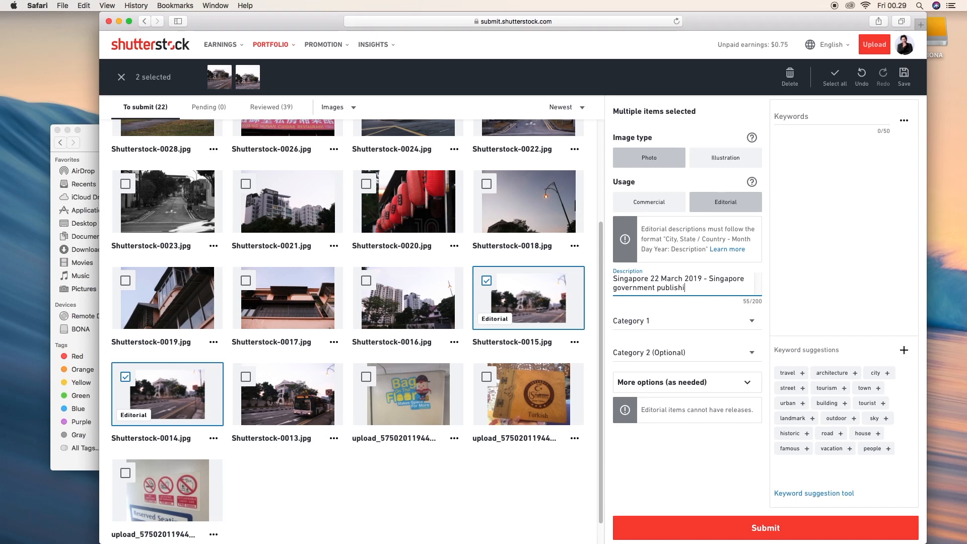
key(backspace)
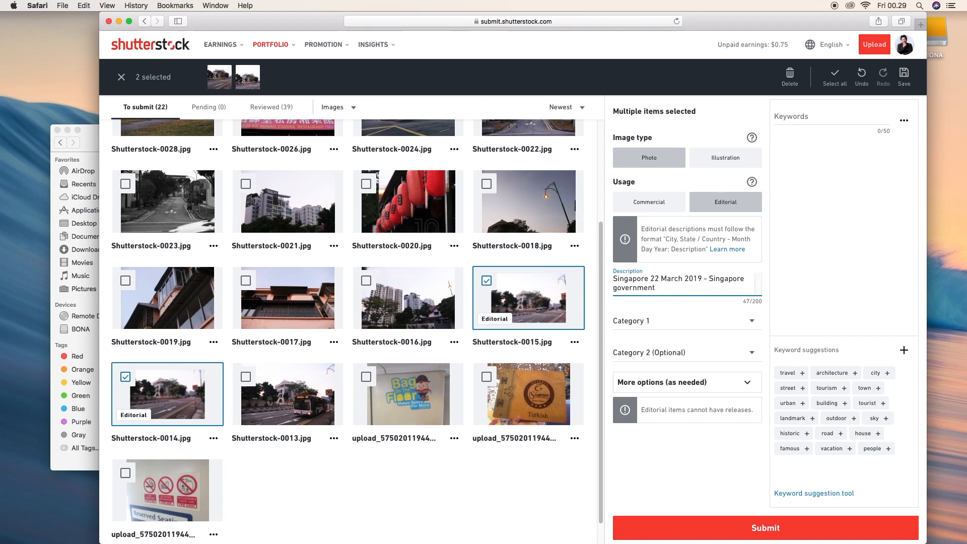
text(making a)
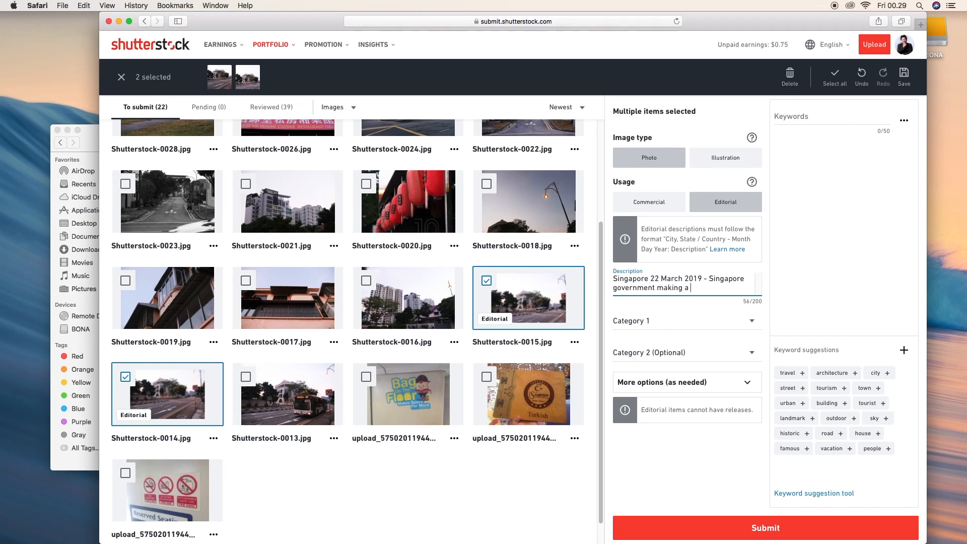
text(great tra)
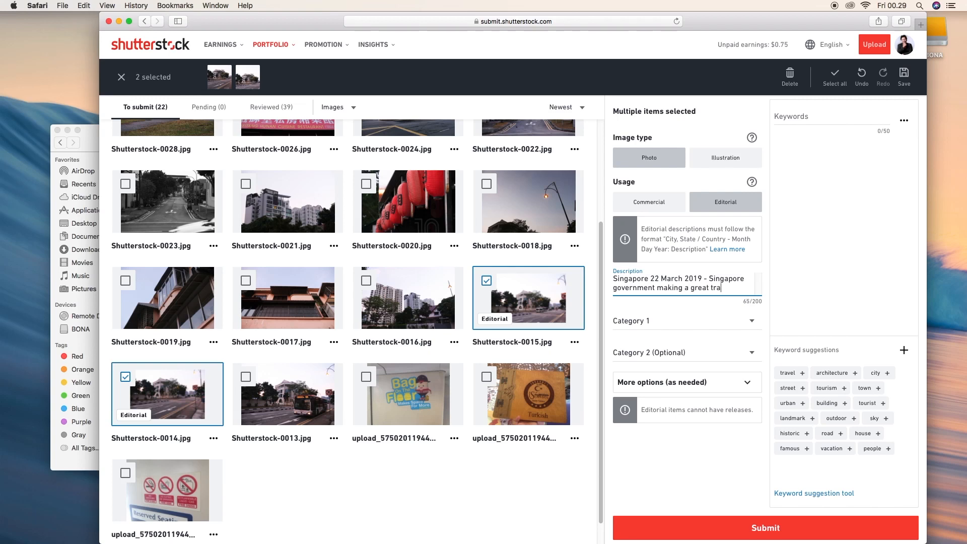
text(nsportation re)
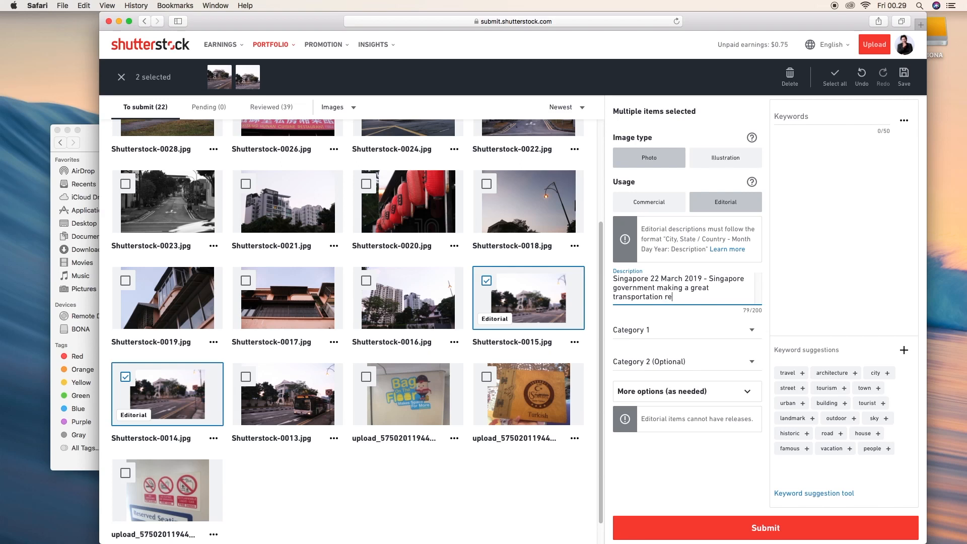
text(gulation)
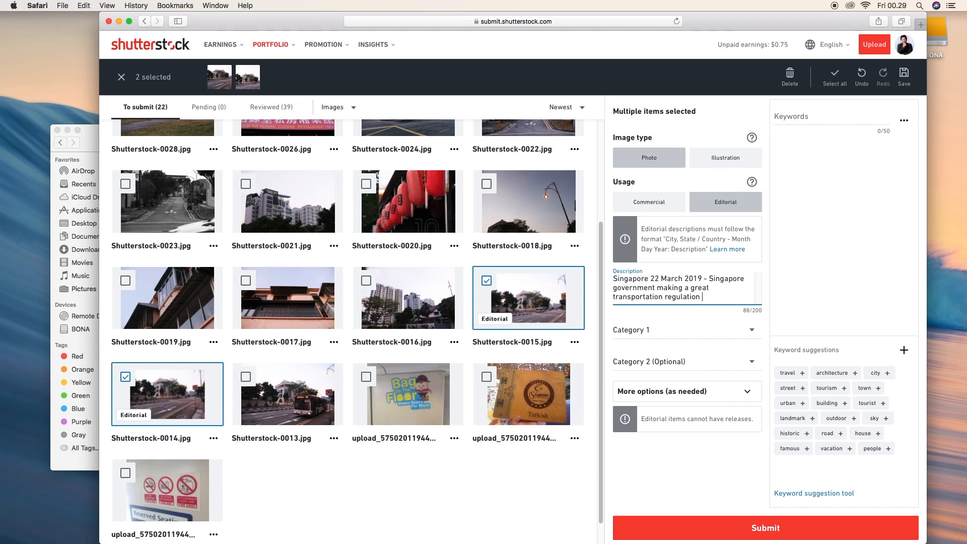
Finish with 'and lets their country get less traffic for whole year', then select 'and' to replace it.
text(so)
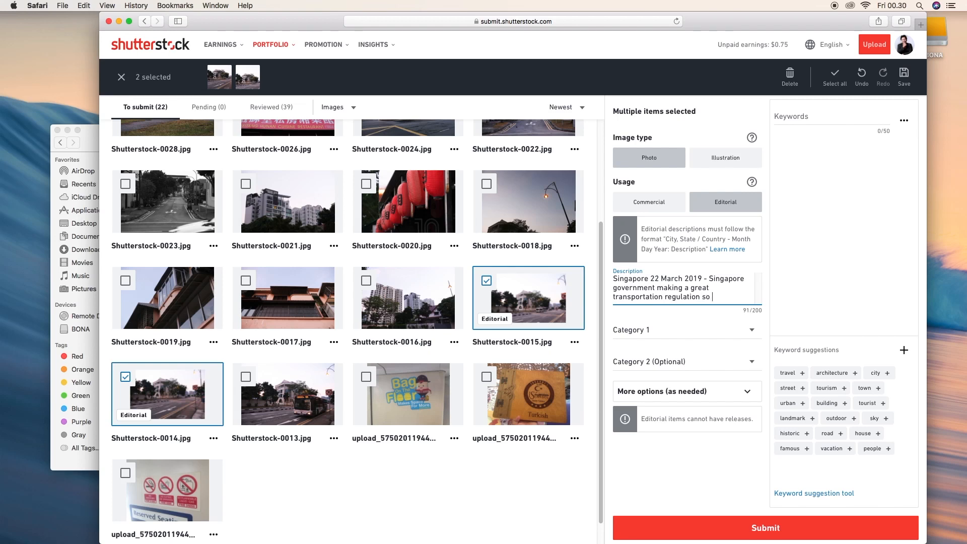
key(backspace)
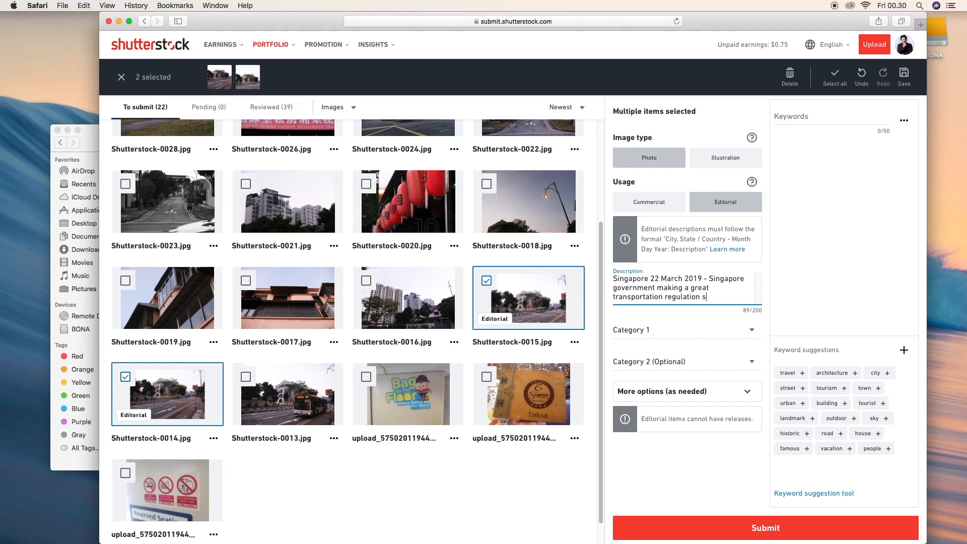
text(and le)
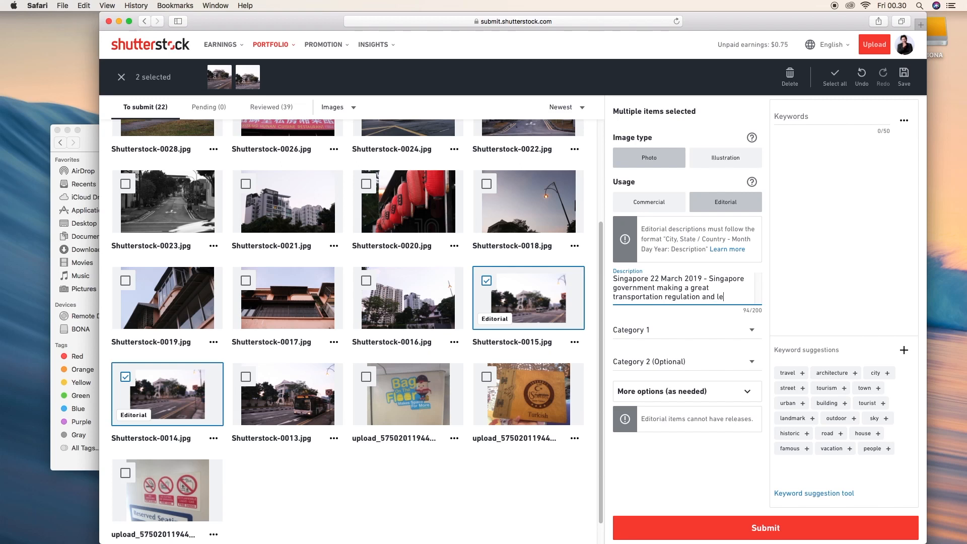
text(s)
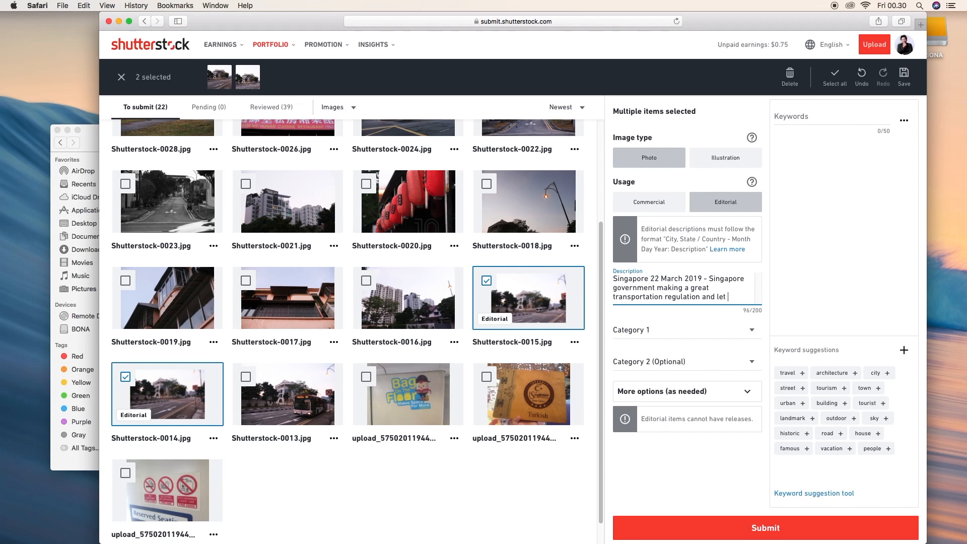
text(their countr)
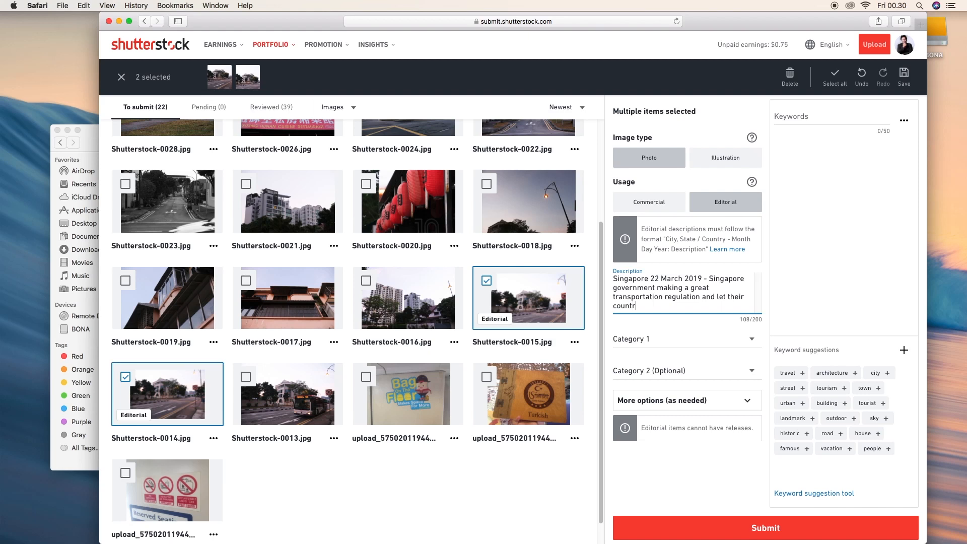
text(y)
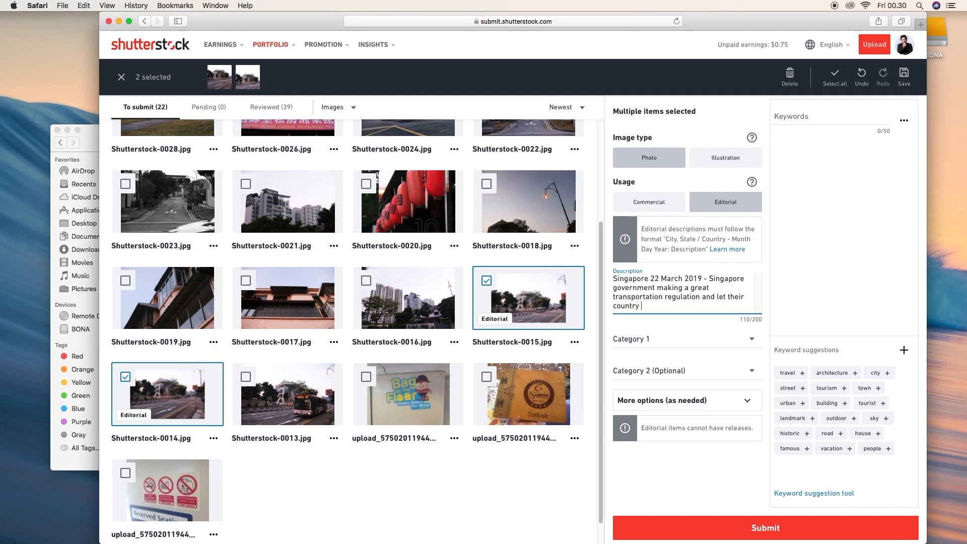
text(get less traf)
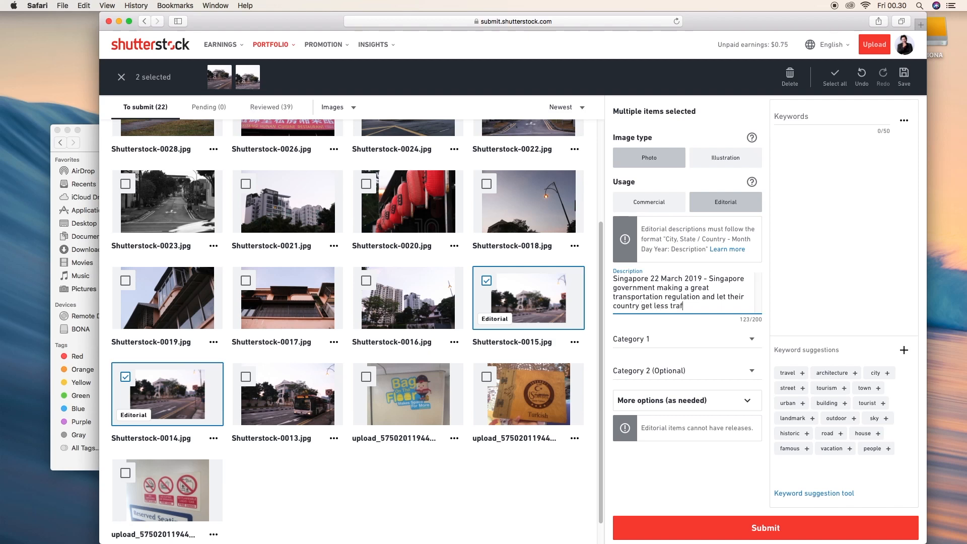
text(fic for whole)
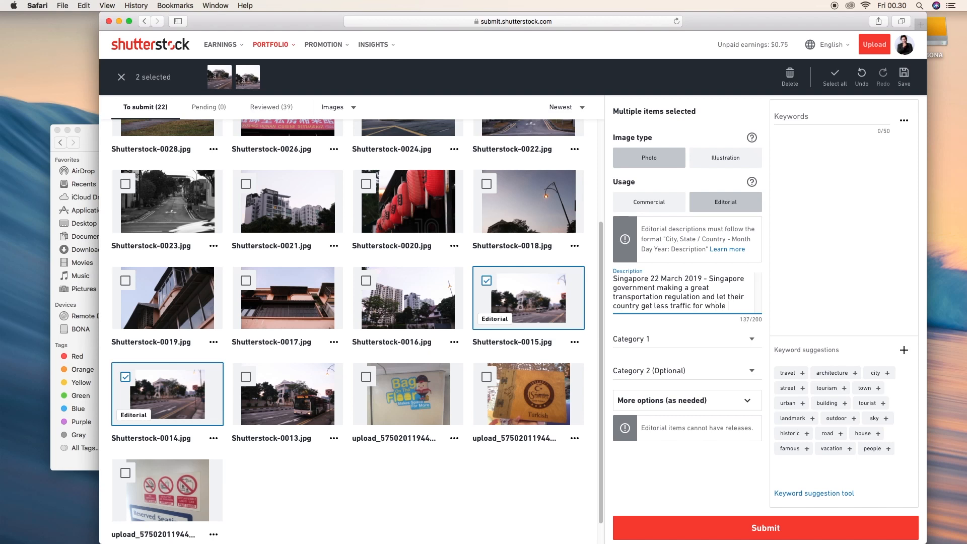
text(year)
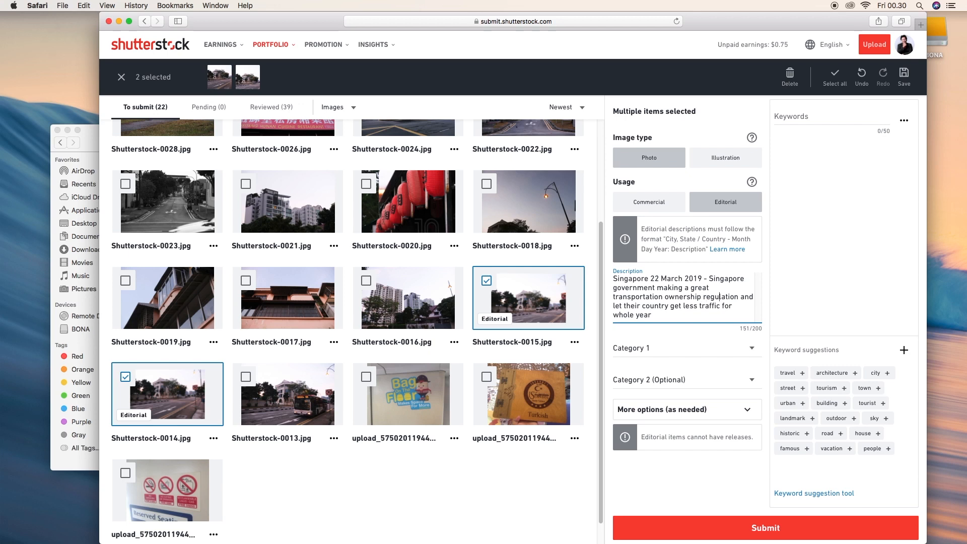
double_click(746, 296)
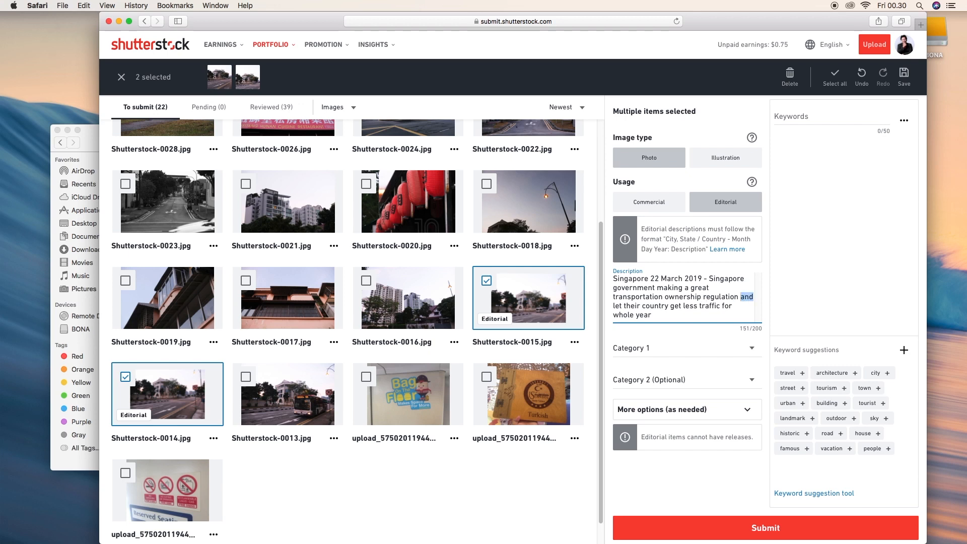
Replace 'and' with 'so' in the description and move down to the category fields.
key(Backspace)
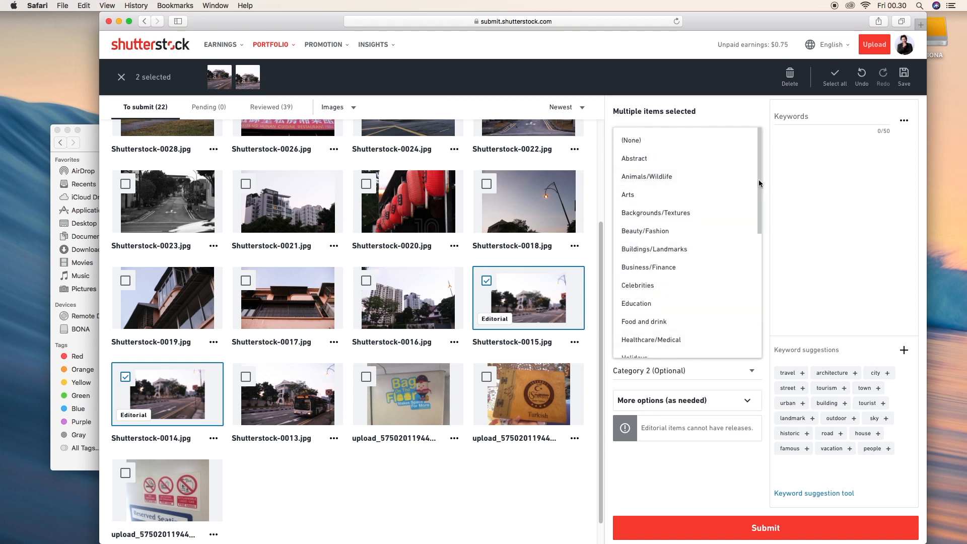
scroll(down, 3)
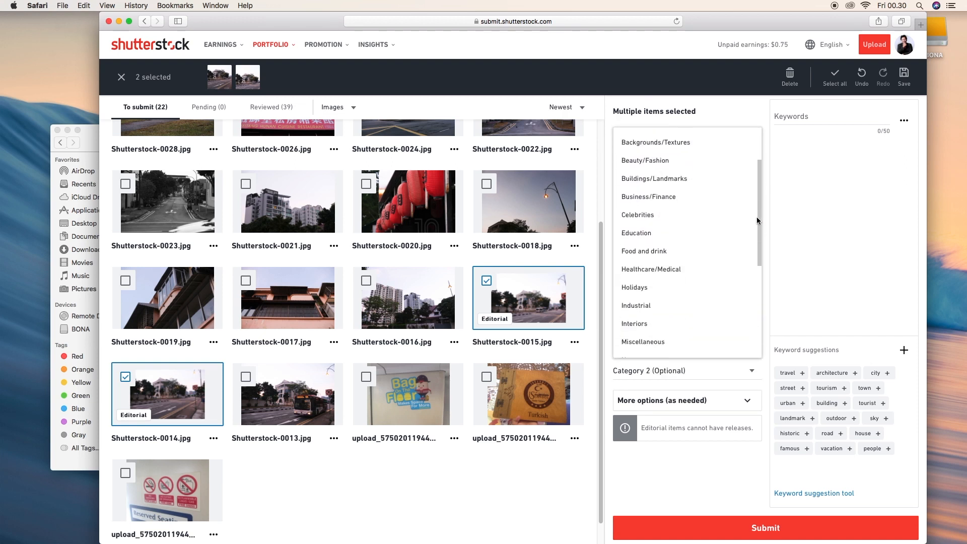
scroll(down, 3)
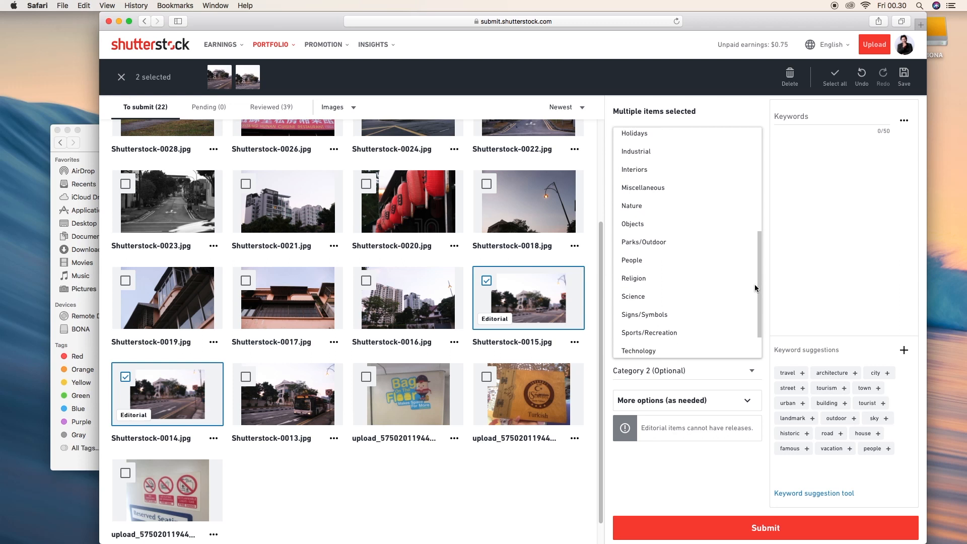
scroll(down, 3)
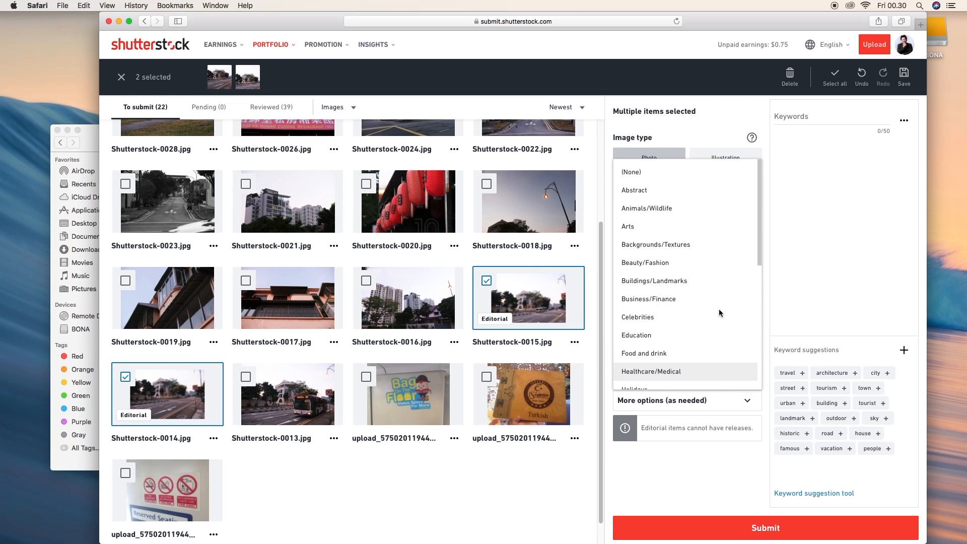
mouse_move(718, 270)
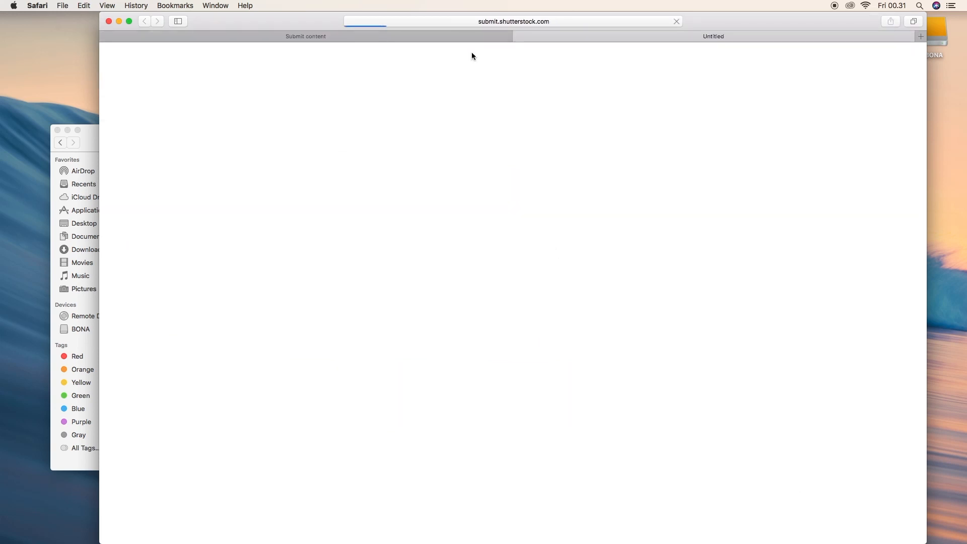
mouse_move(474, 38)
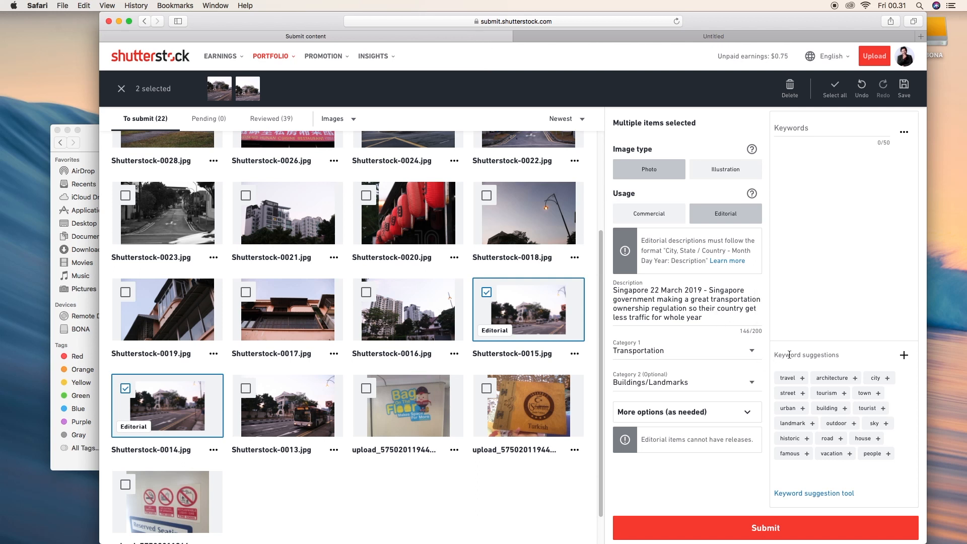
Add the suggested keywords travel, architecture, landmark, building and historic to both photos.
click(802, 377)
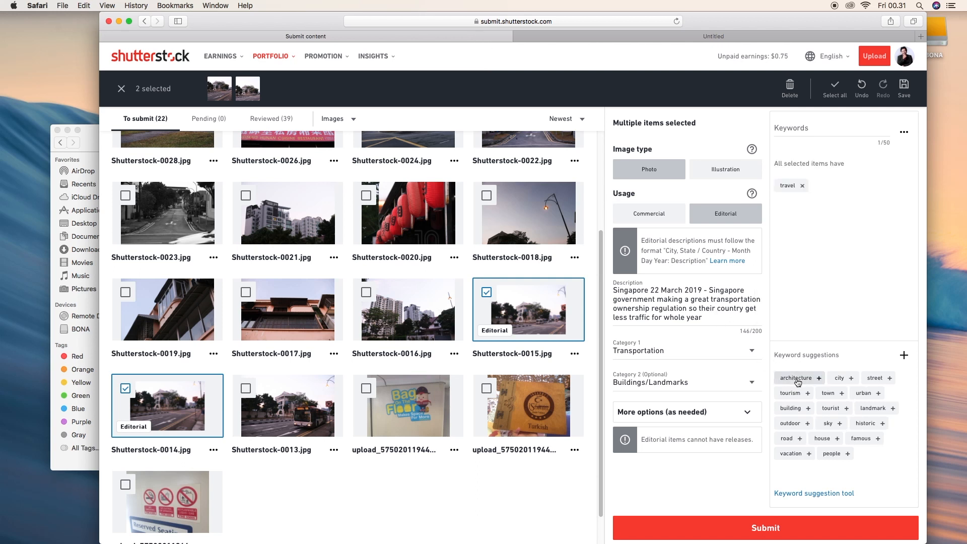
click(819, 378)
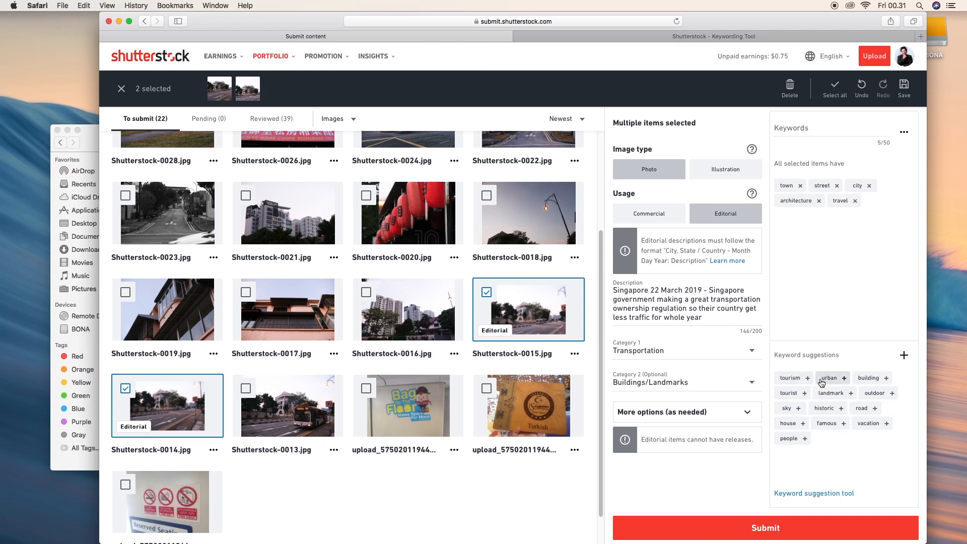
click(851, 393)
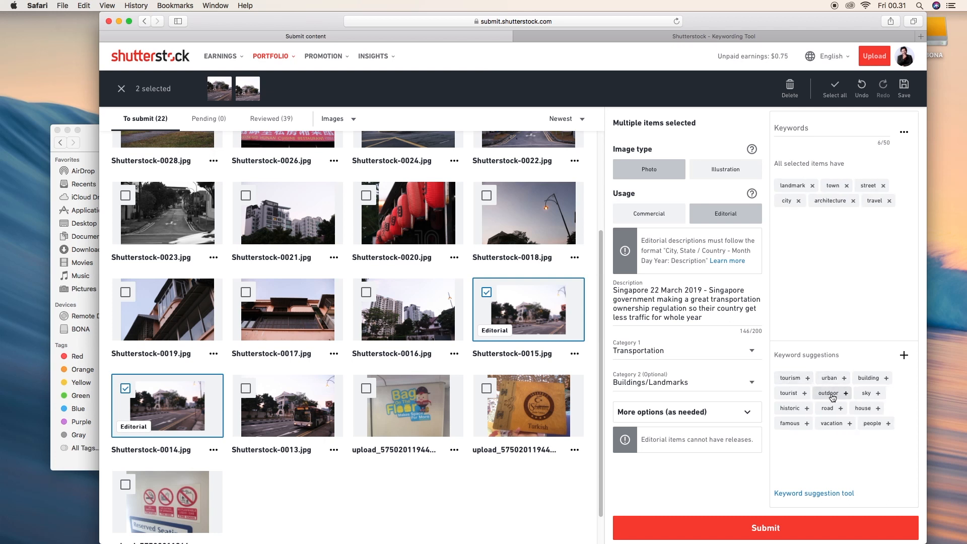
click(870, 378)
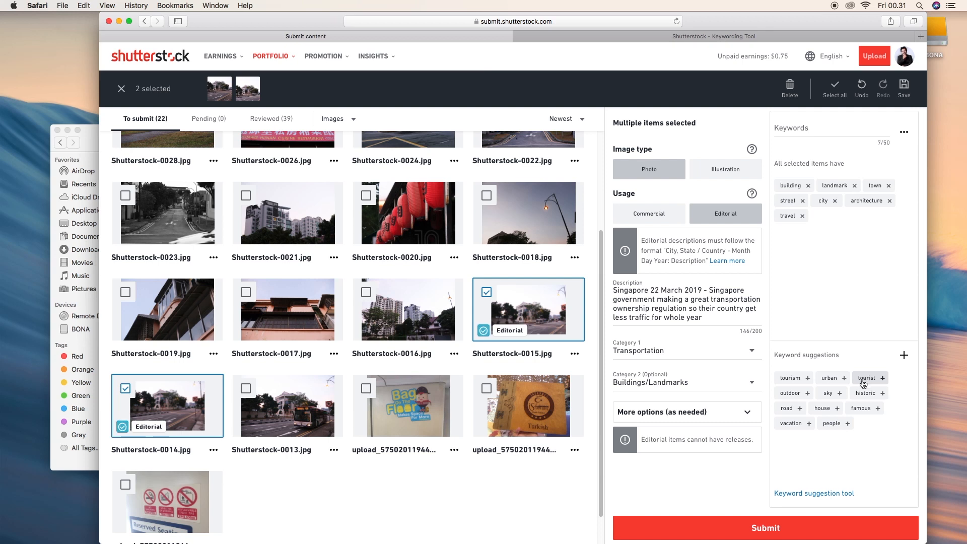
click(864, 393)
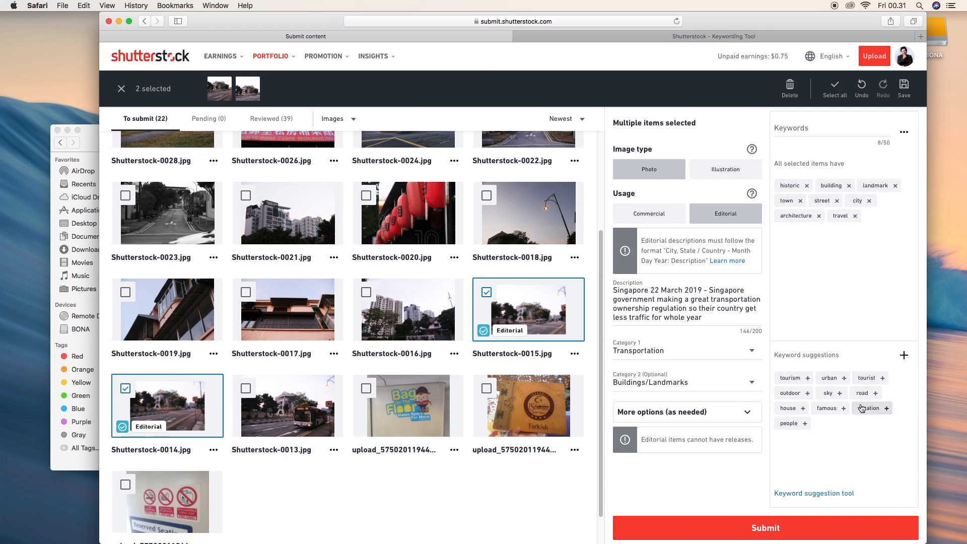
Add custom keywords singapore, less traffic, nobody and tanjung katong, accepting tanjung katong's spelling.
click(810, 378)
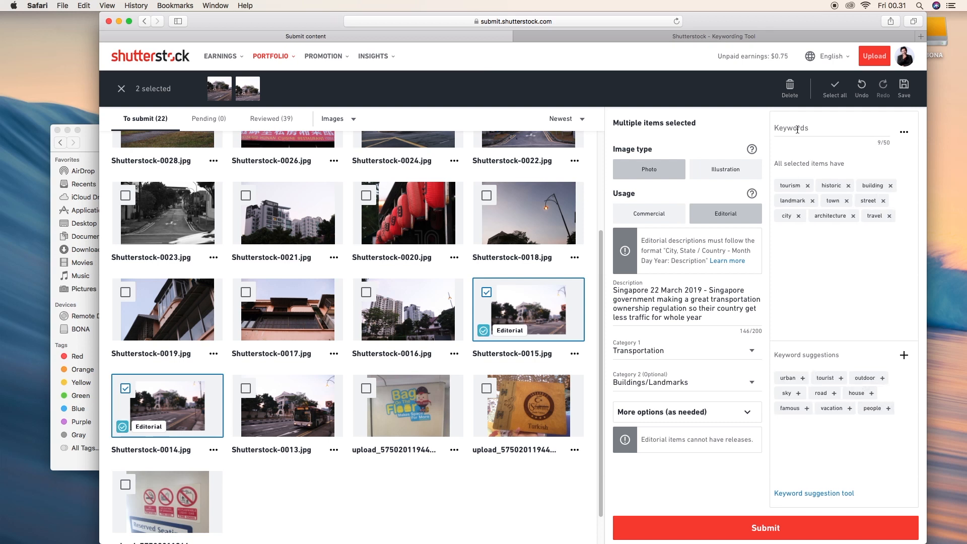
text(singap)
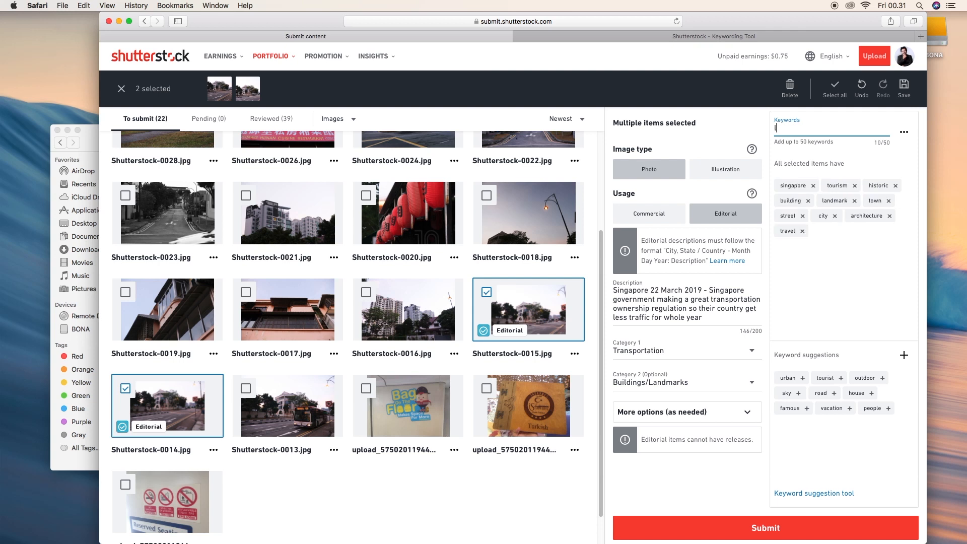
text(less traffic)
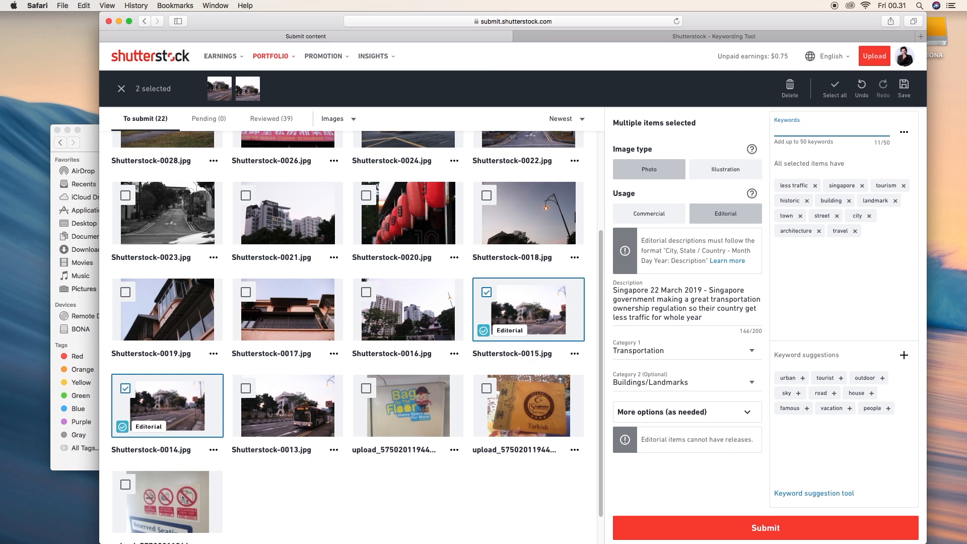
text(no body)
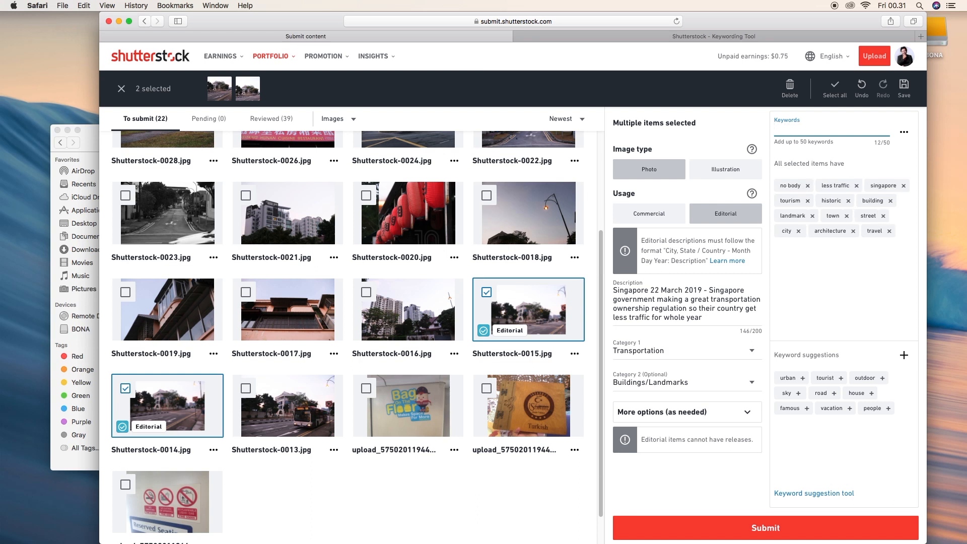
text(Tanjung)
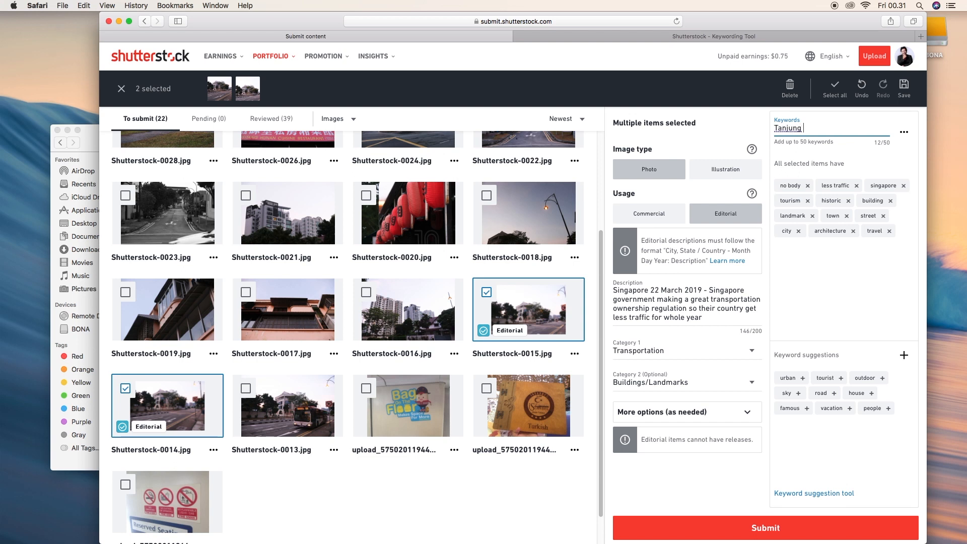
text(katong)
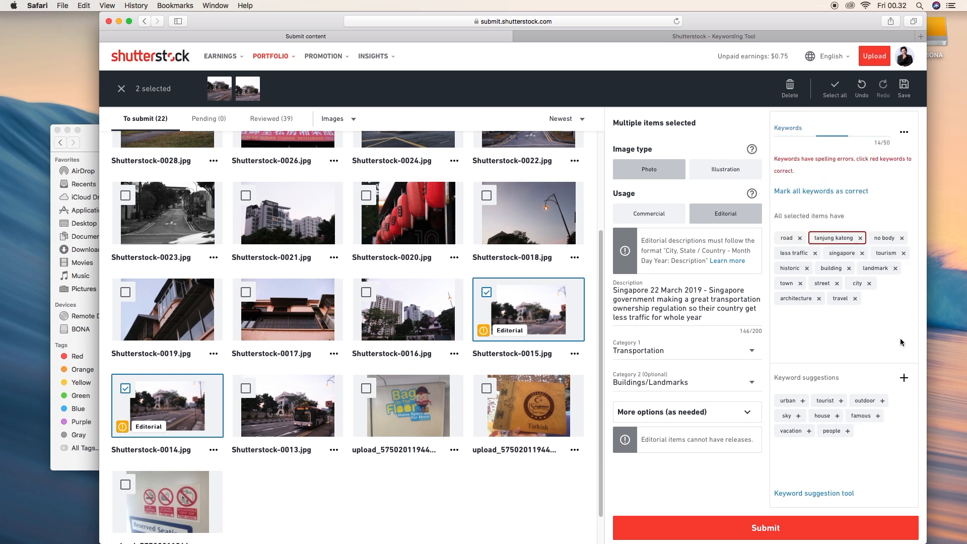
click(833, 238)
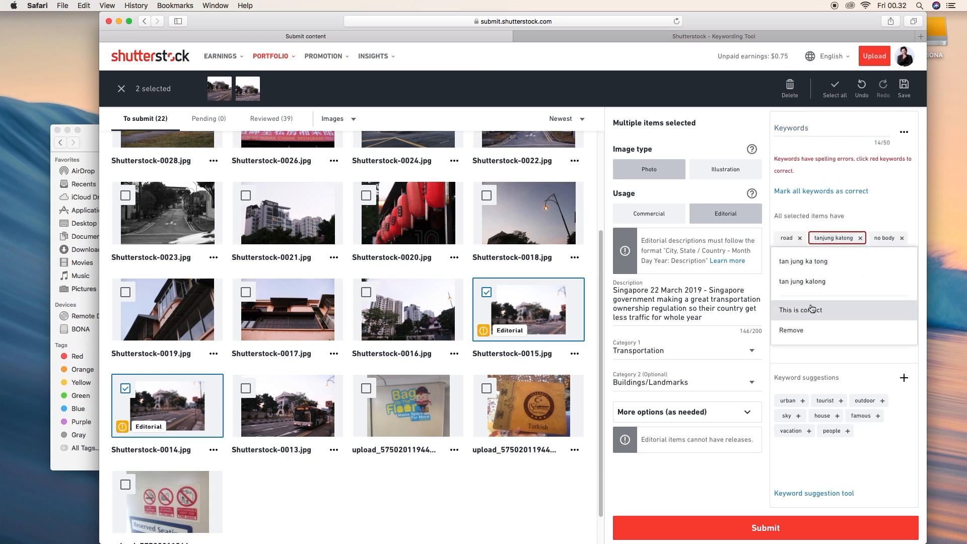
click(800, 309)
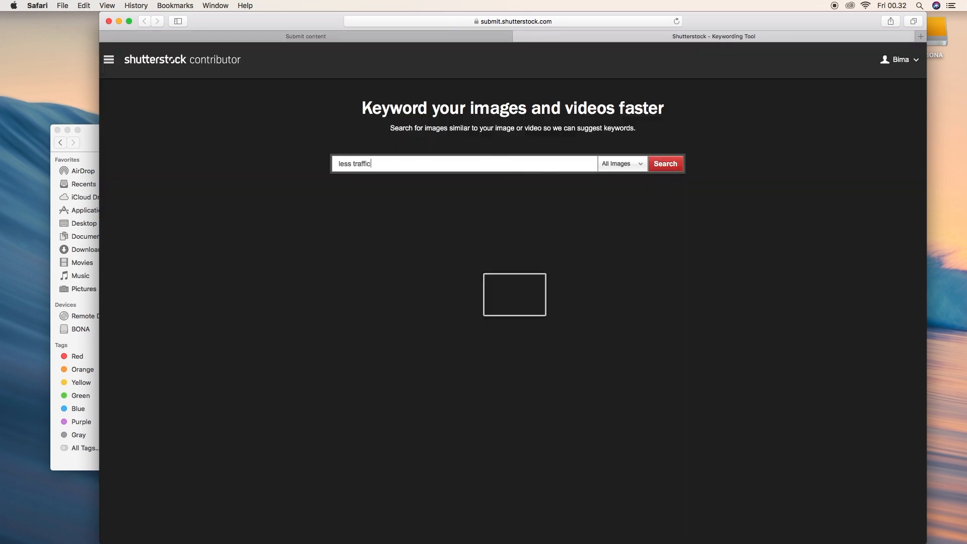
Search 'less traffic' and pick similar highway images, including the sunset highway and highway-with-bus shots.
click(664, 163)
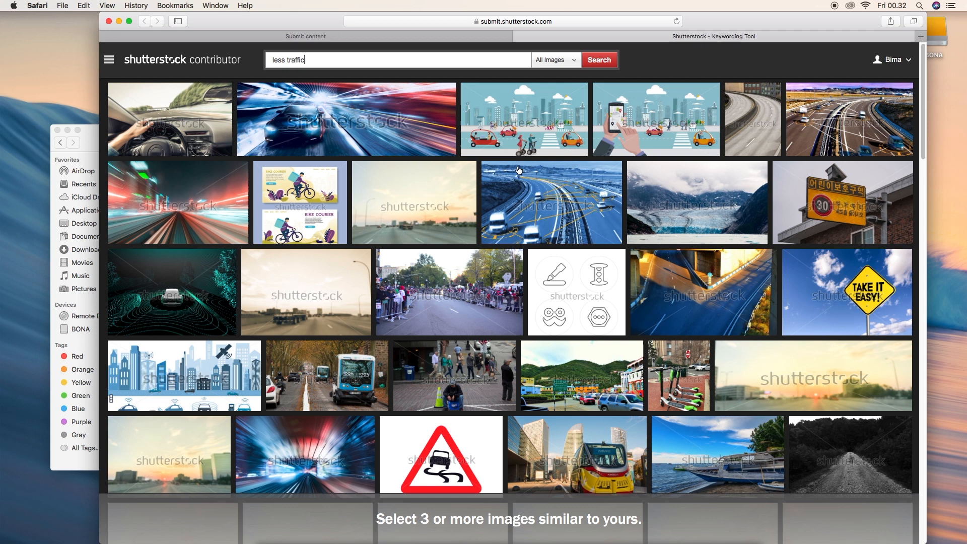
mouse_move(897, 108)
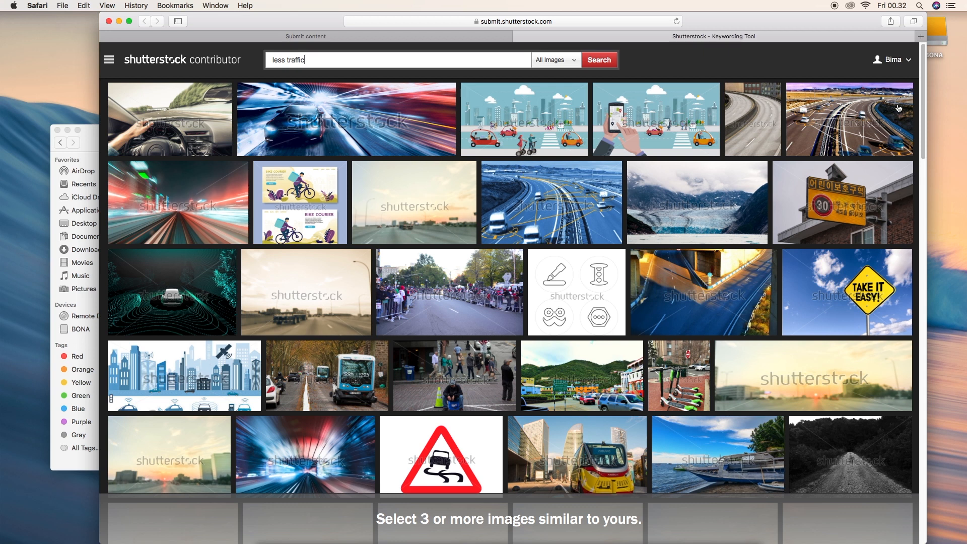
scroll(down, 3)
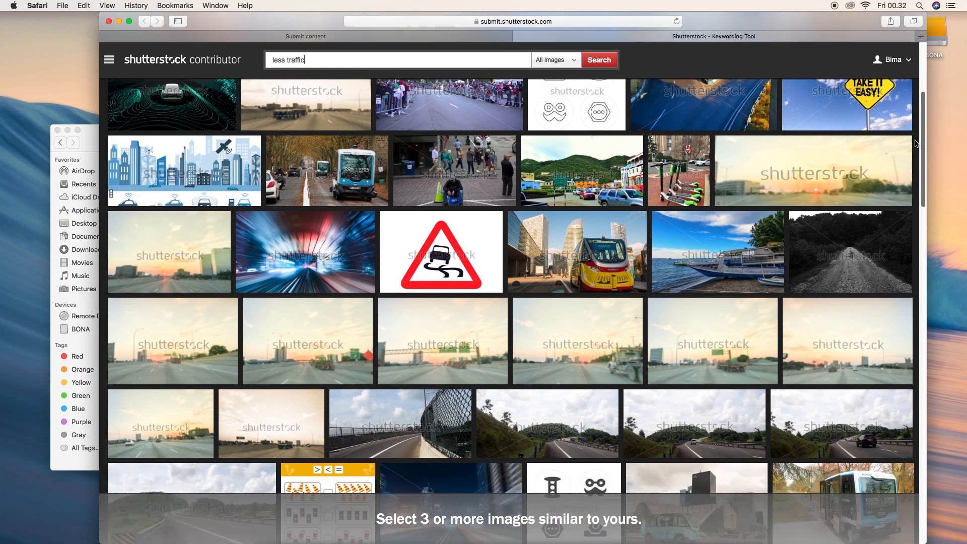
scroll(down, 3)
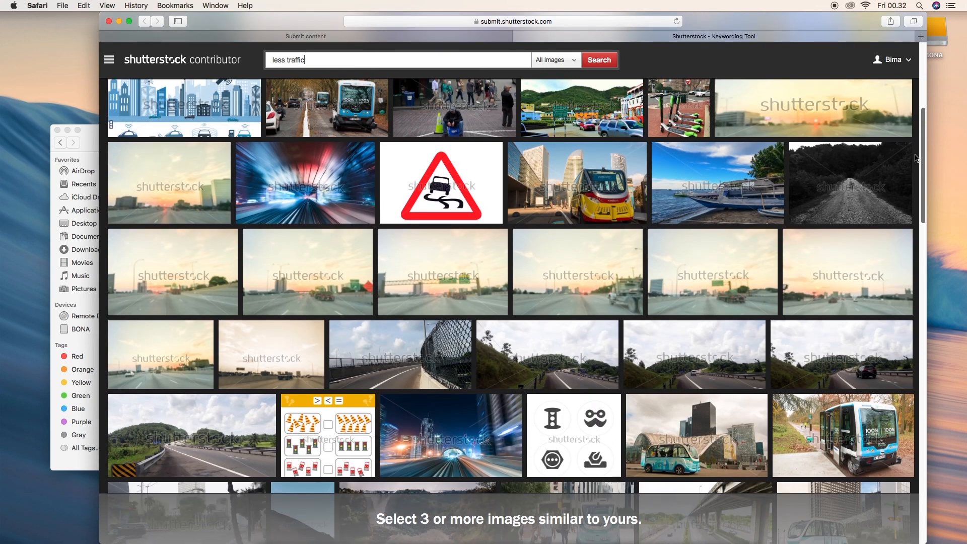
scroll(down, 3)
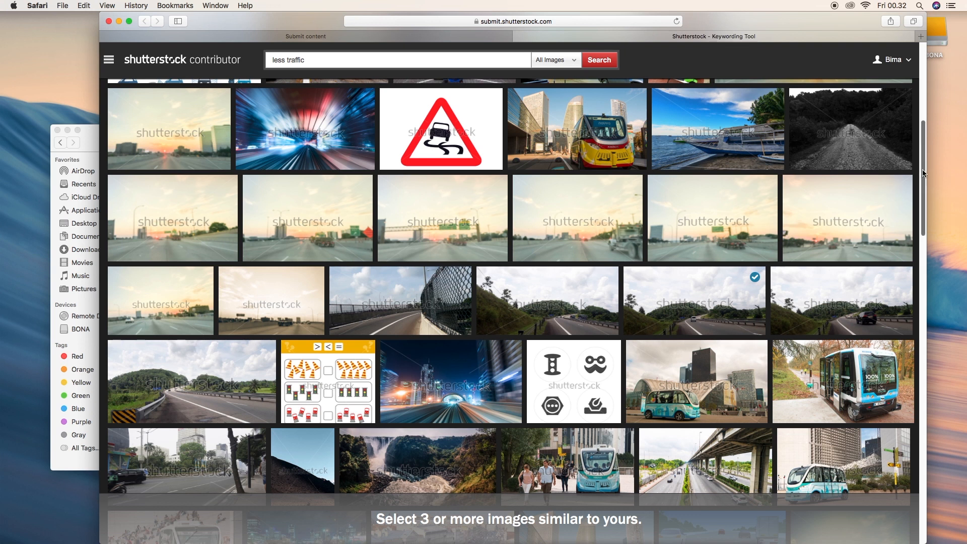
scroll(down, 3)
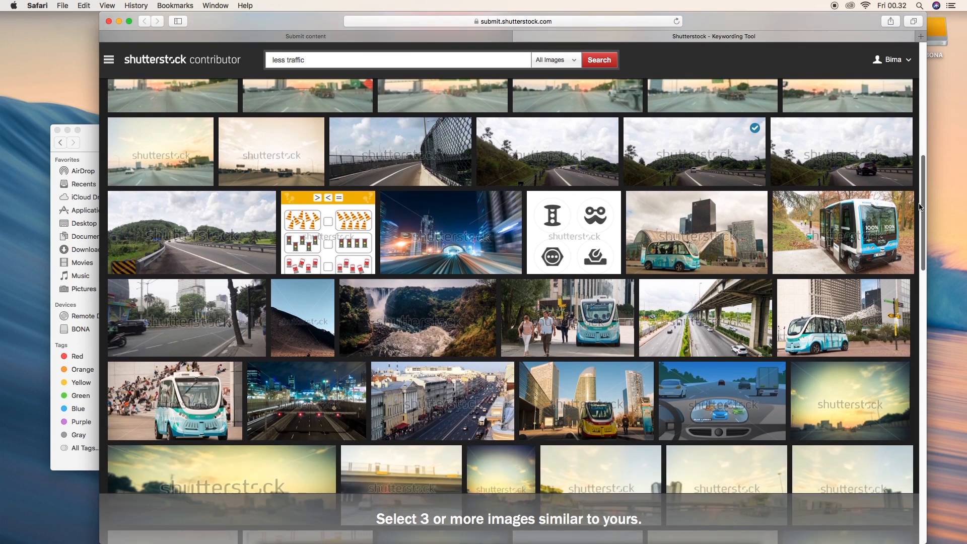
scroll(down, 3)
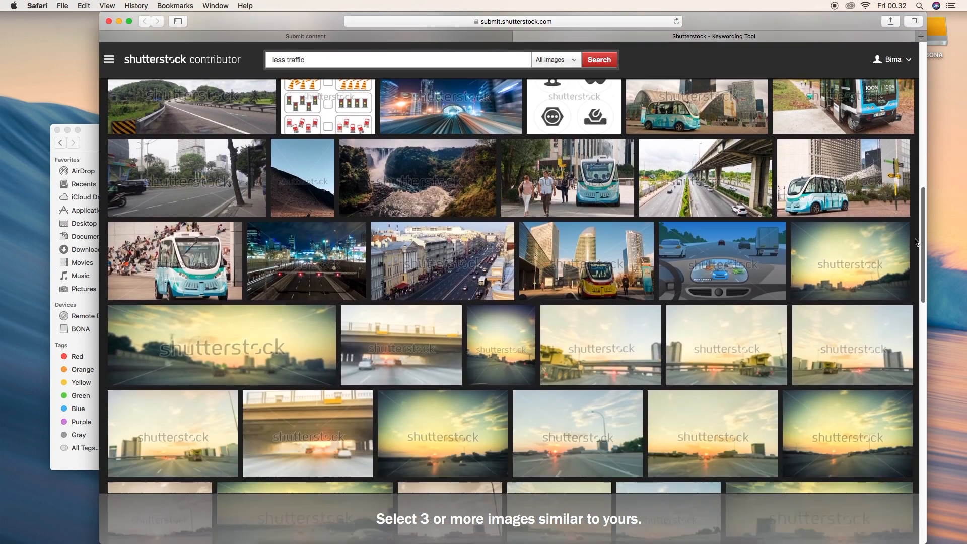
scroll(down, 3)
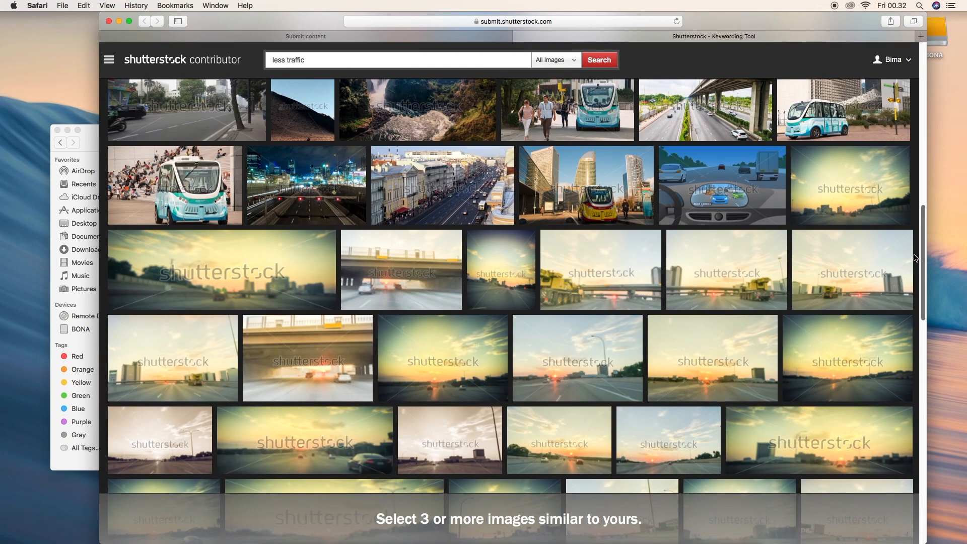
click(441, 358)
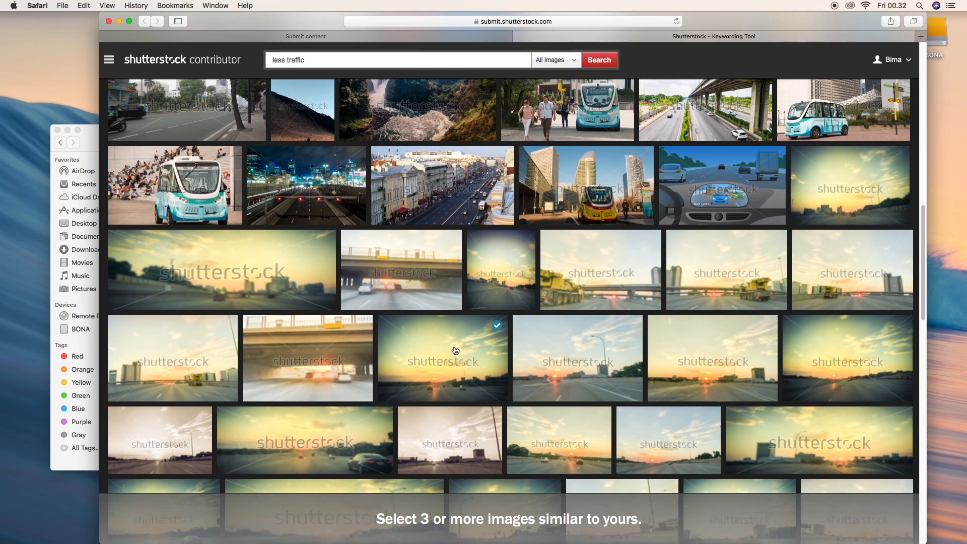
mouse_move(906, 223)
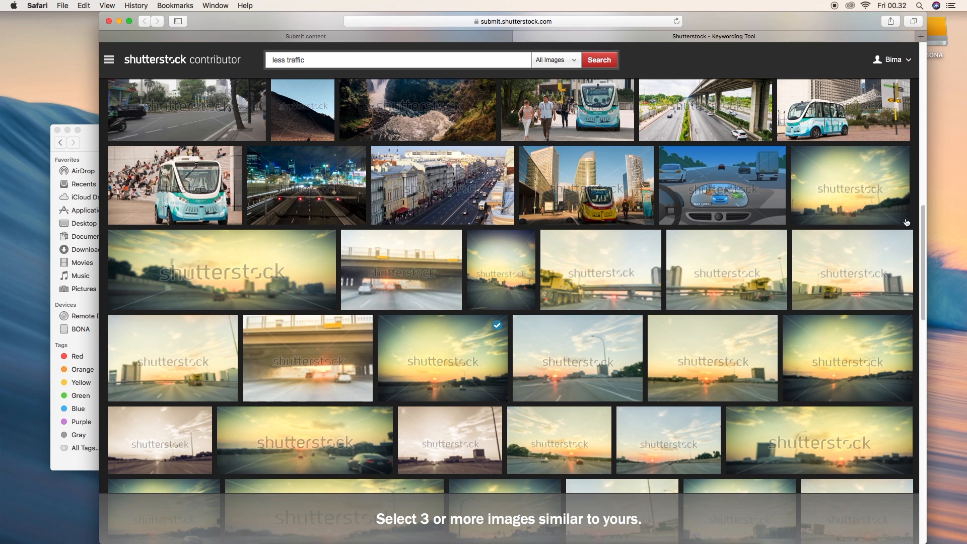
scroll(down, 3)
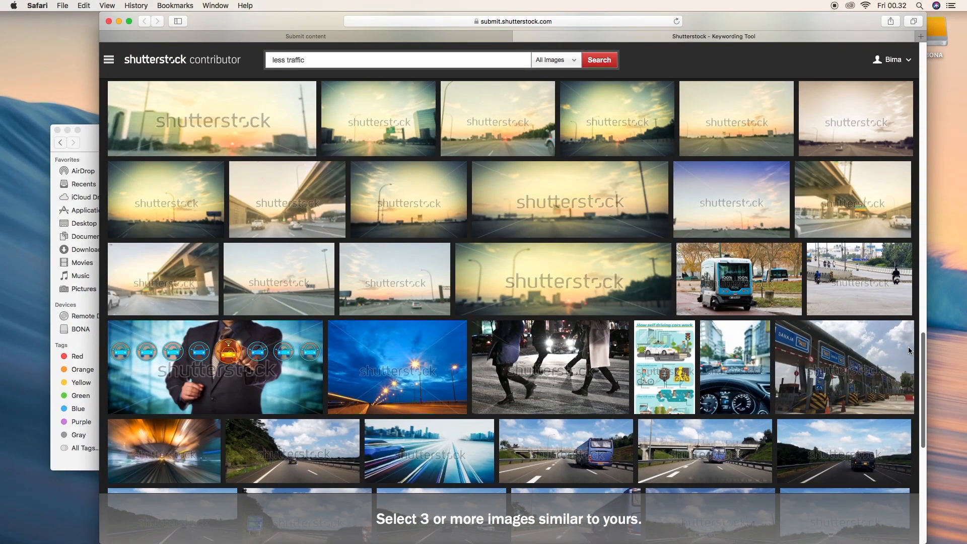
scroll(down, 3)
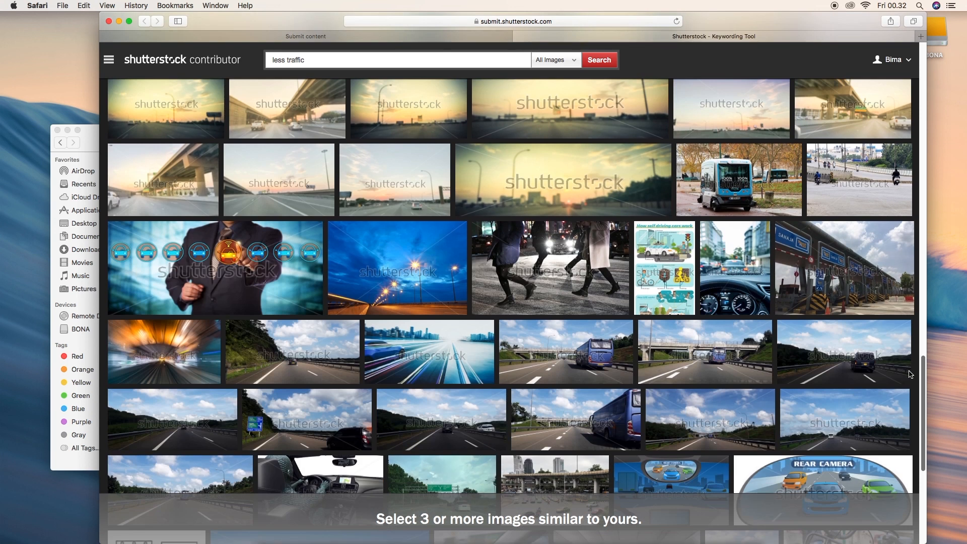
click(573, 351)
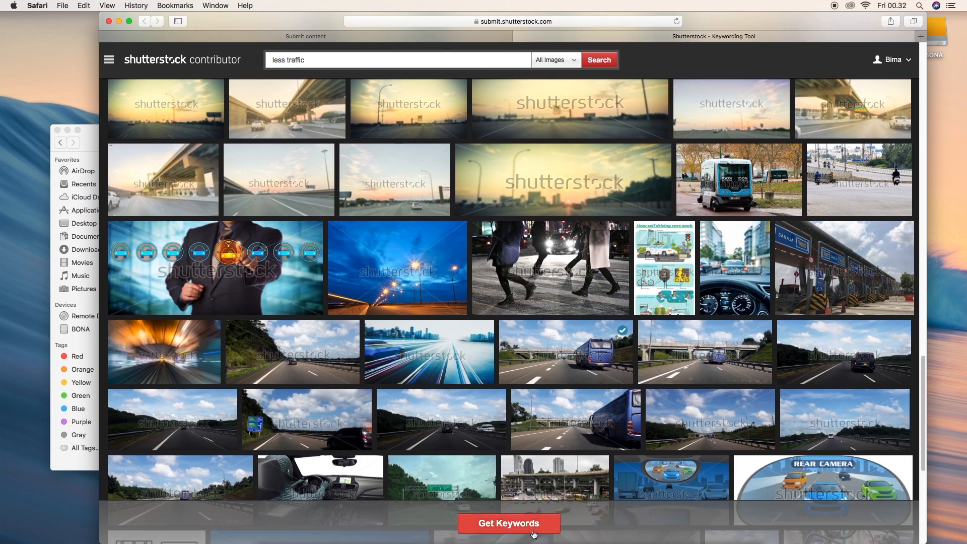
Generate suggestions, add sky, outdoor, nobody and asia for 29 keywords, and copy them to the clipboard.
click(508, 522)
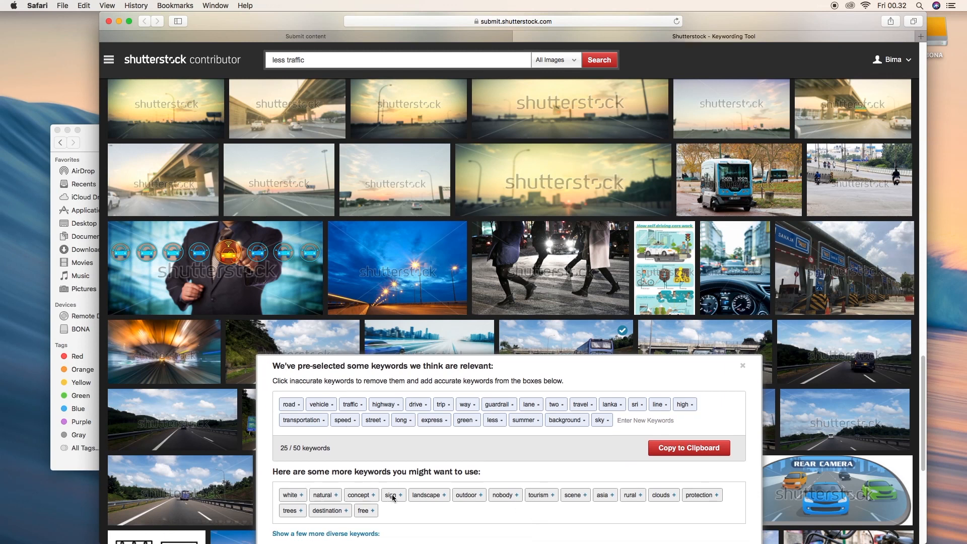
click(390, 495)
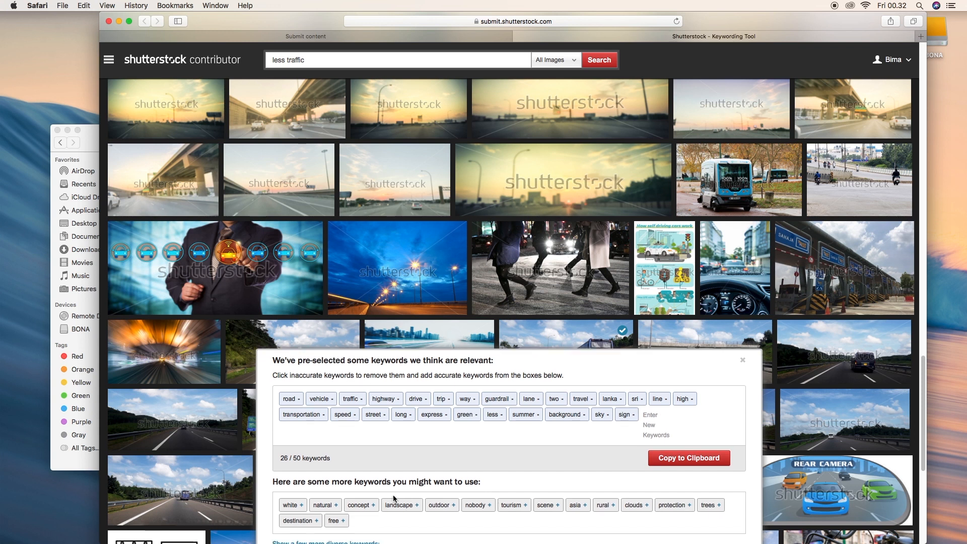
click(439, 504)
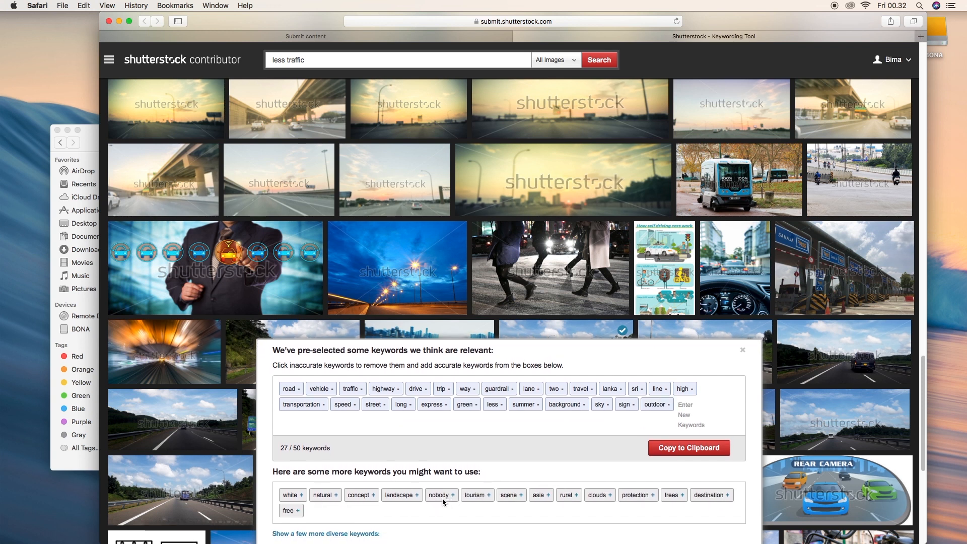
click(440, 494)
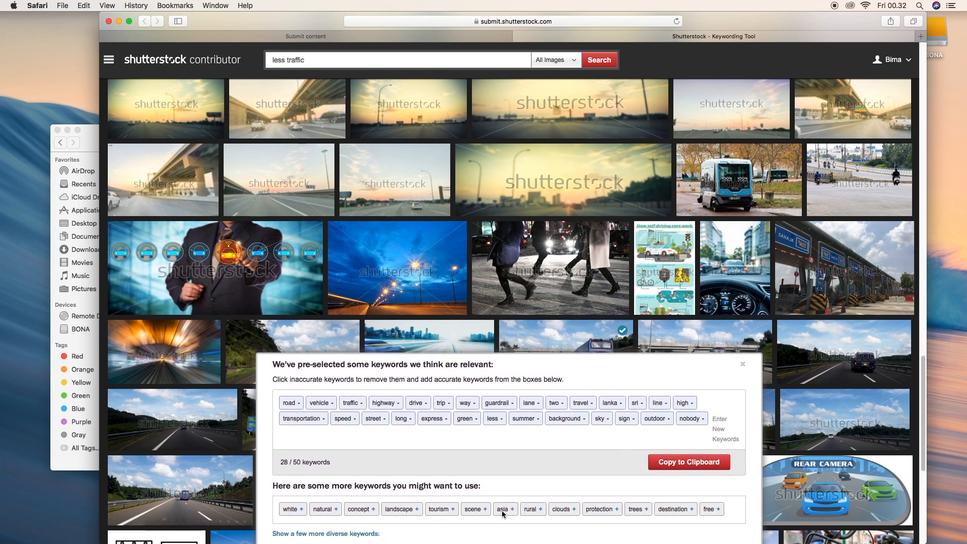
click(500, 508)
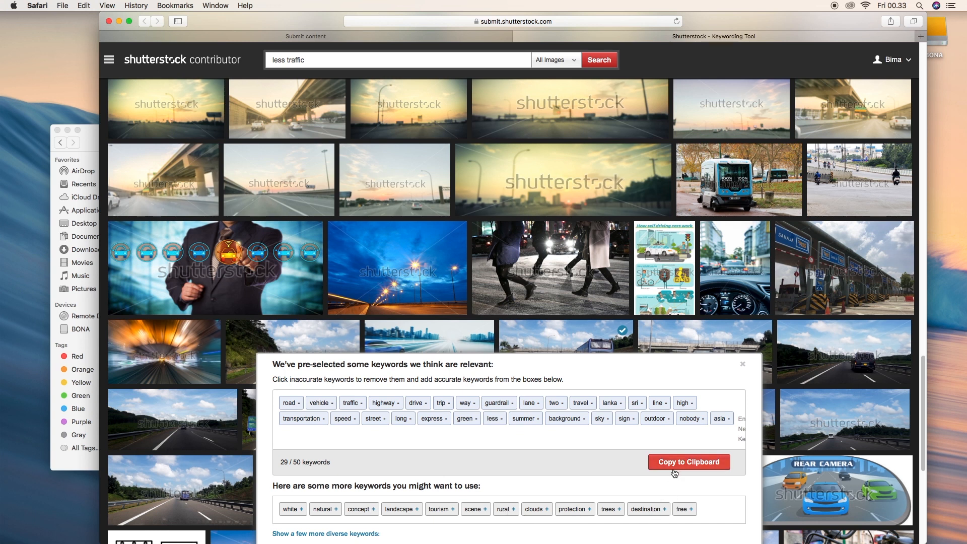
click(688, 461)
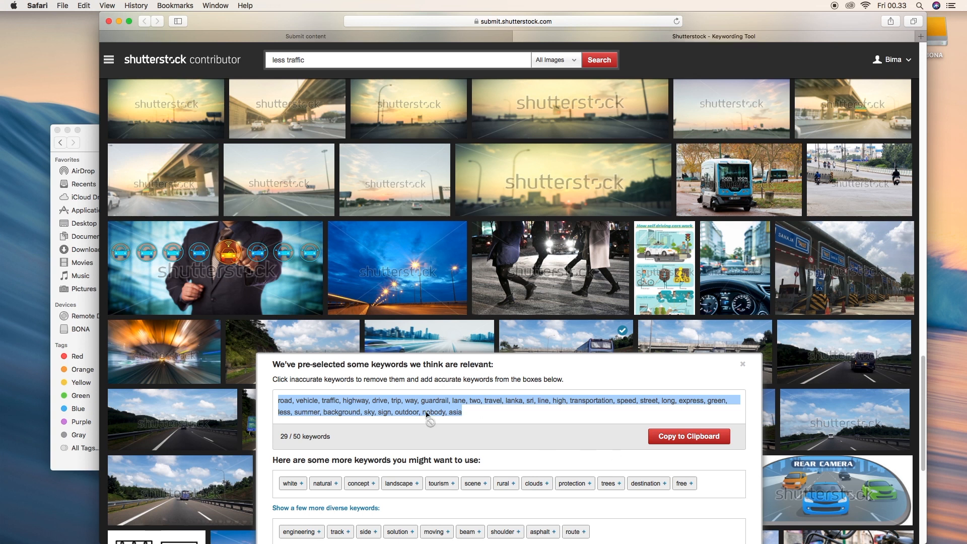
mouse_move(375, 98)
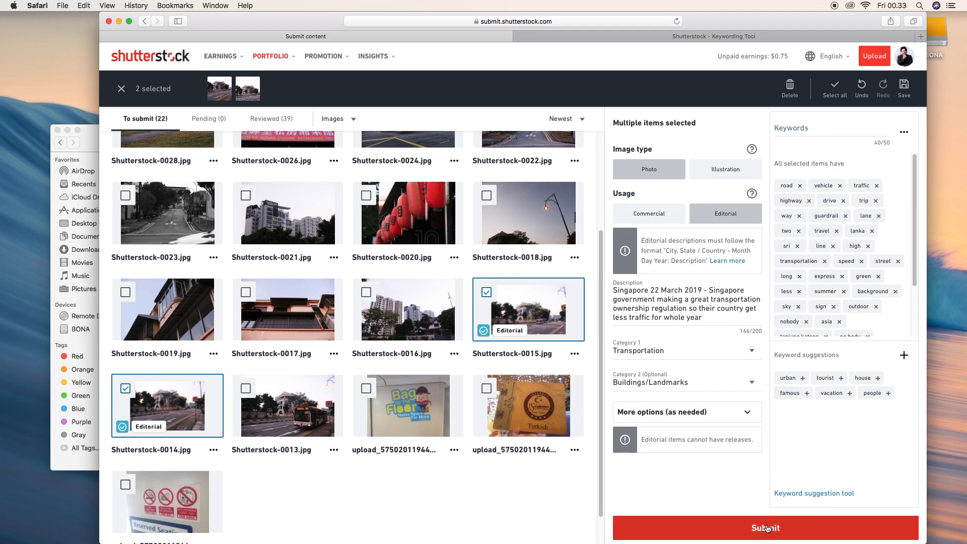
Submit both Singapore street photos with their 40 keywords for review.
click(764, 527)
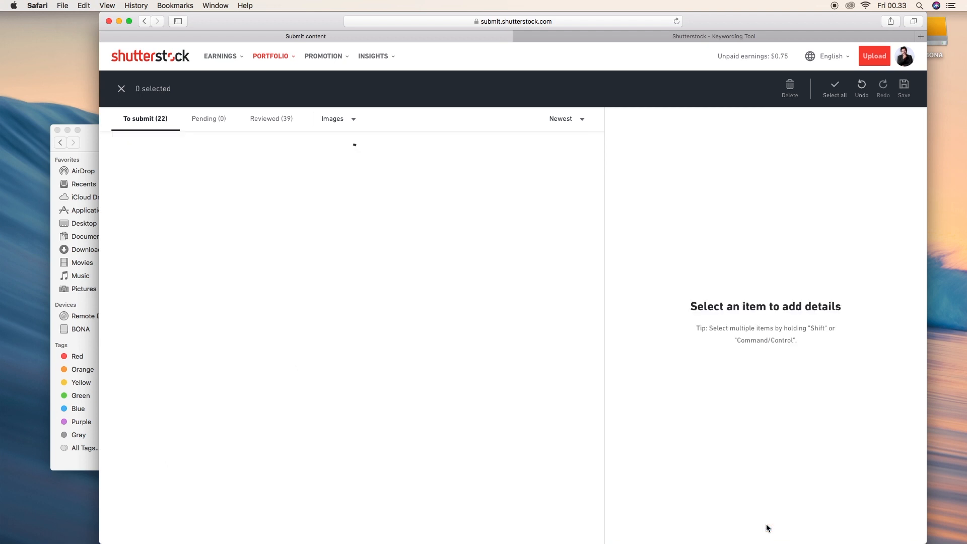